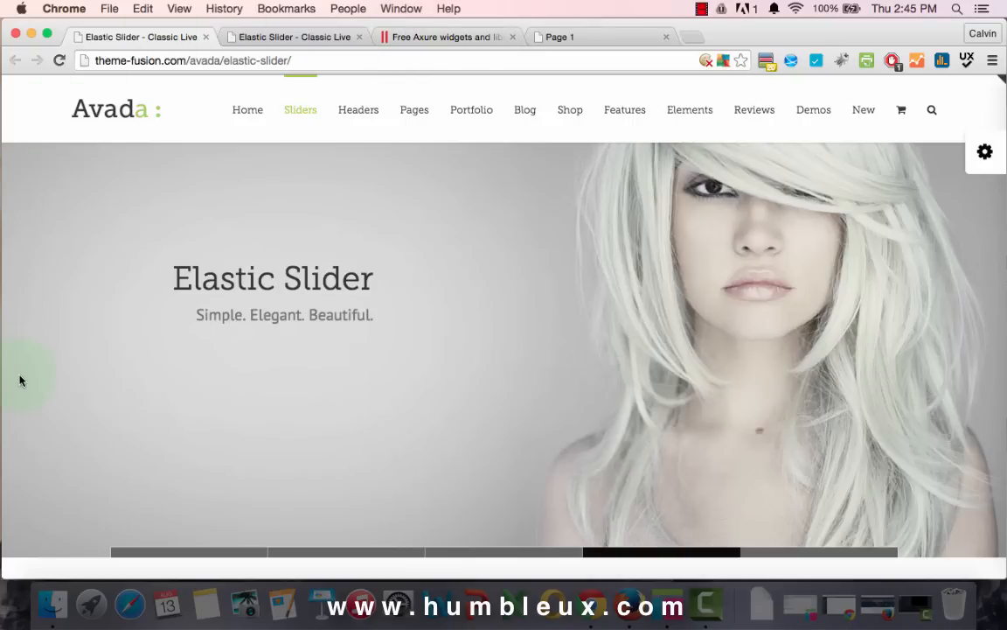
mouse_move(84, 555)
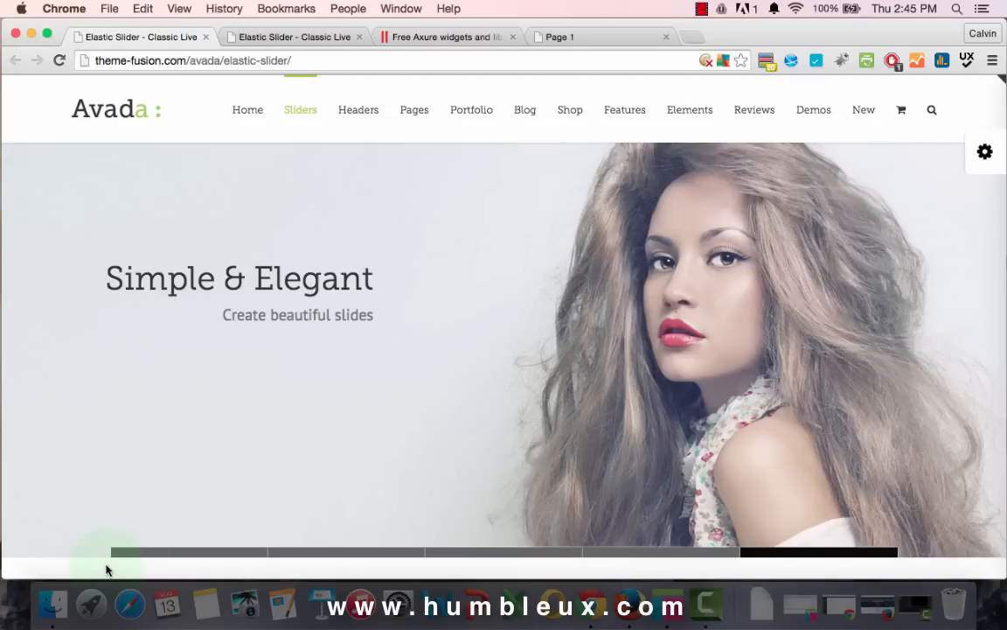
mouse_move(428, 53)
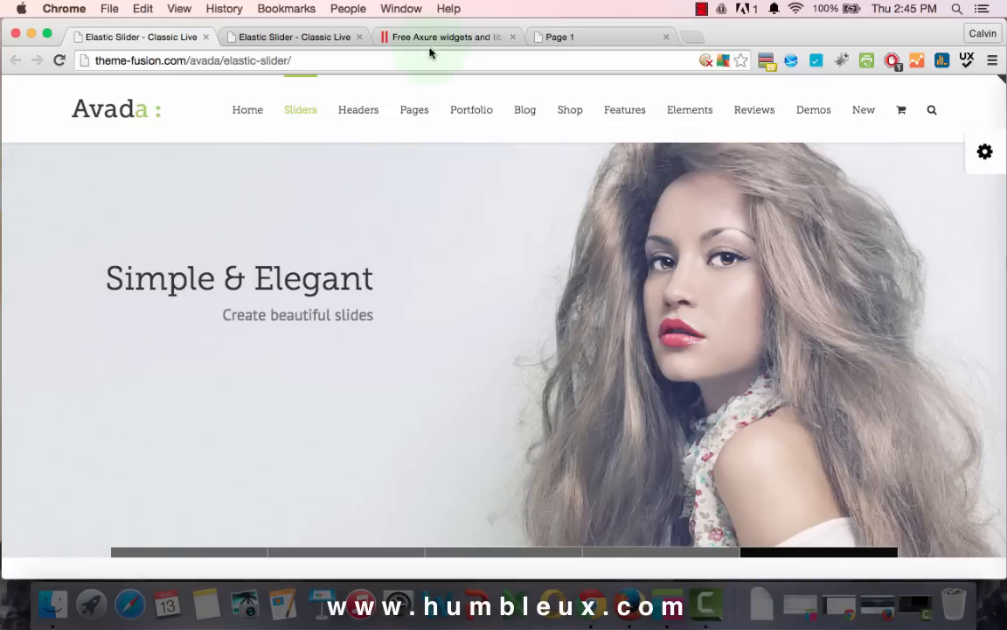
Switch from the Avada elastic slider demo to the Humble UX site tab.
left_click(446, 36)
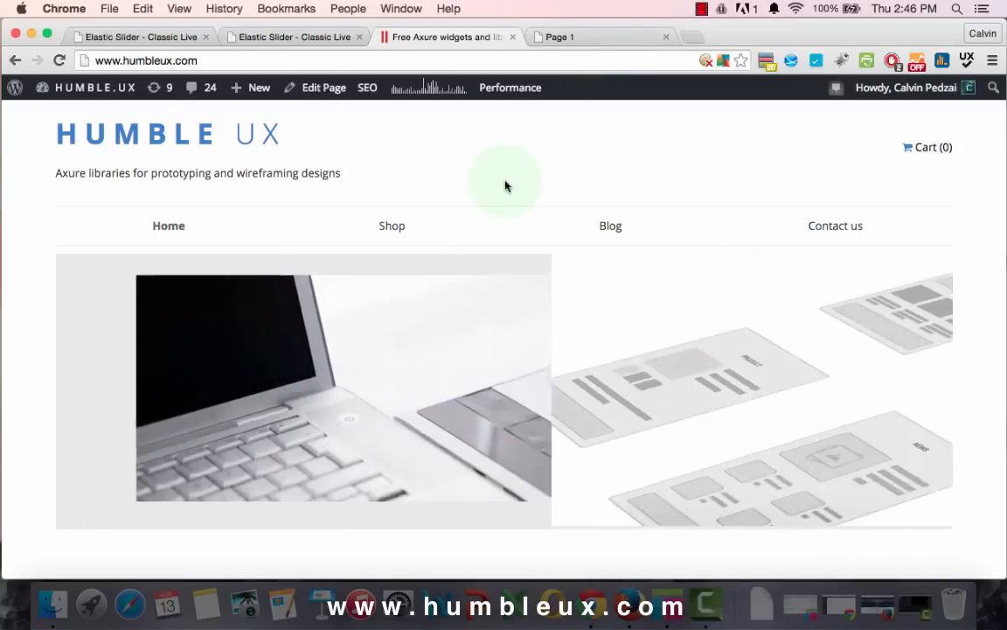
left_click(558, 37)
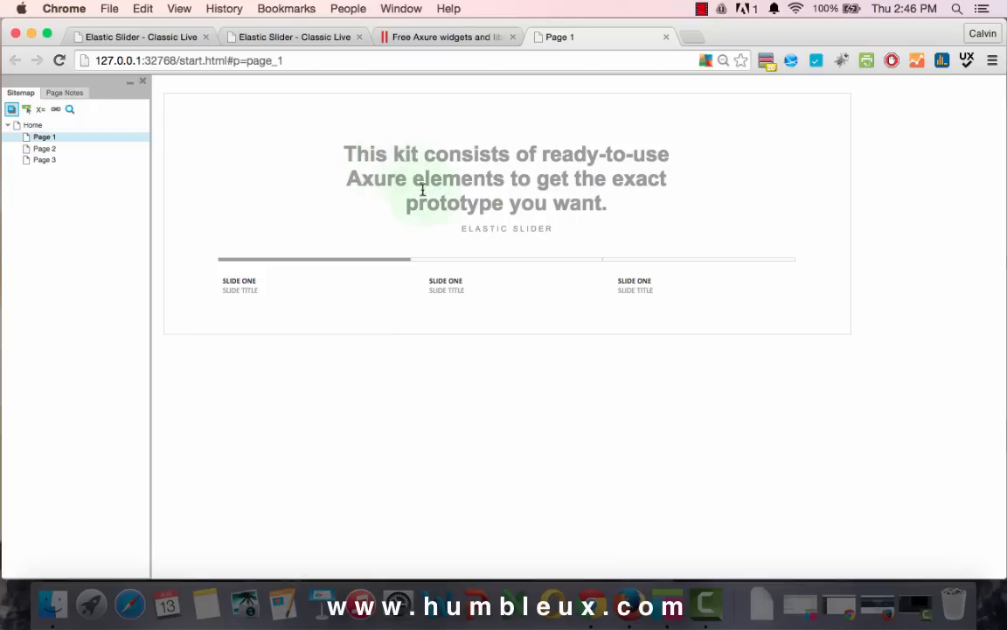
mouse_move(511, 147)
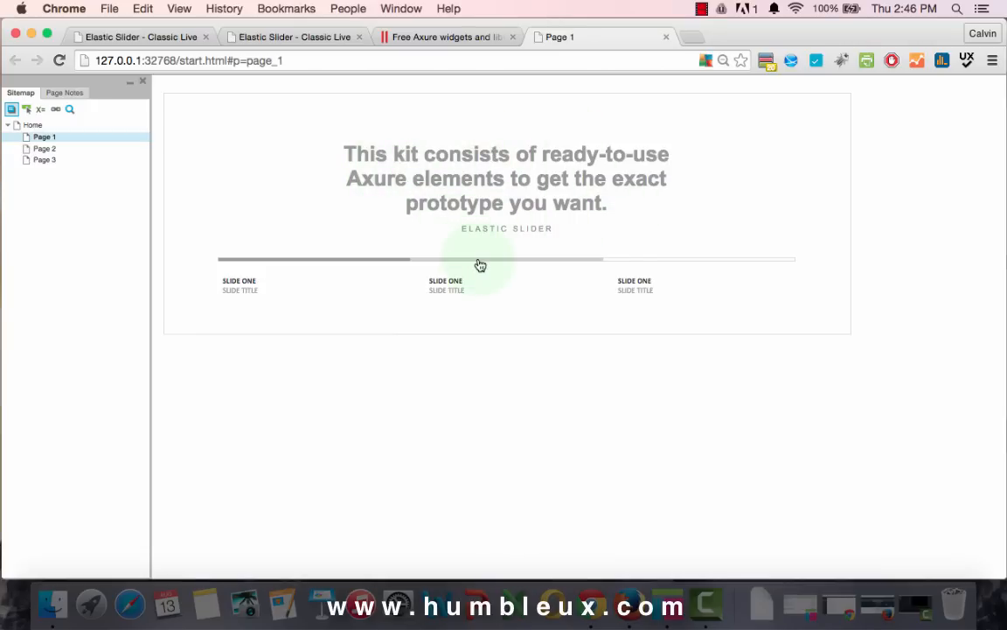
mouse_move(496, 265)
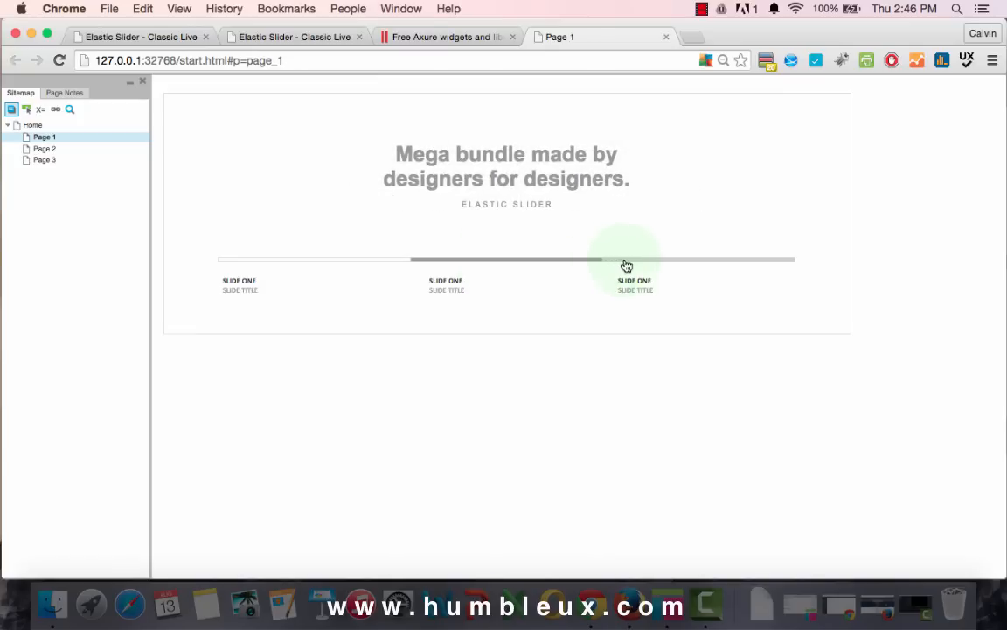
left_click(629, 259)
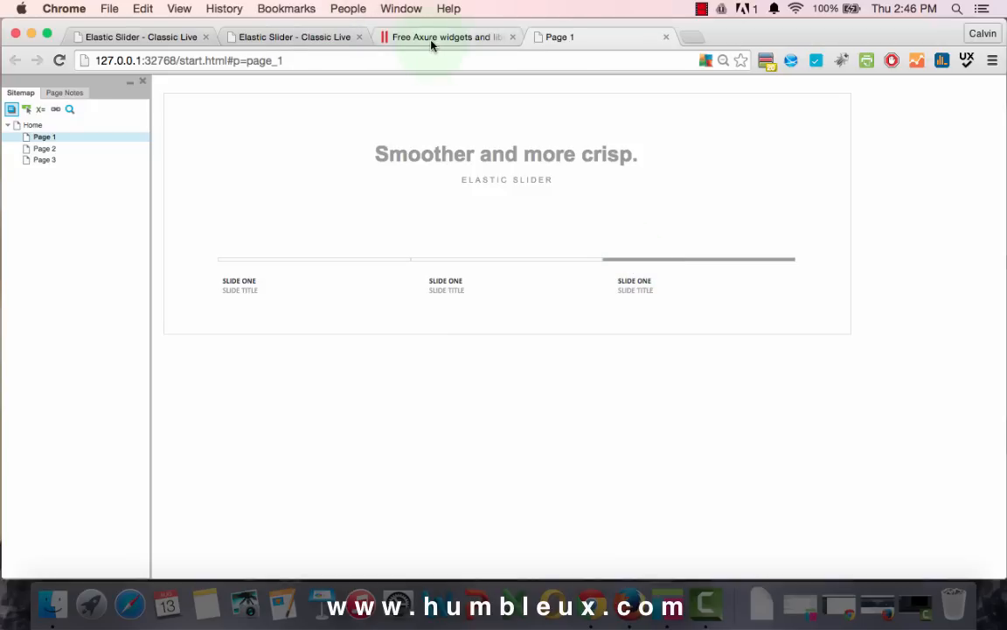
left_click(446, 36)
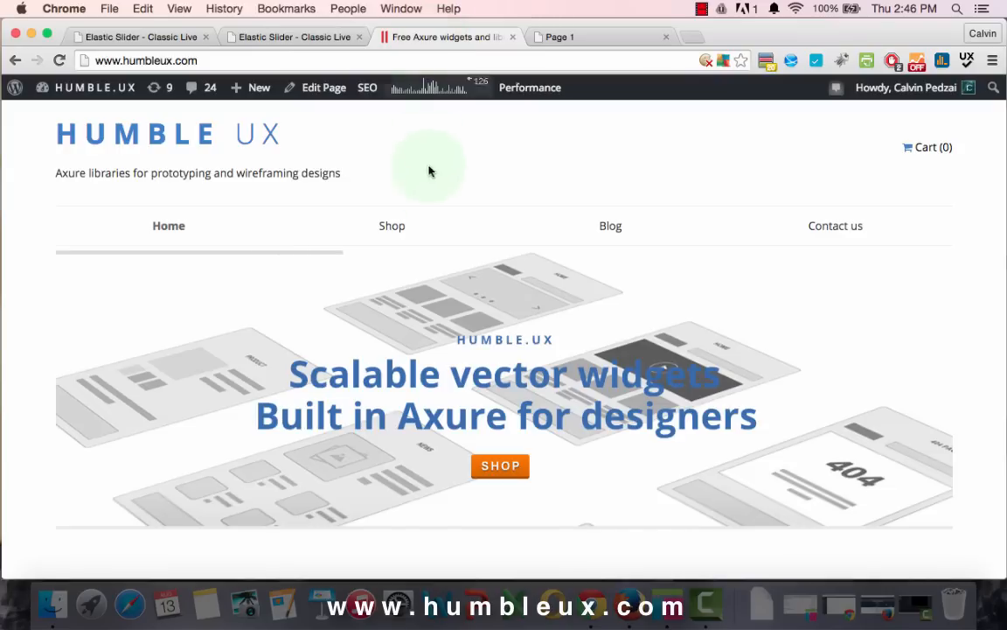
Browse the Humble UX shop and move on to the second page of products.
left_click(392, 225)
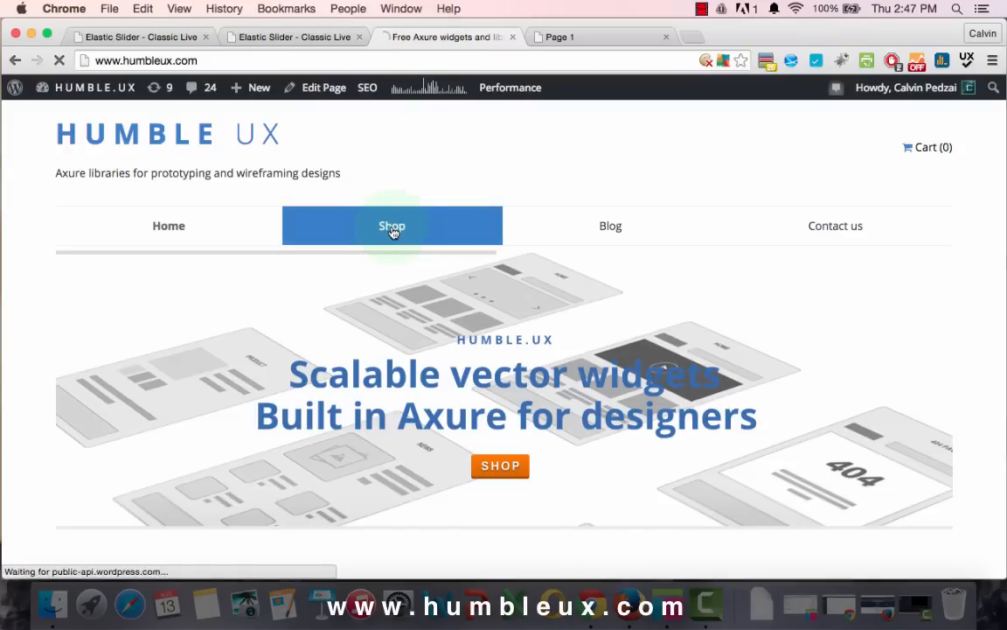
left_click(392, 226)
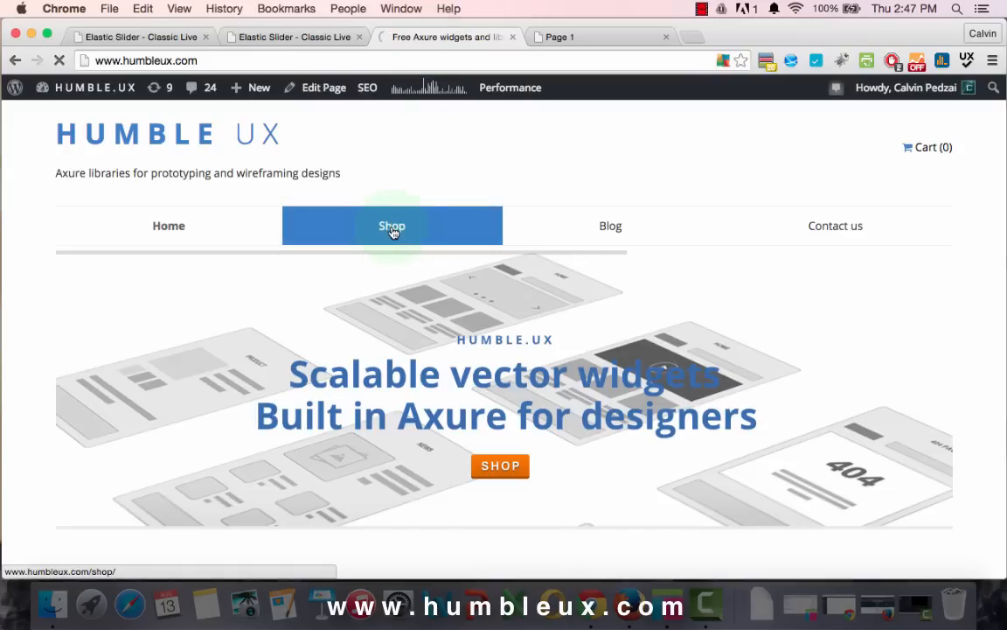
left_click(392, 226)
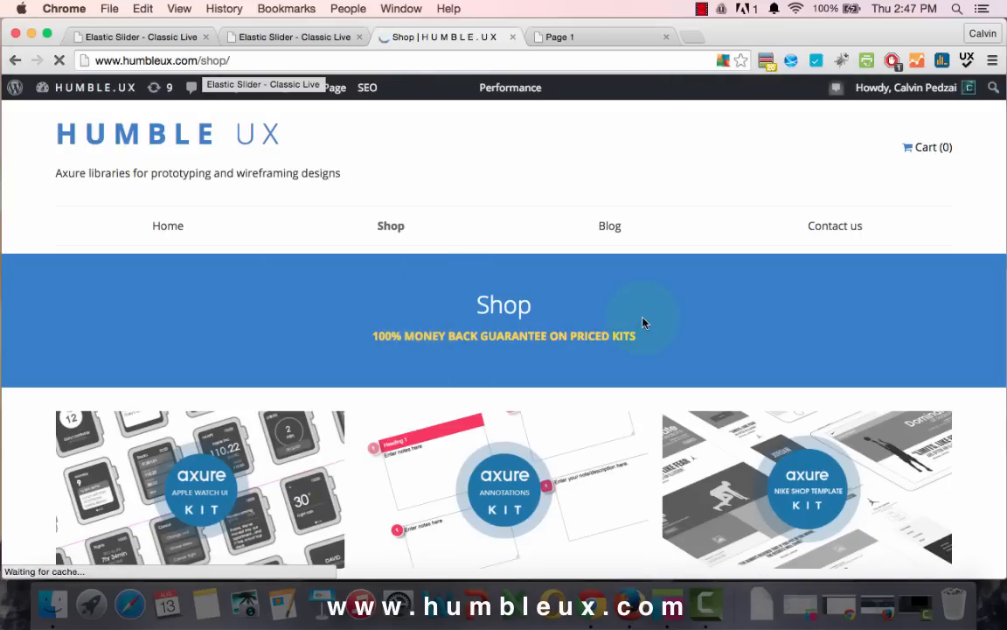
scroll("down", 3)
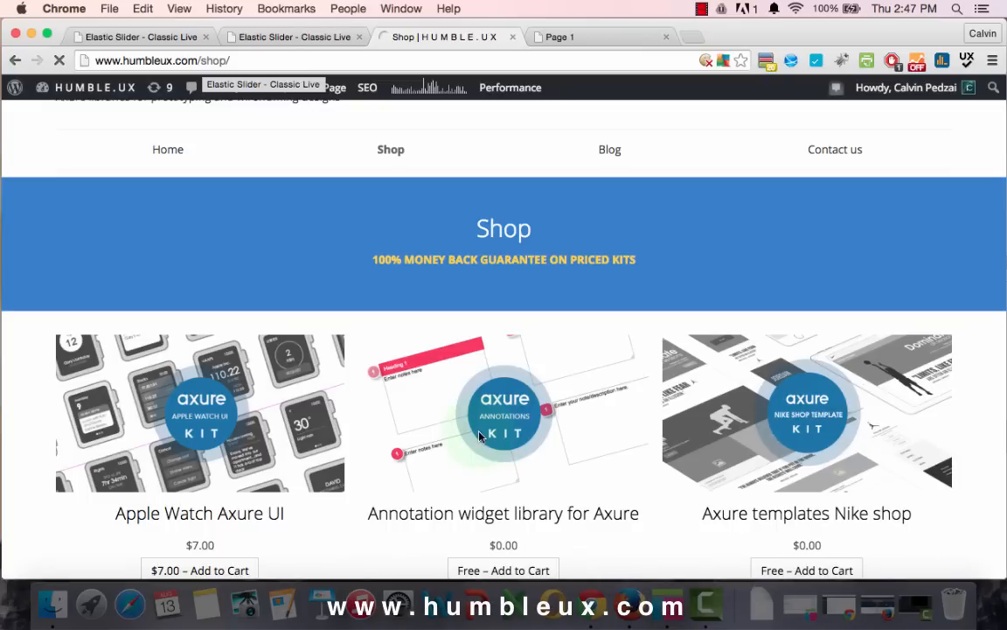
scroll("down", 3)
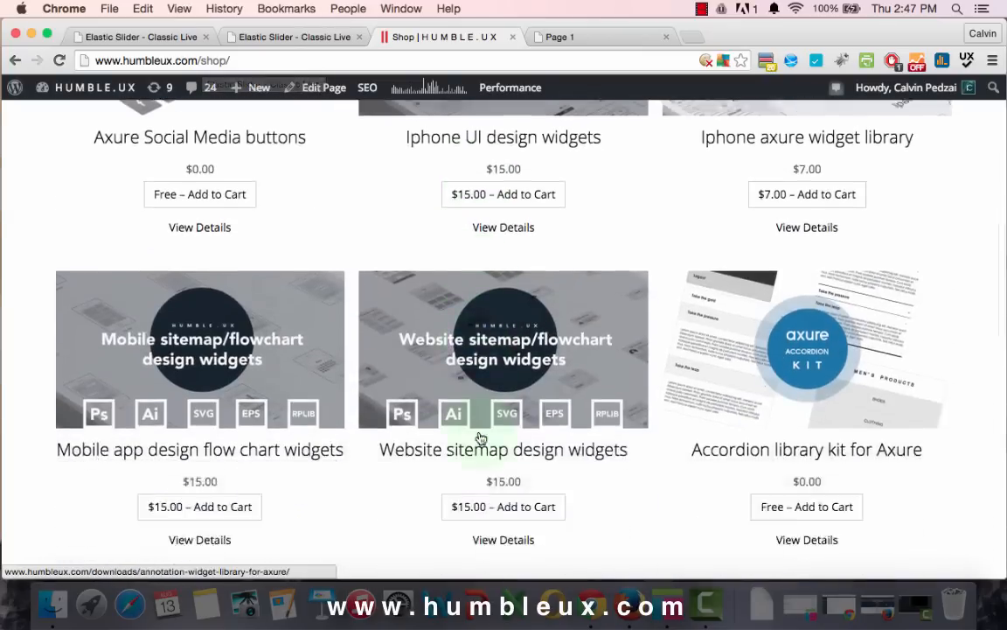
scroll("down", 3)
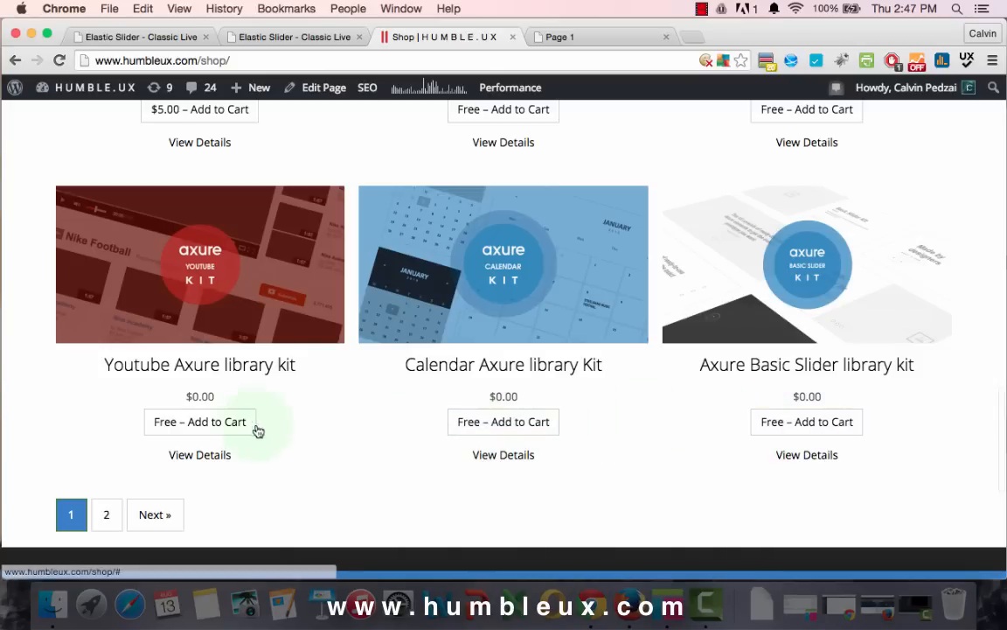
left_click(105, 514)
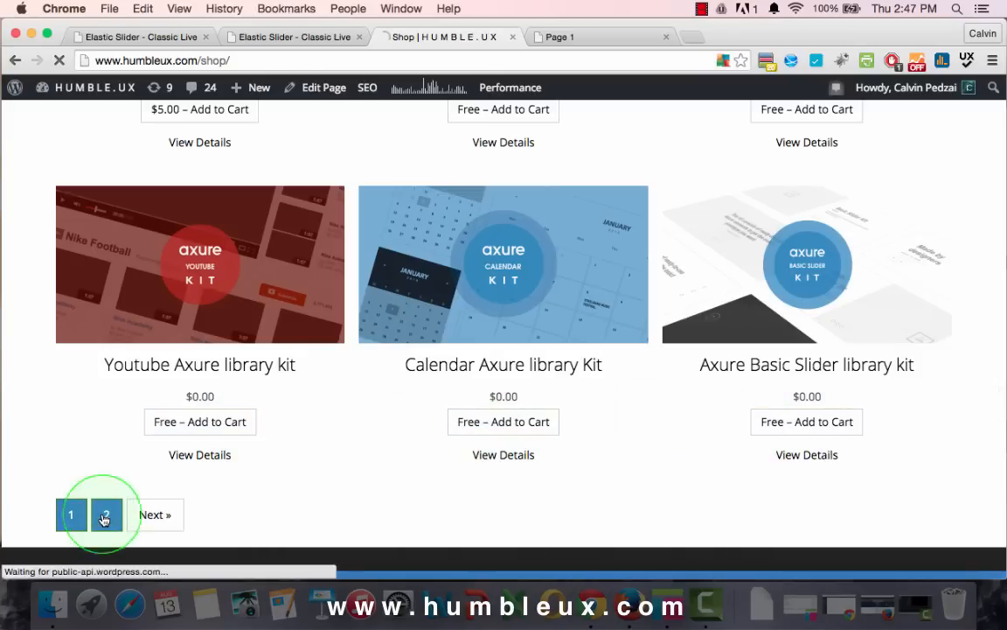
left_click(105, 514)
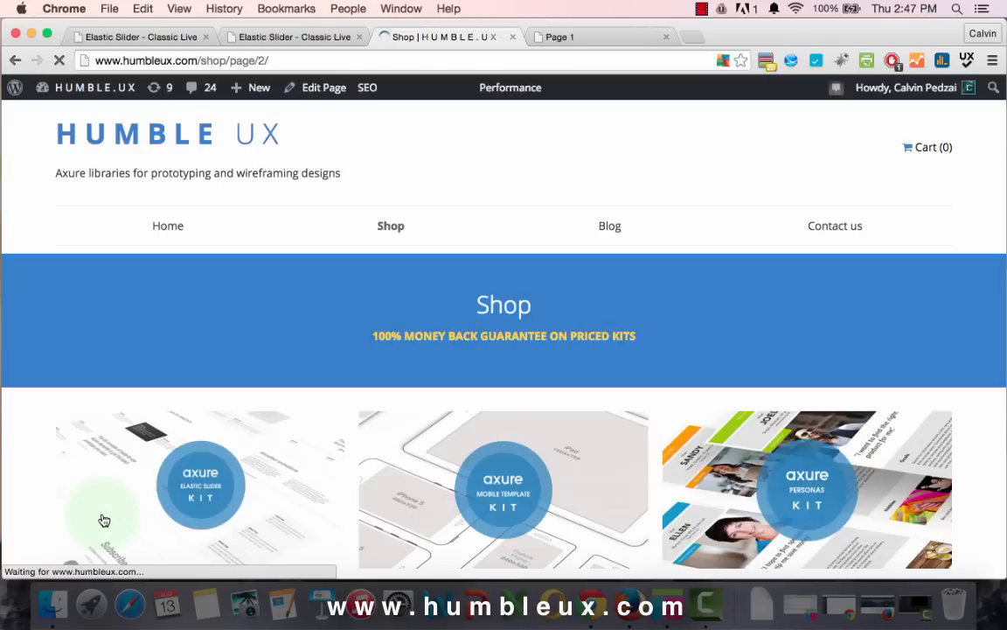
scroll("down", 3)
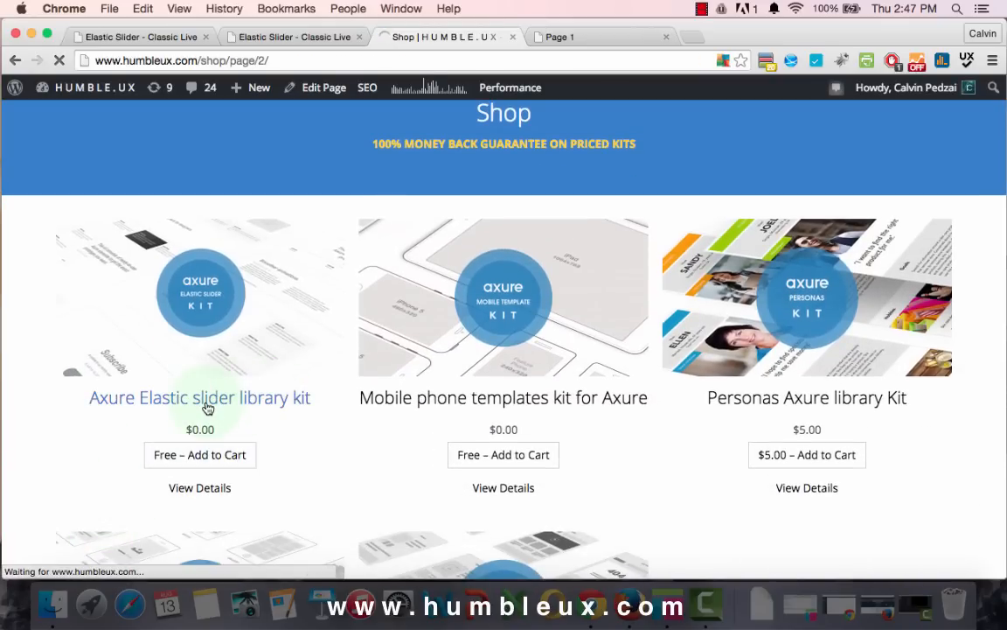
View the Axure Elastic slider library kit details, then return to the prototype preview tab.
left_click(200, 397)
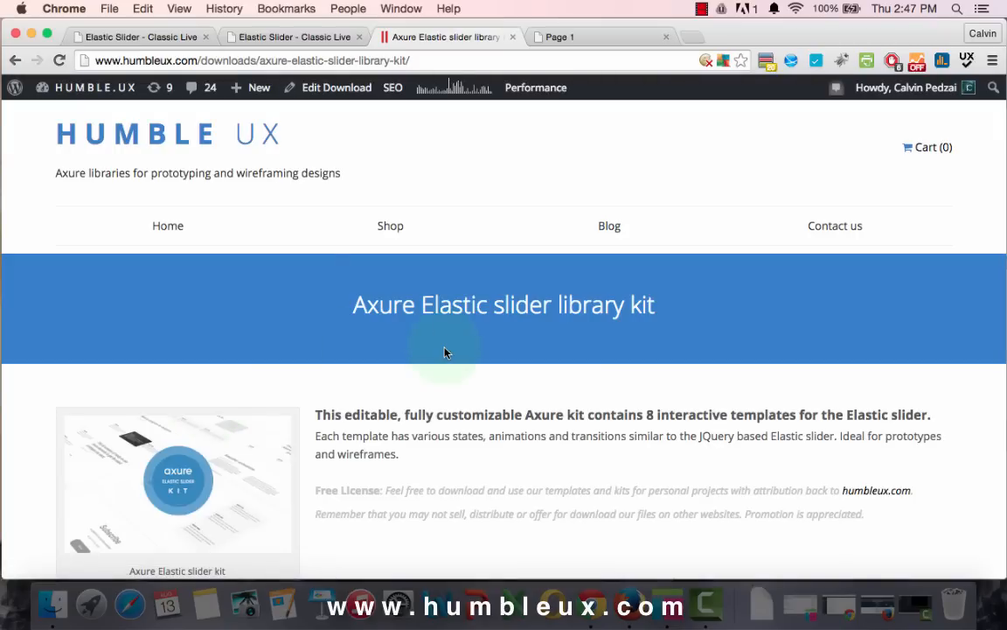
scroll("down", 3)
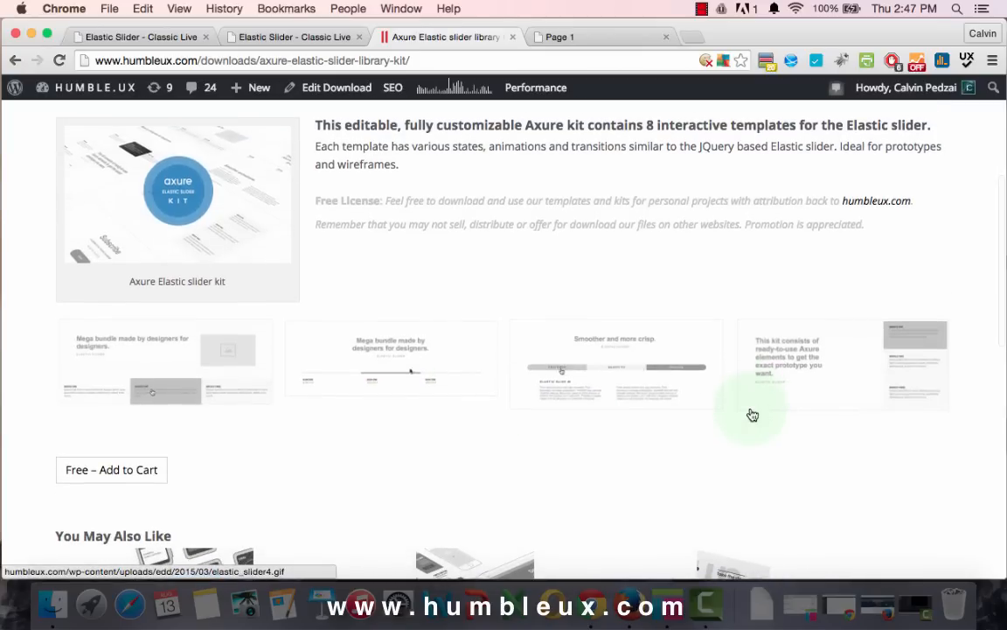
scroll("down", 3)
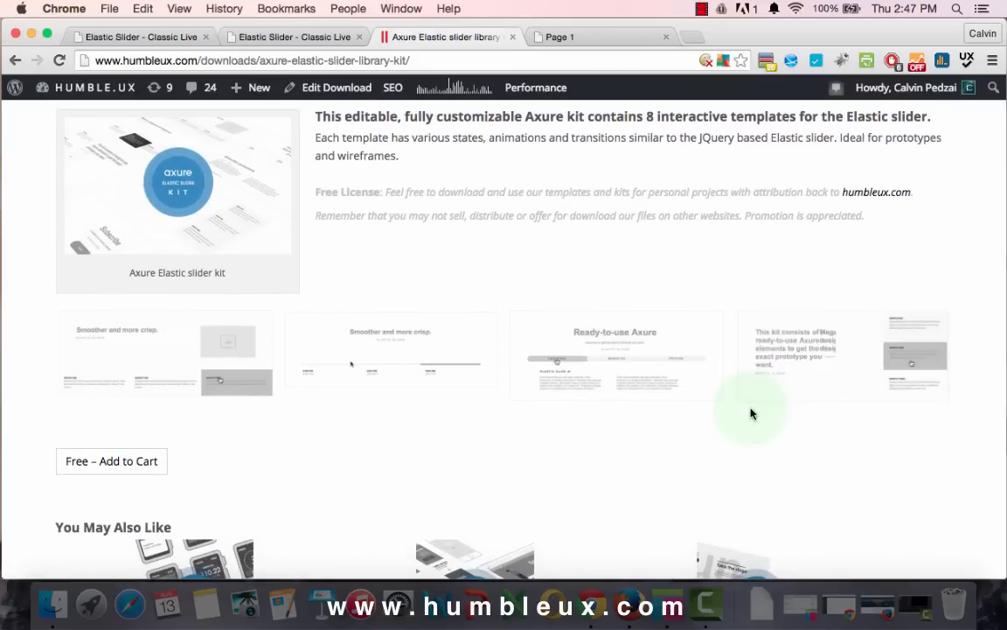
scroll("down", 3)
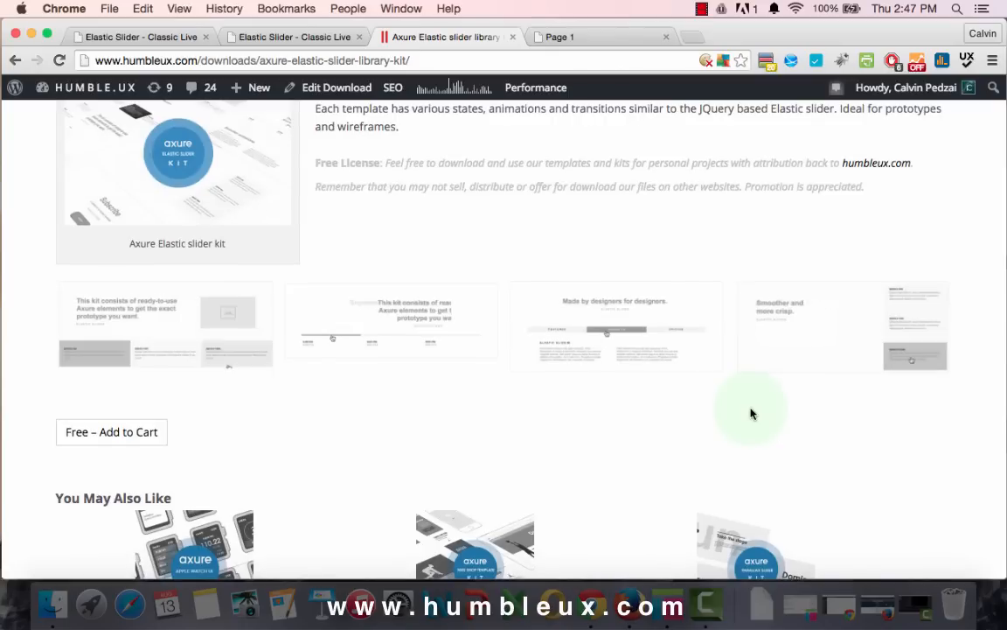
left_click(560, 36)
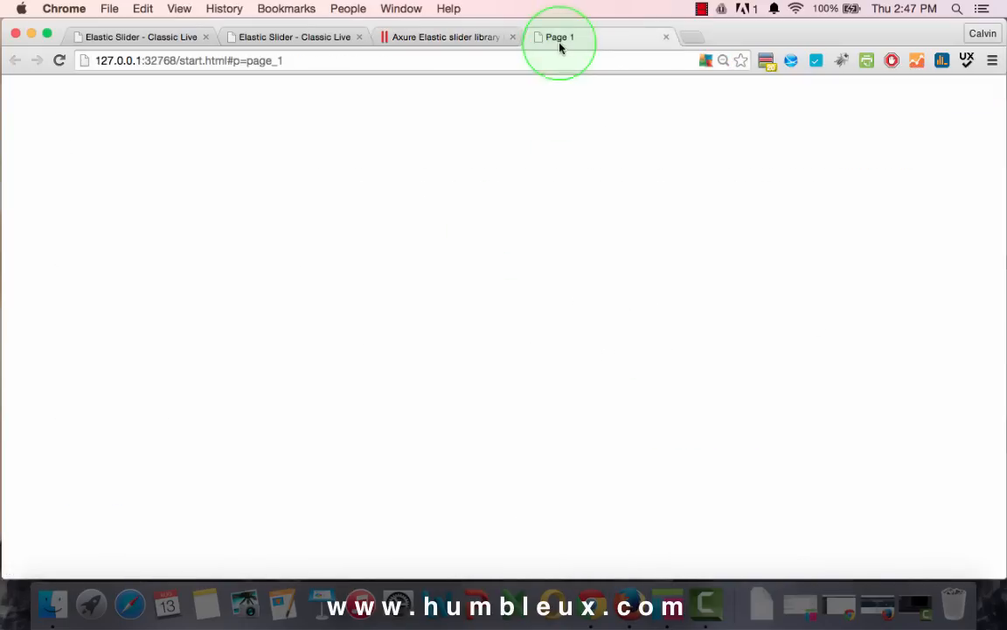
Bring the slider prototype preview tab to the front.
left_click(559, 37)
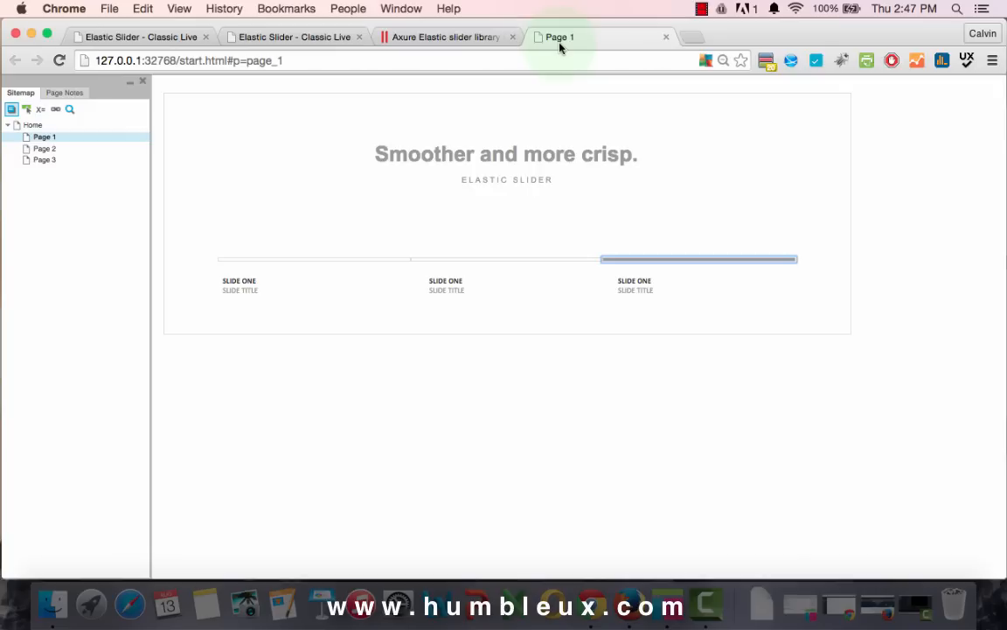
mouse_move(677, 594)
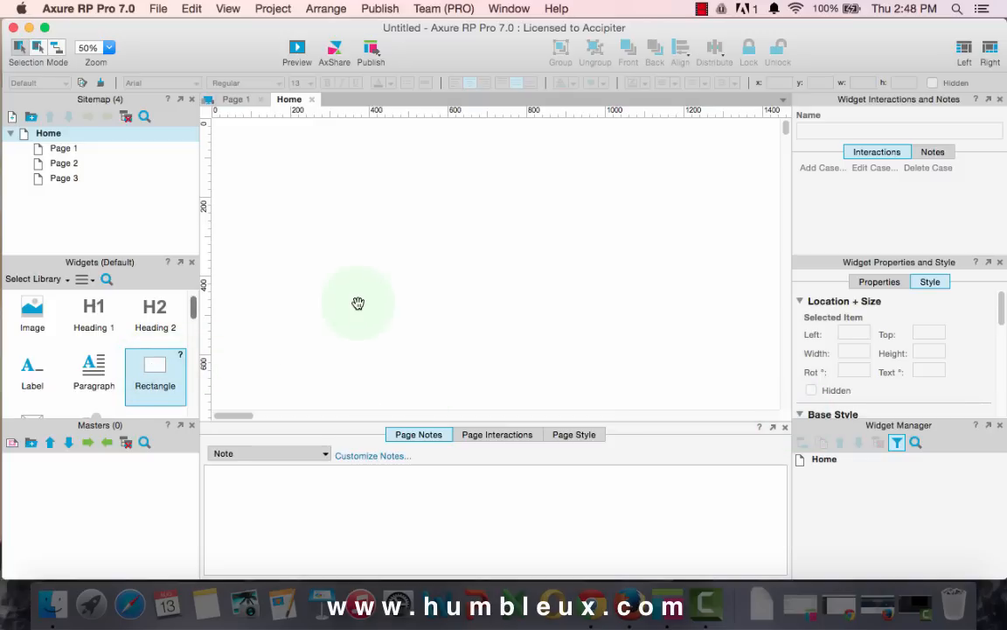
Place a rectangle on the Home page and size it 1165 wide as the slider container.
left_click_drag(358, 304, 300, 206)
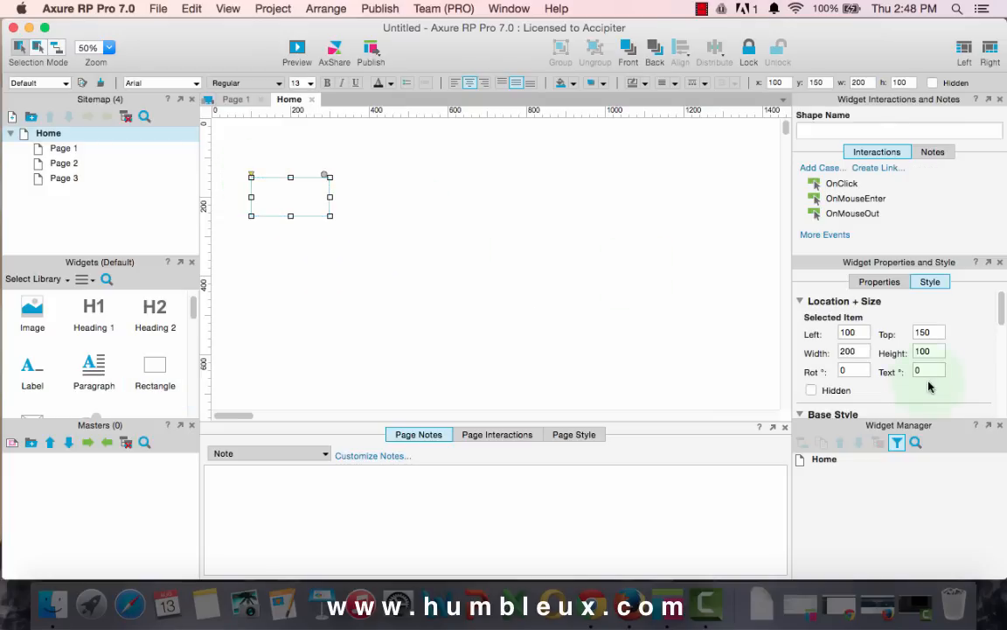
left_click(854, 351)
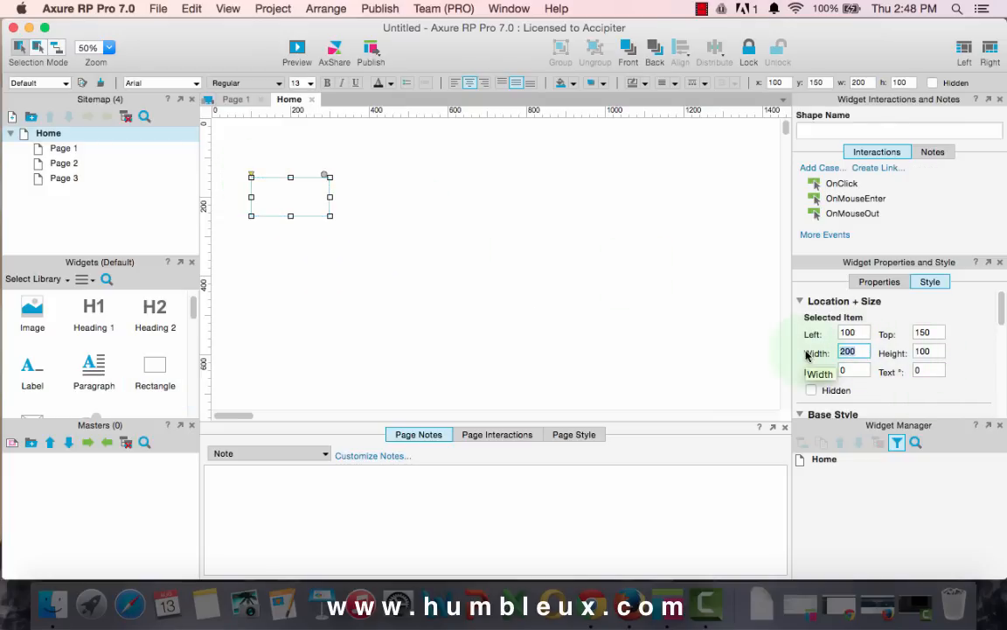
type("1165")
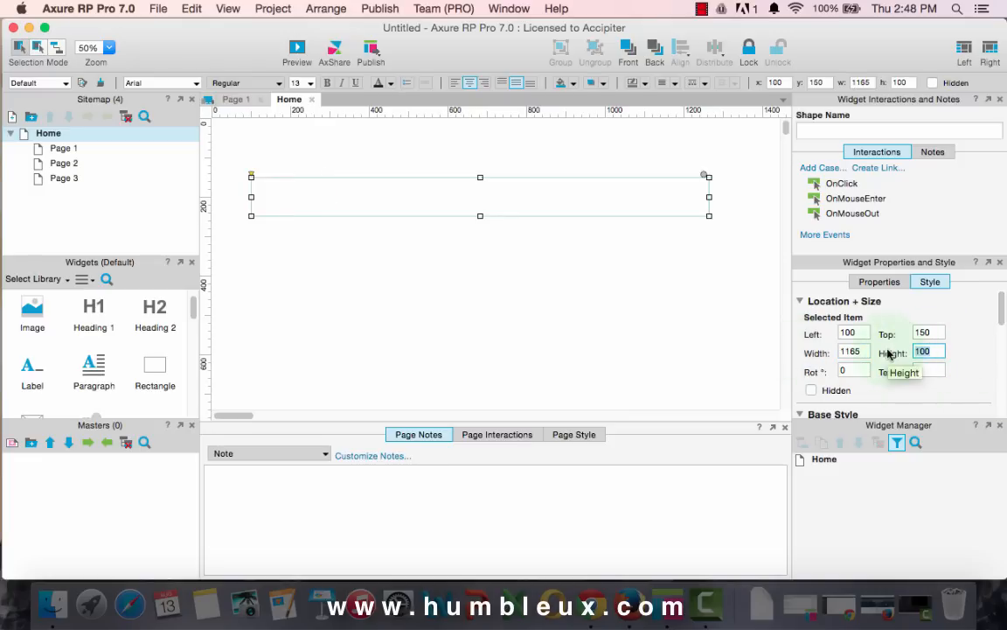
type("41")
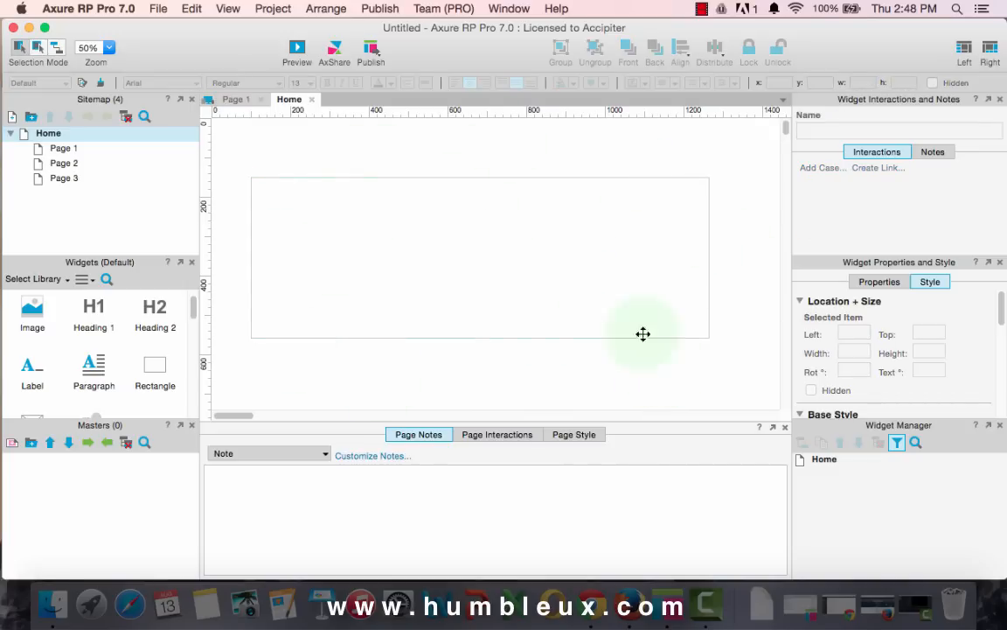
mouse_move(679, 252)
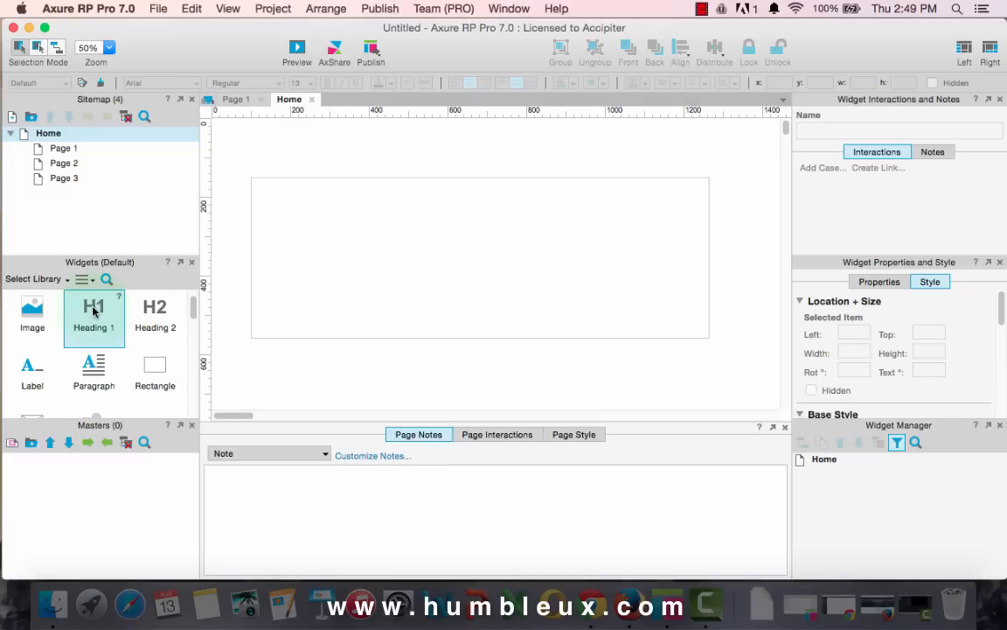
Add a heading 'This is an elastic slider text for Axure' with second line 'ELASTIC SLIDER' inside the rectangle.
left_click_drag(94, 315, 415, 223)
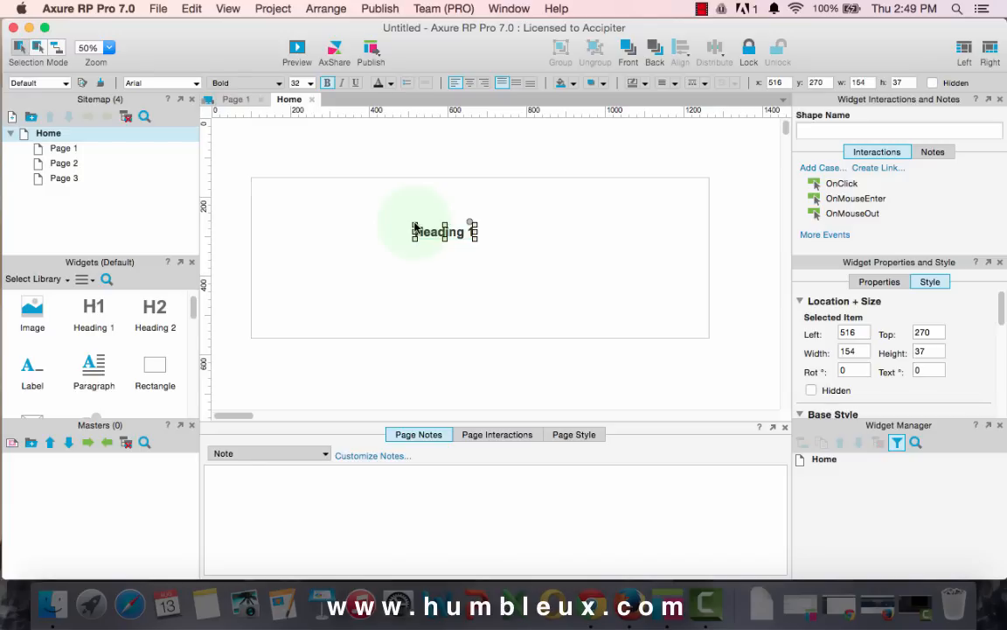
type("TH")
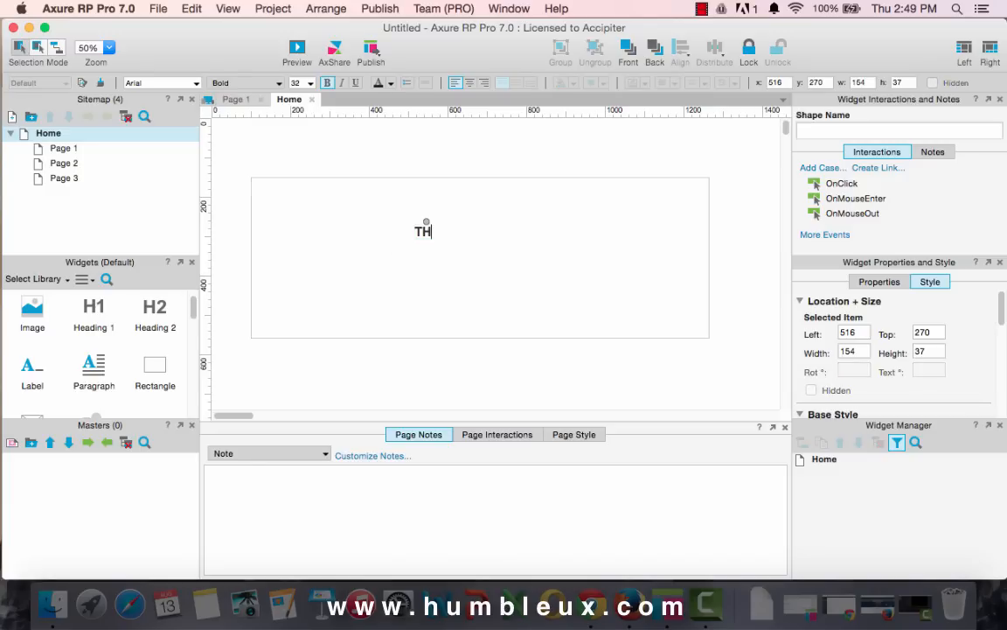
type("I")
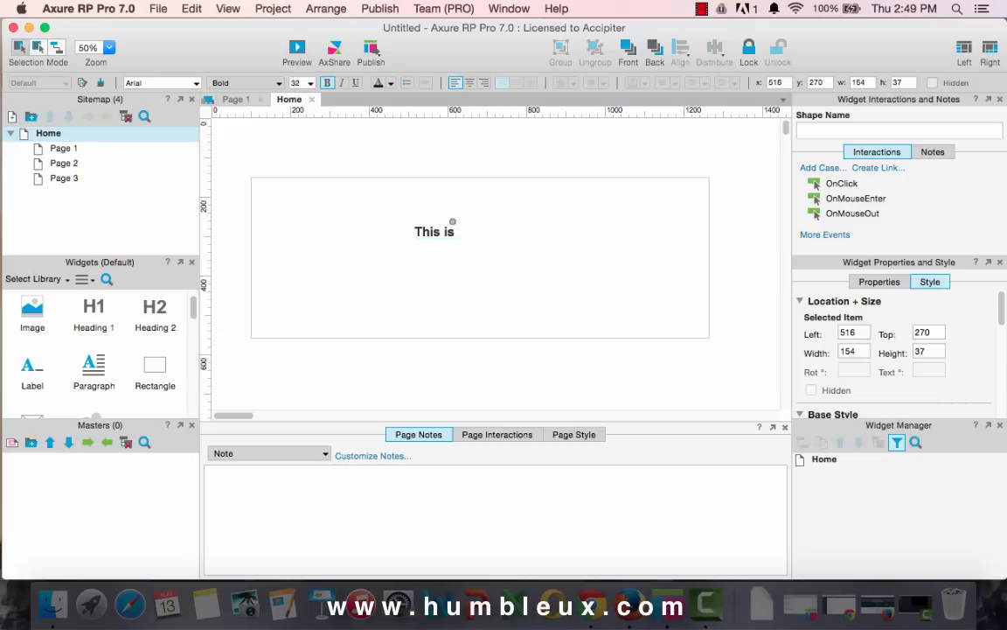
type("an ela")
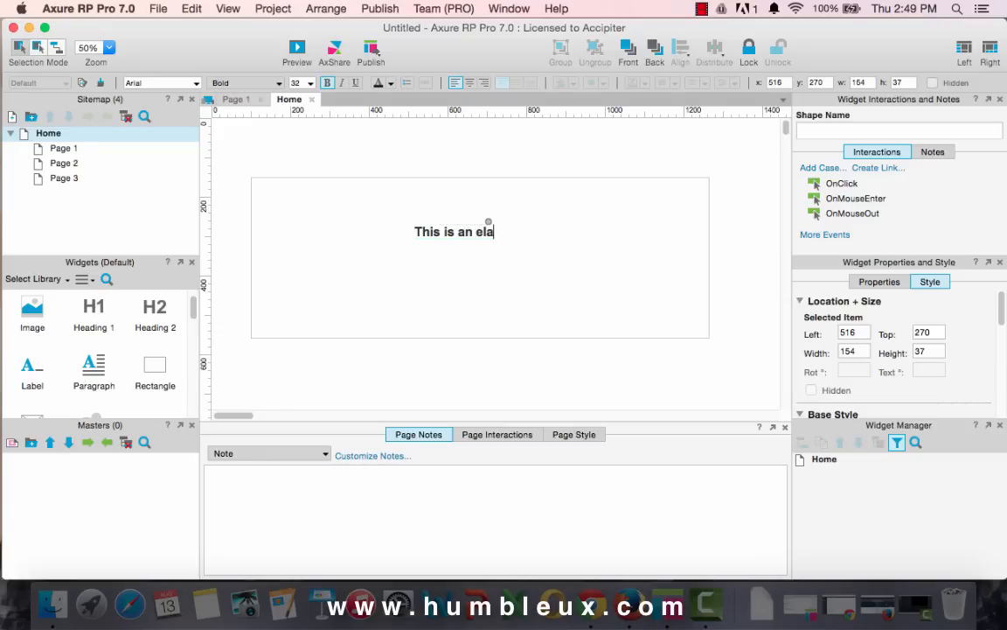
type("stic slid")
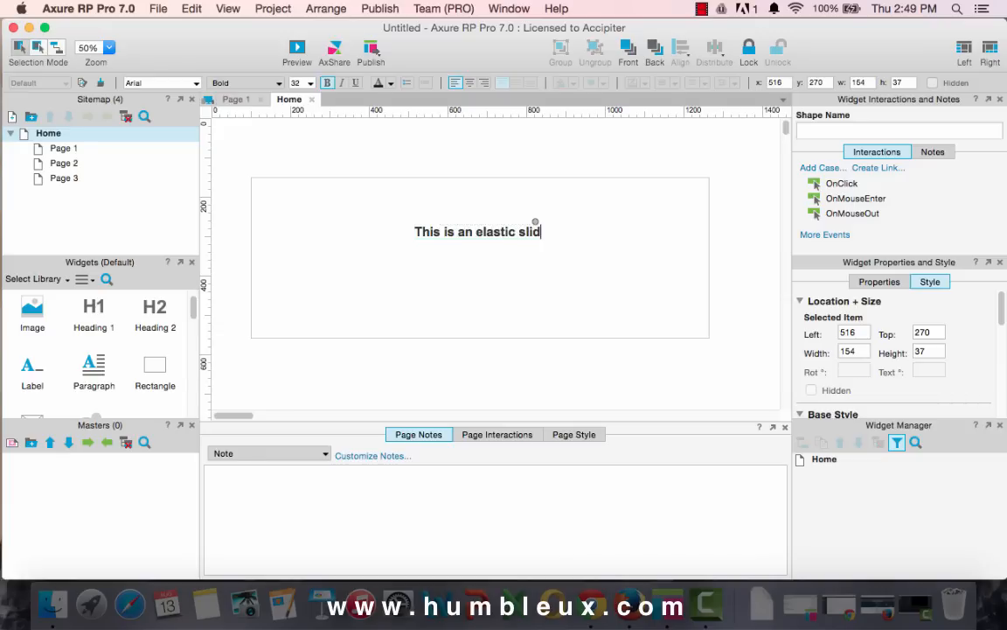
type("er te")
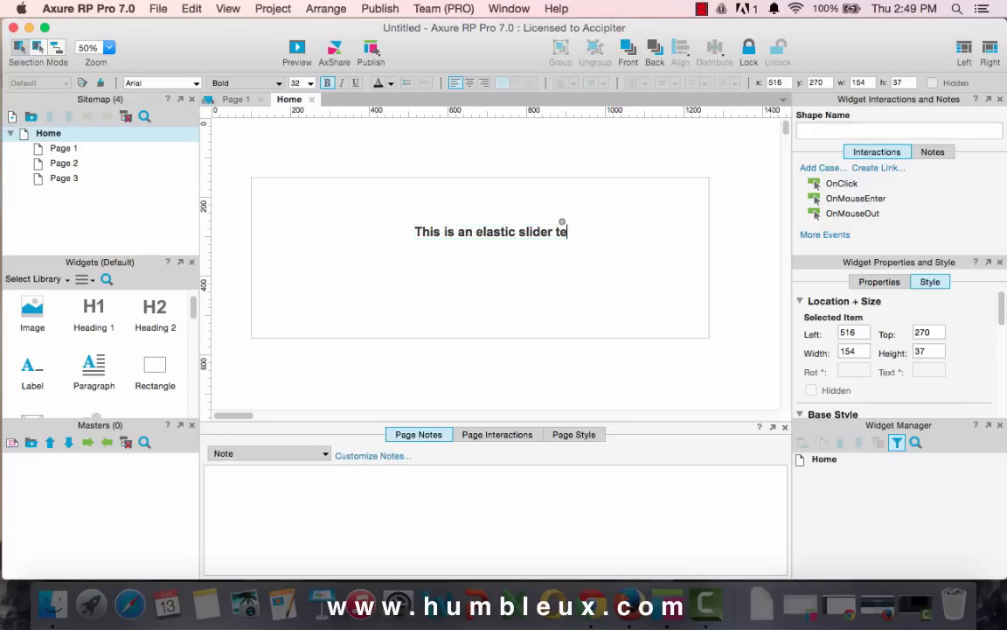
type("he")
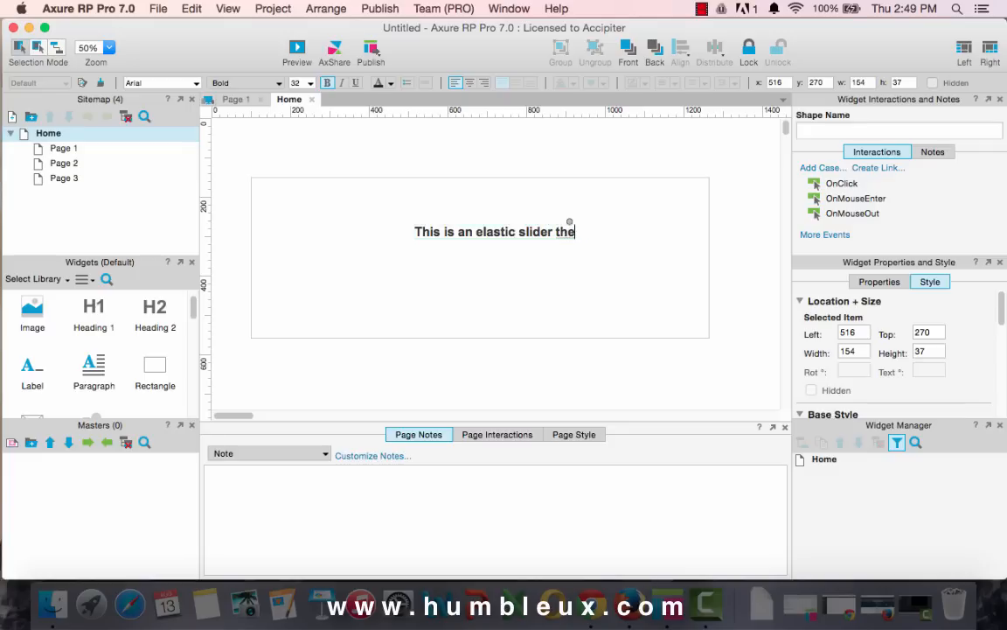
type("text")
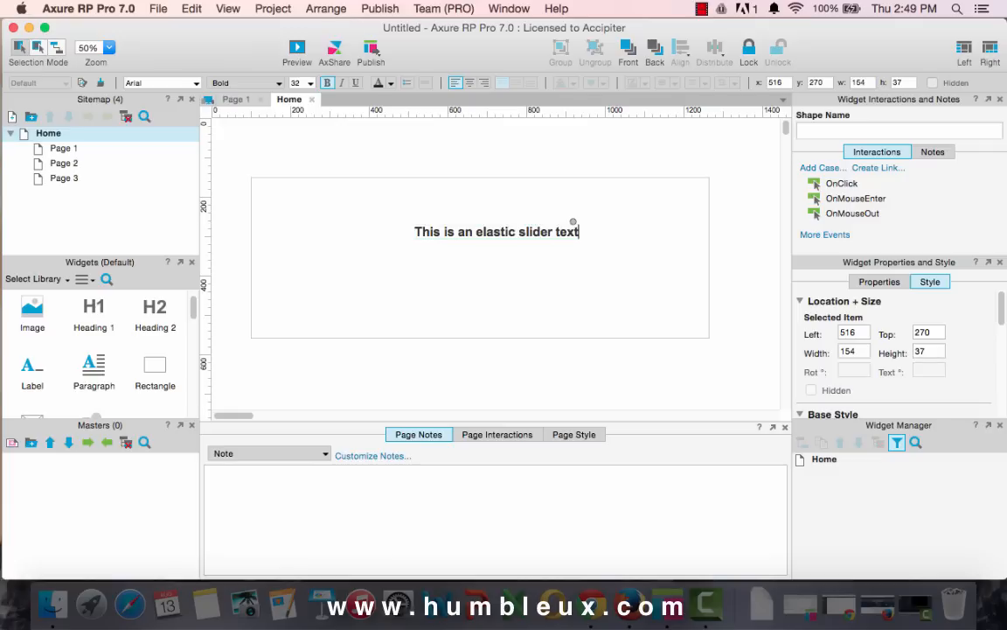
type("for Ax")
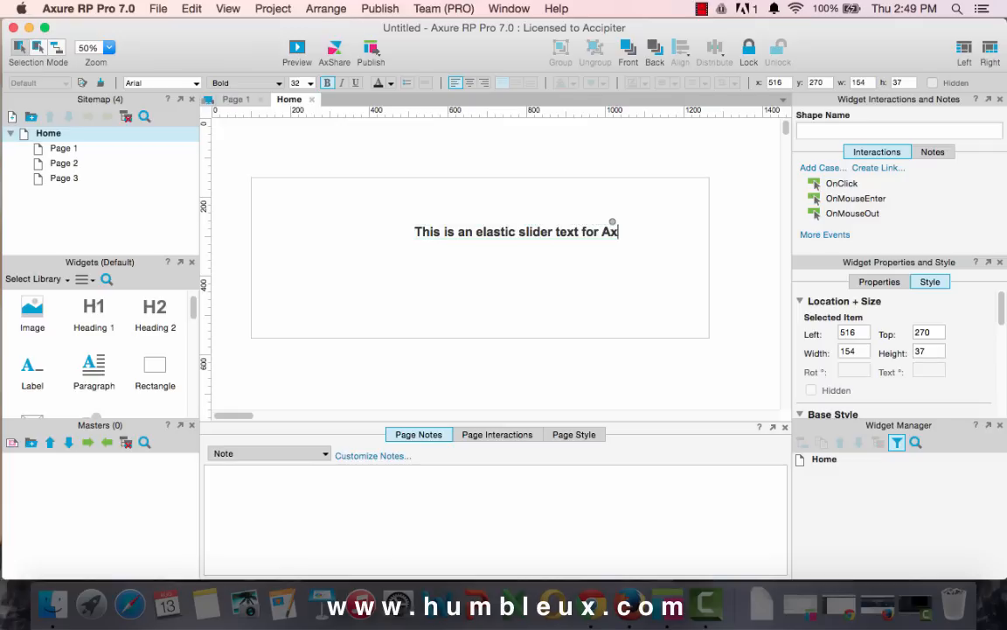
type("ure")
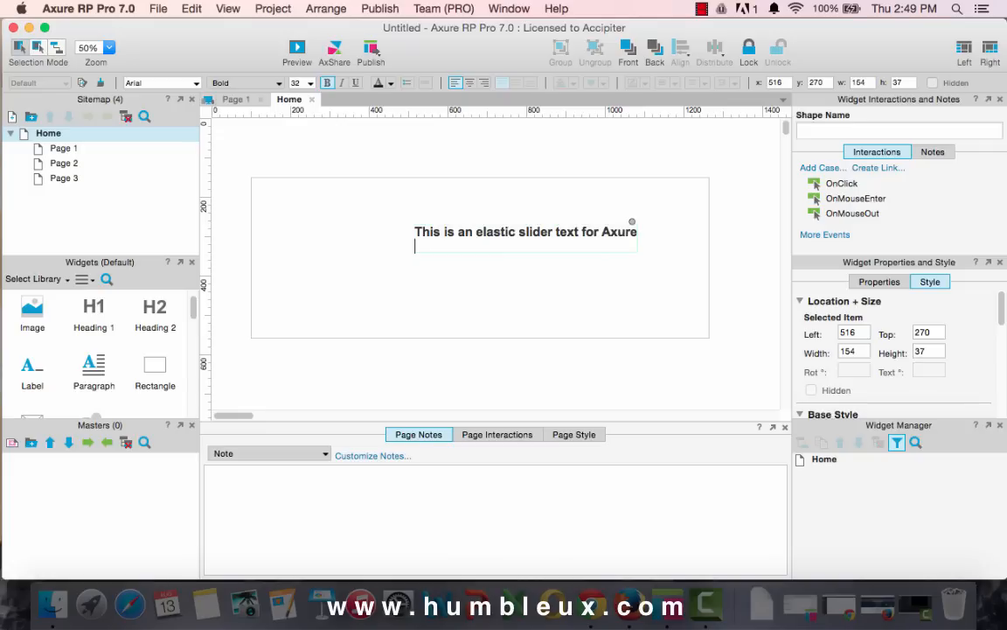
type("ELASTIC")
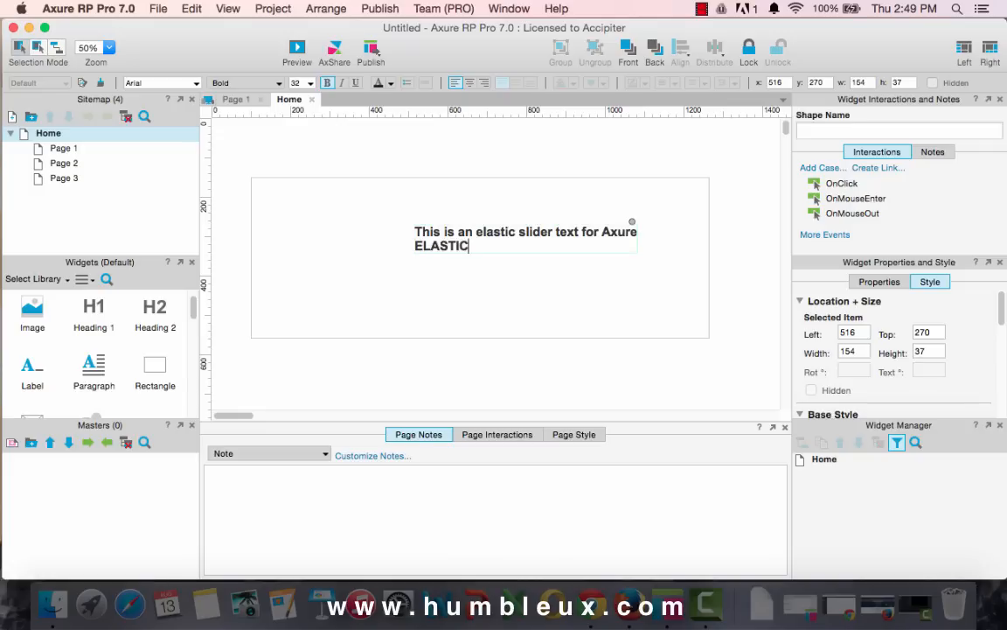
type("SLIDER")
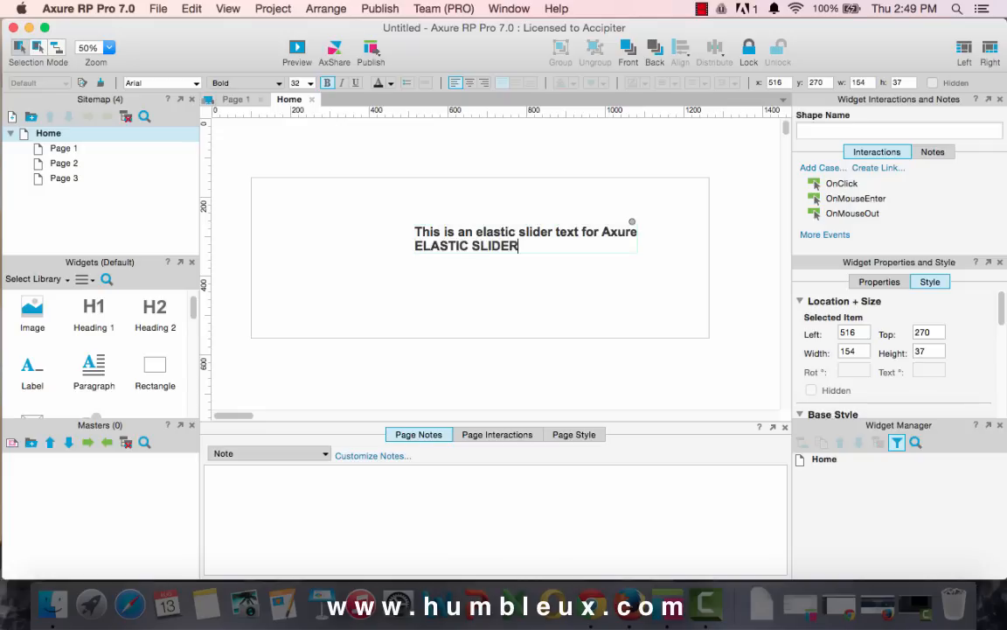
double_click(467, 245)
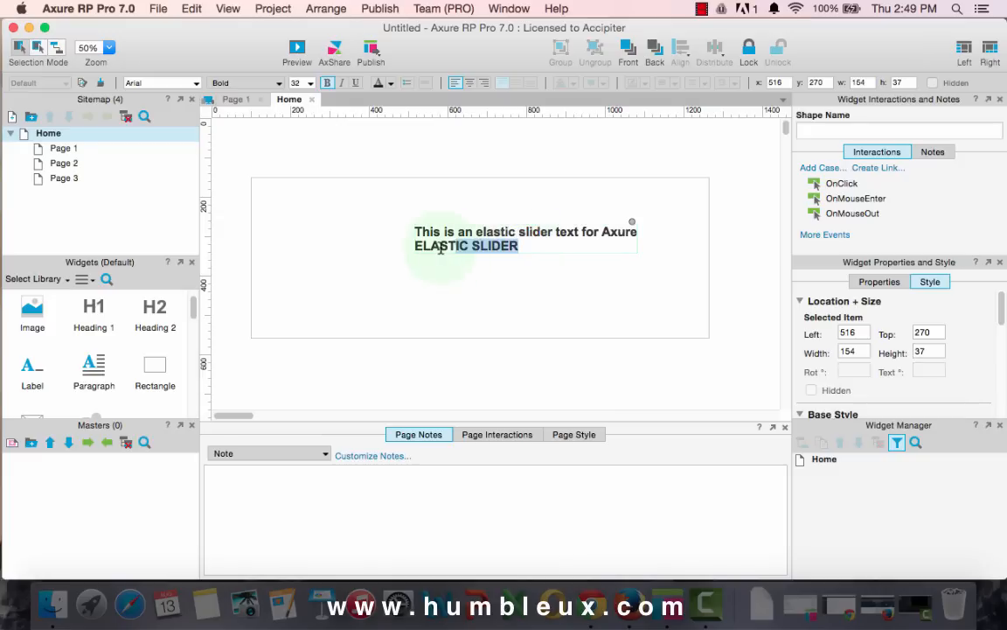
Make the ELASTIC SLIDER line grey at size 13 and pick up the text block to centre it.
left_click(378, 82)
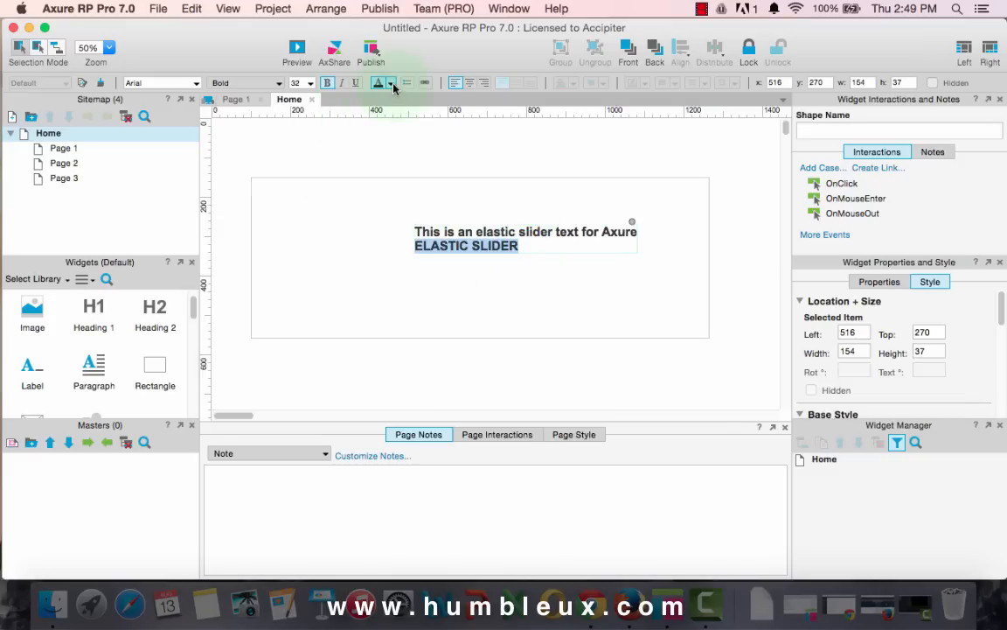
left_click(391, 82)
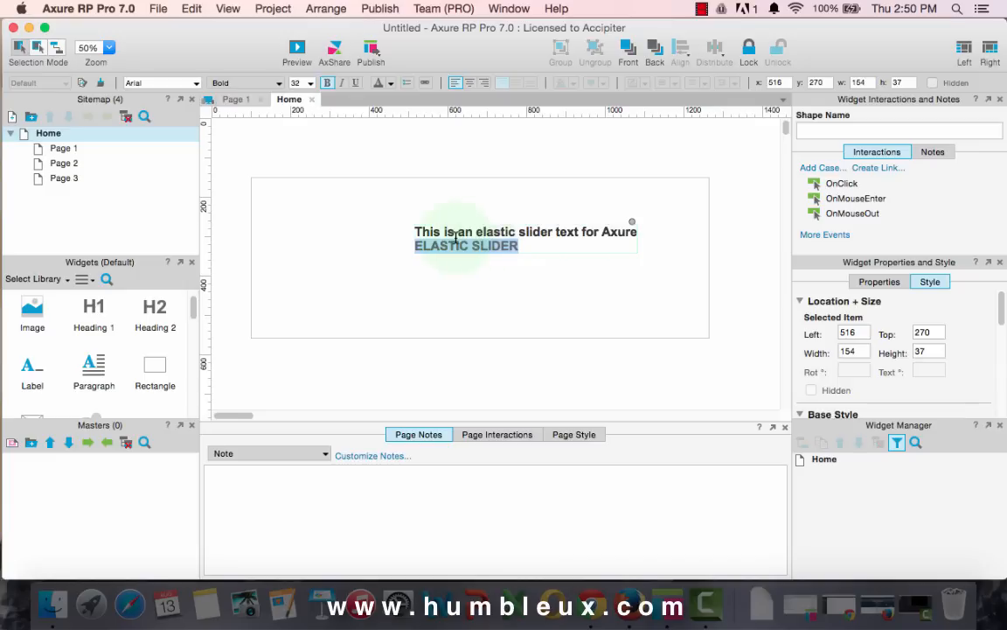
left_click(312, 82)
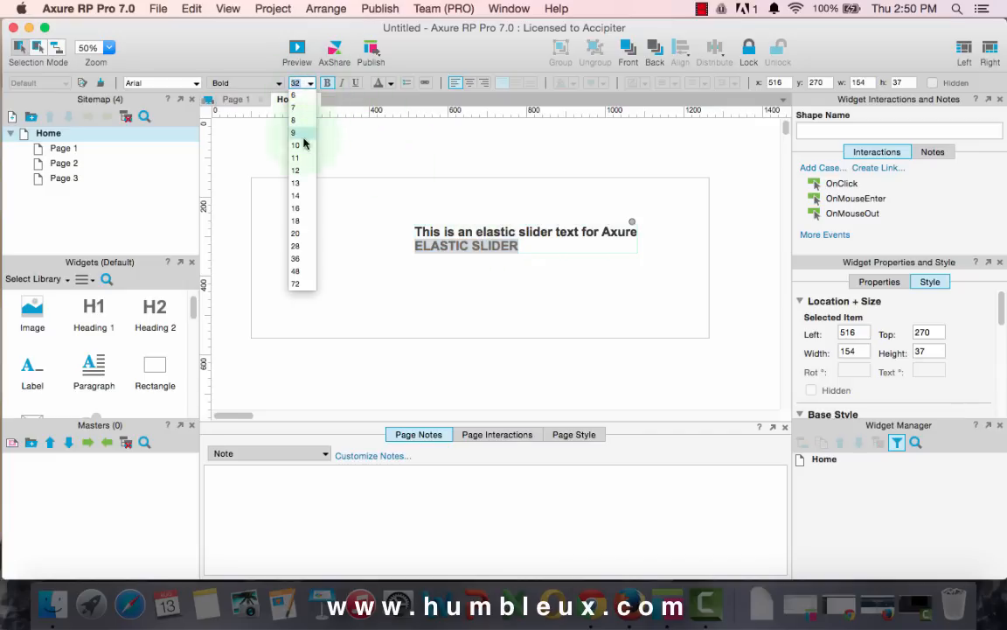
left_click(296, 182)
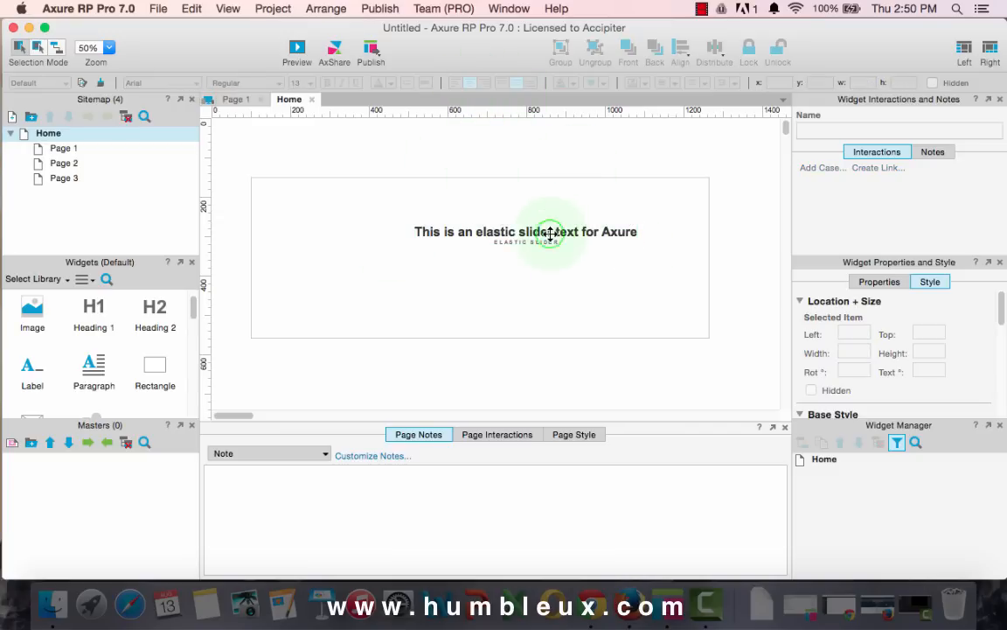
left_click(524, 231)
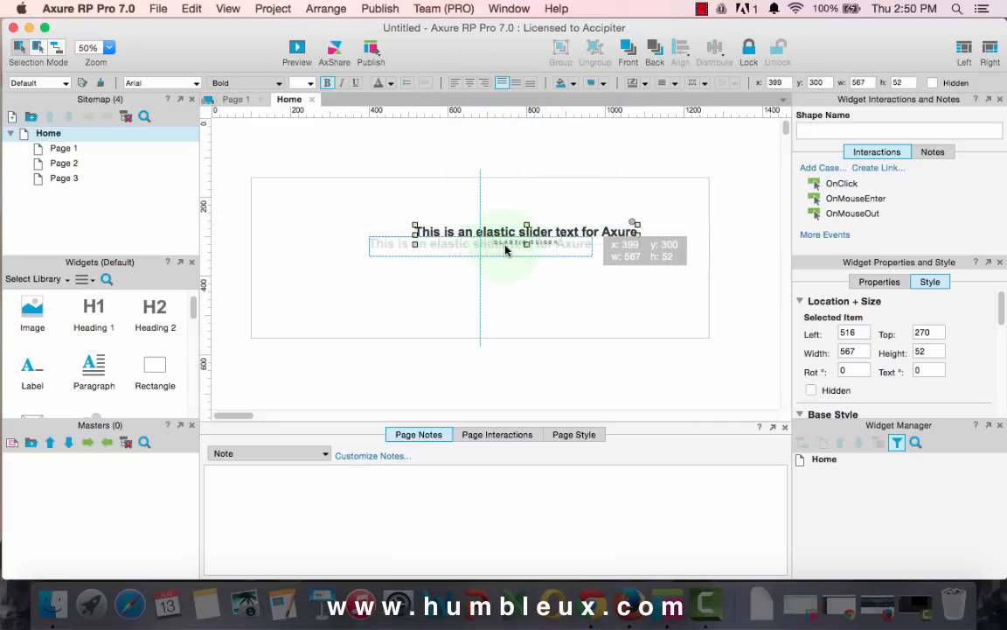
Convert the text into a taller dynamic panel and name it SLIDER_TEXT.
left_click(623, 149)
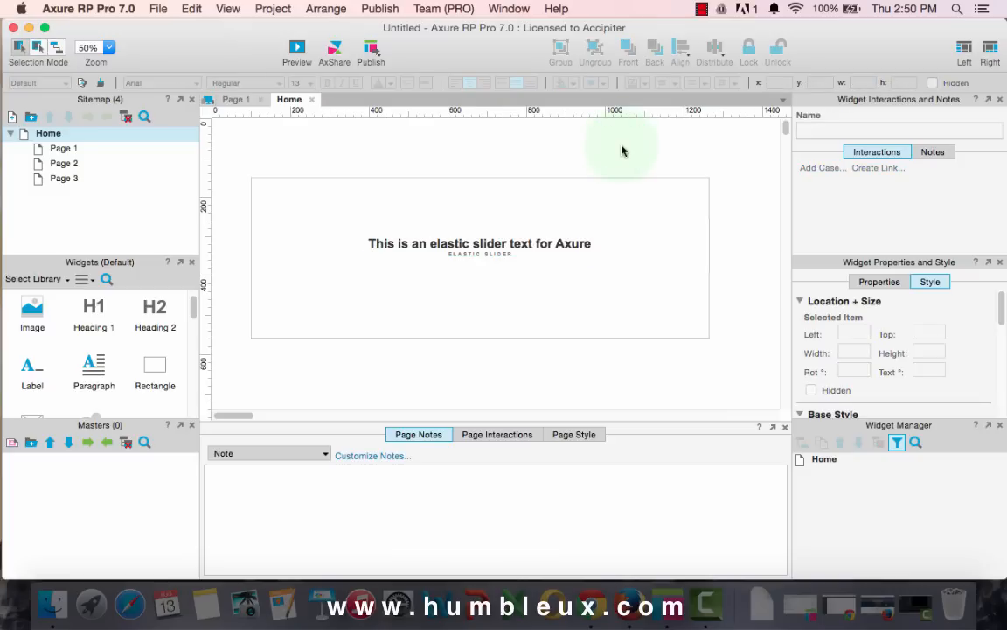
left_click(479, 243)
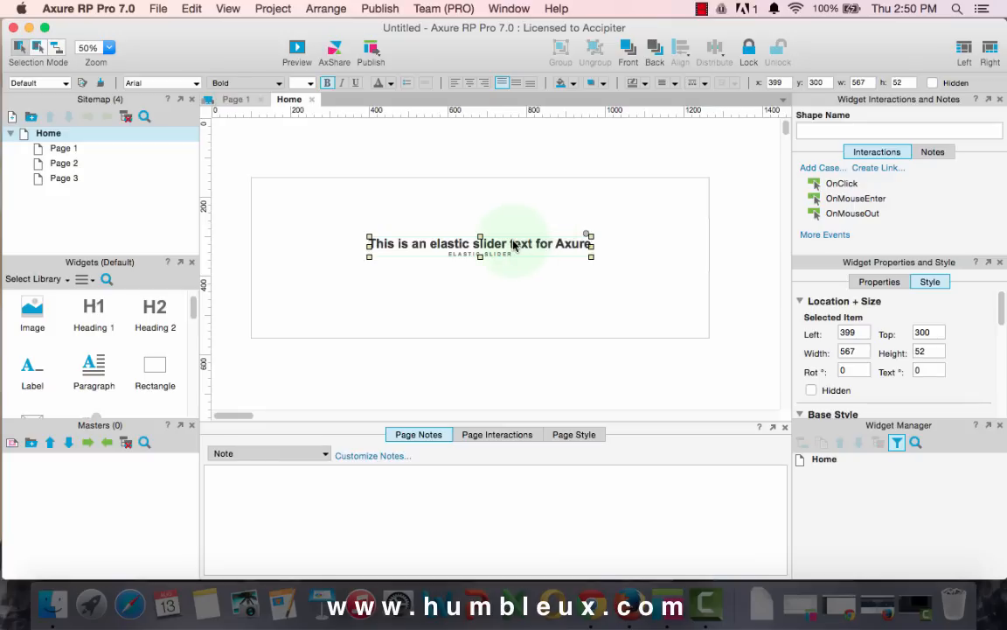
right_click(514, 243)
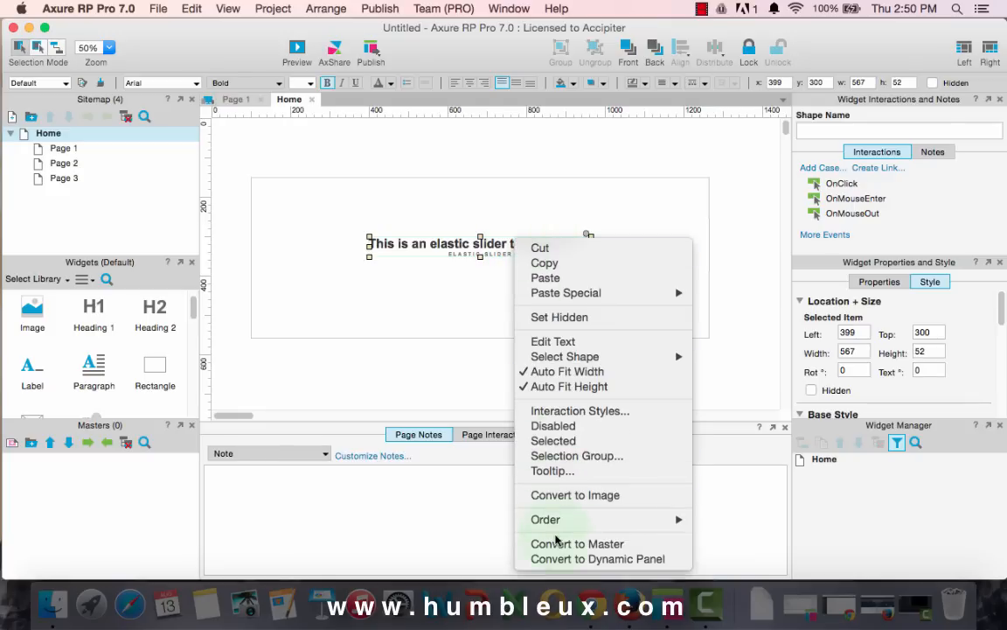
mouse_move(578, 543)
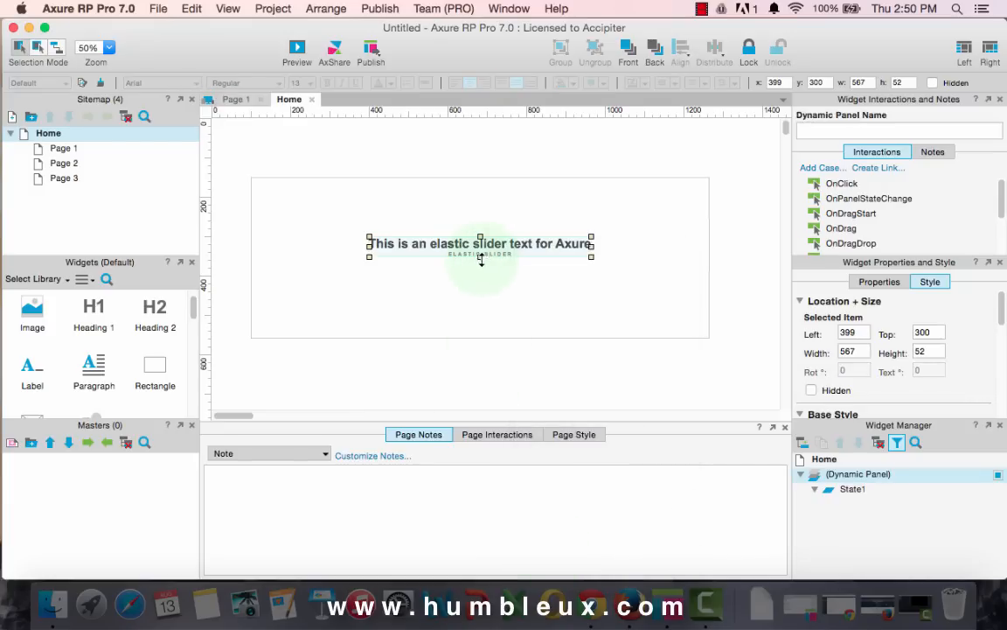
left_click_drag(480, 254, 480, 276)
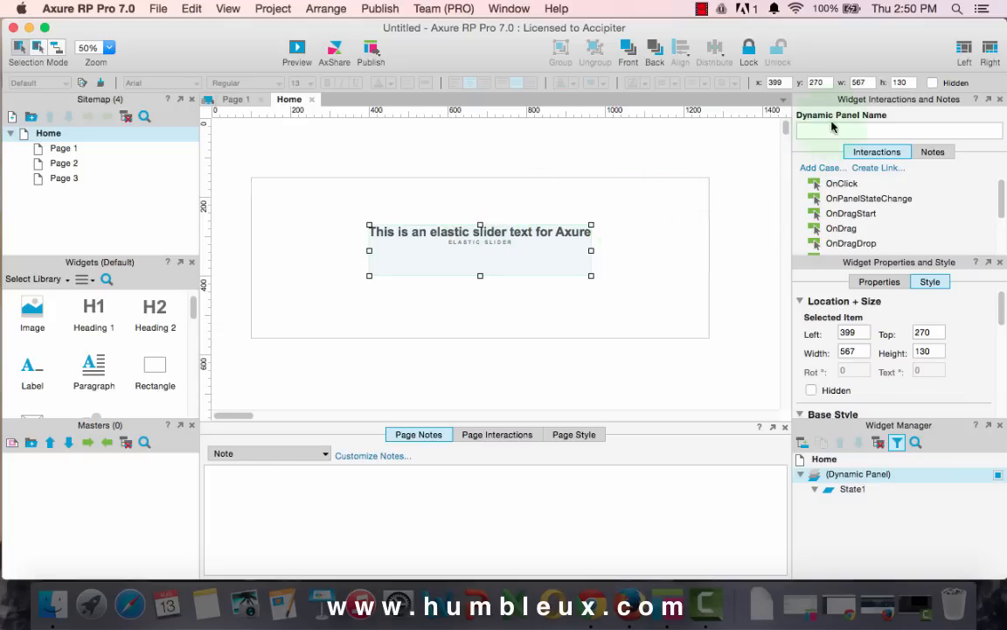
left_click(899, 130)
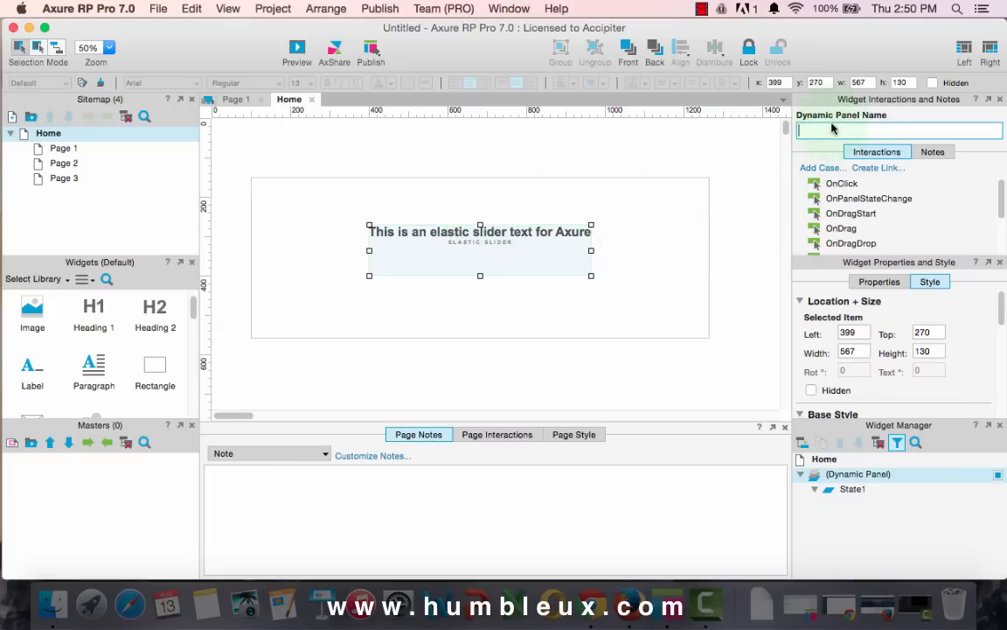
type("SLI")
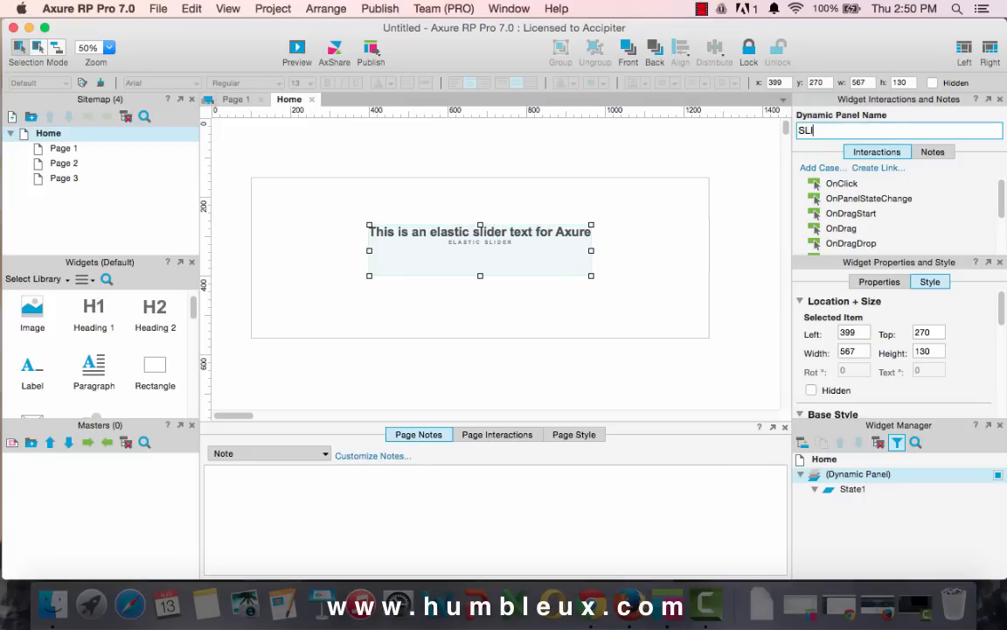
type("DER")
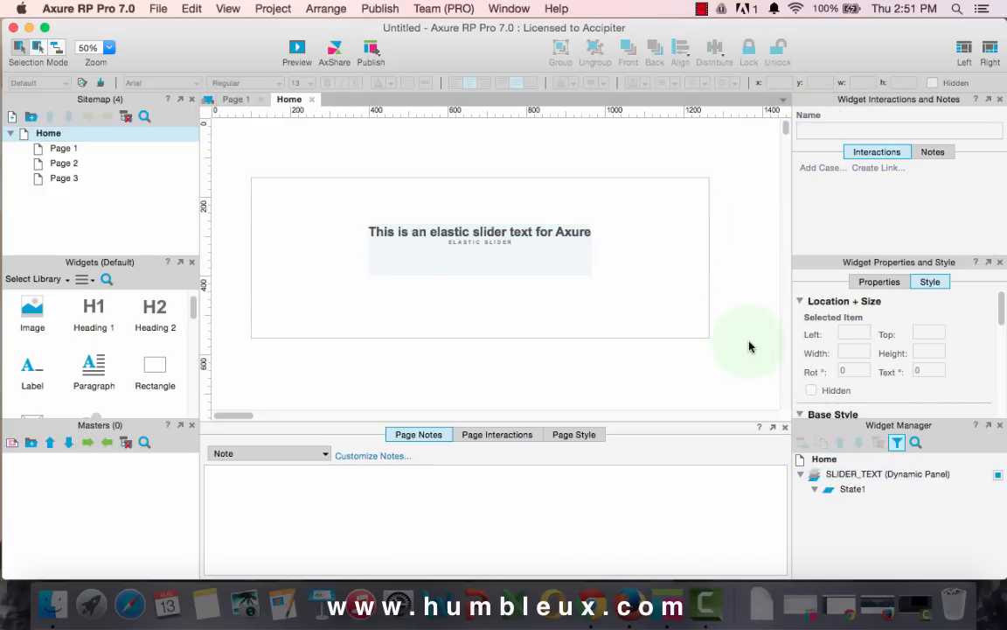
Add State2 and State3 to the SLIDER_TEXT panel and open State1 for editing.
left_click(695, 258)
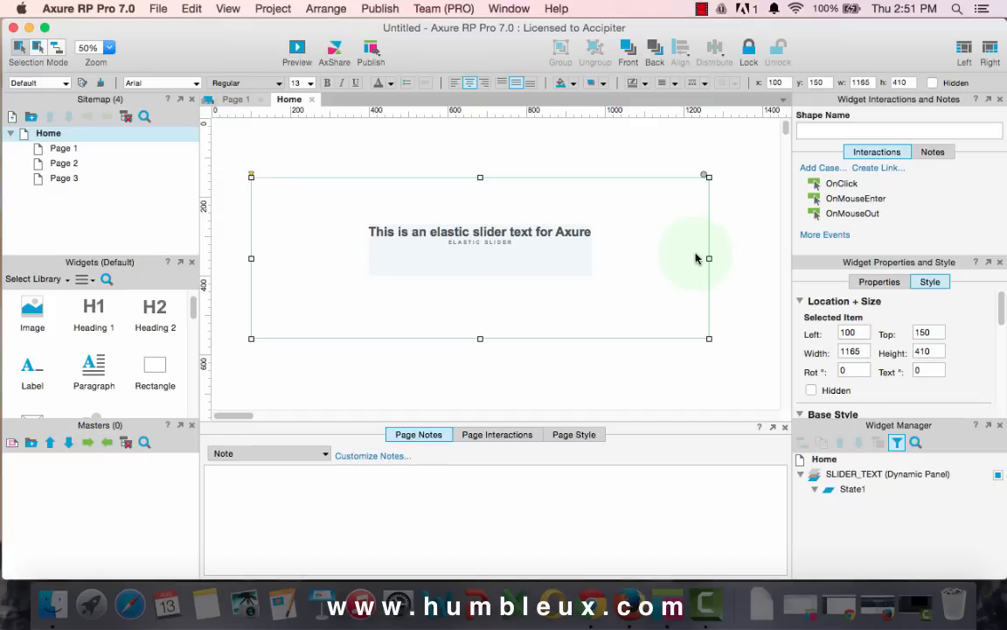
left_click(480, 263)
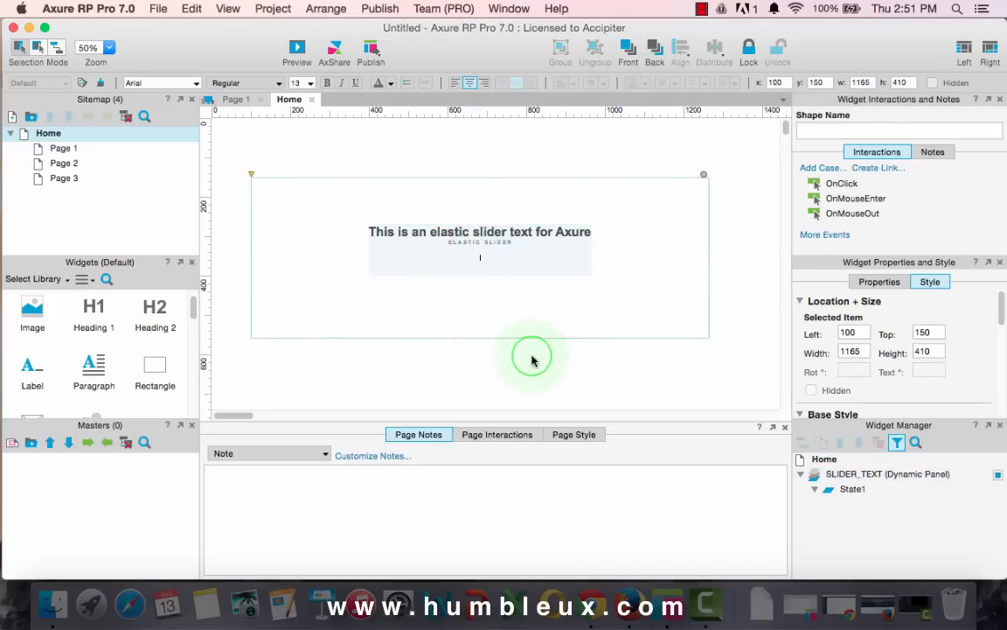
left_click(479, 250)
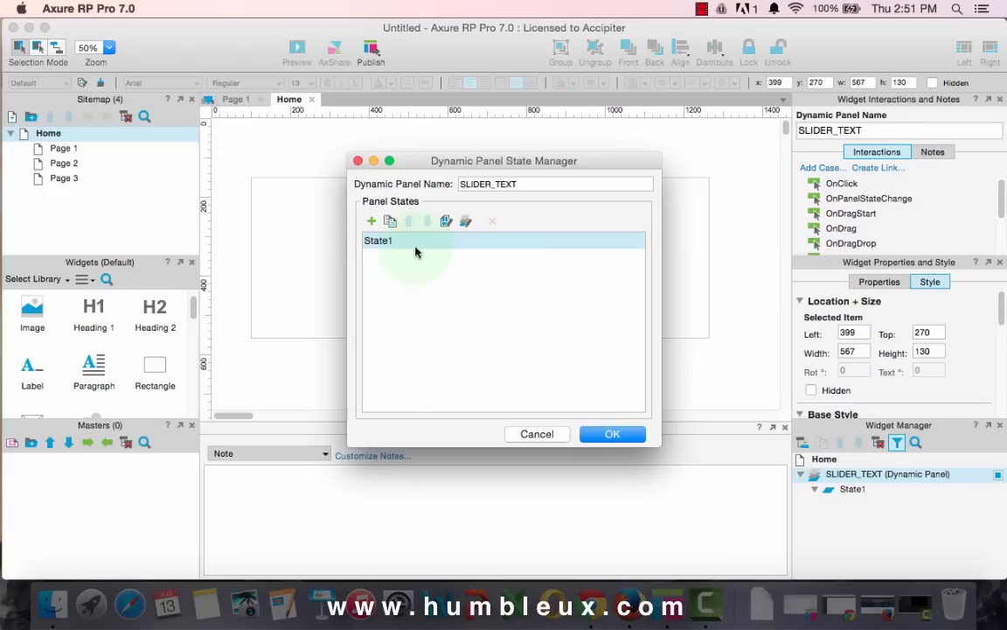
left_click(372, 220)
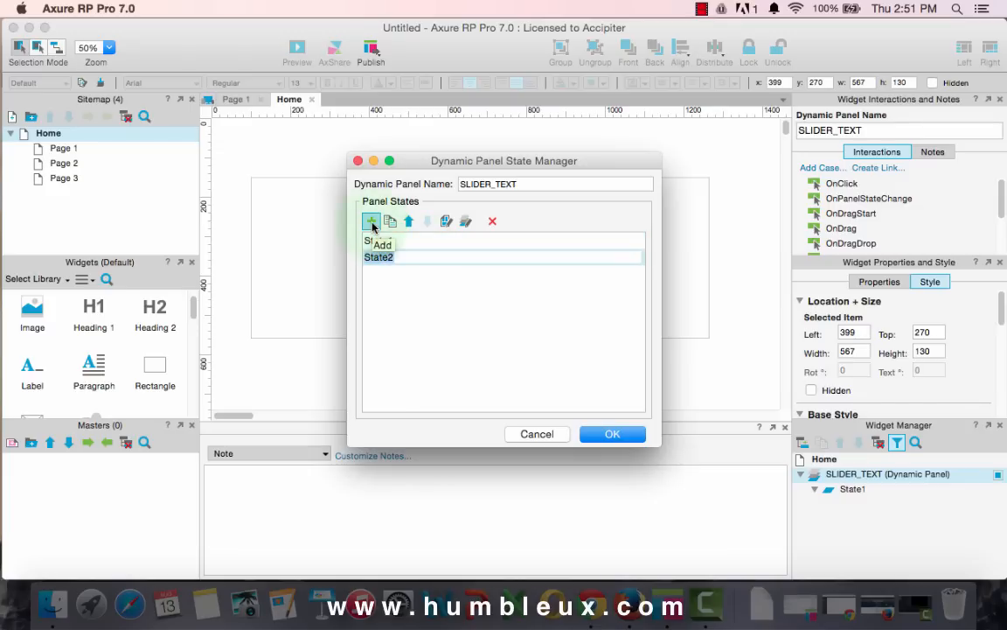
left_click(371, 221)
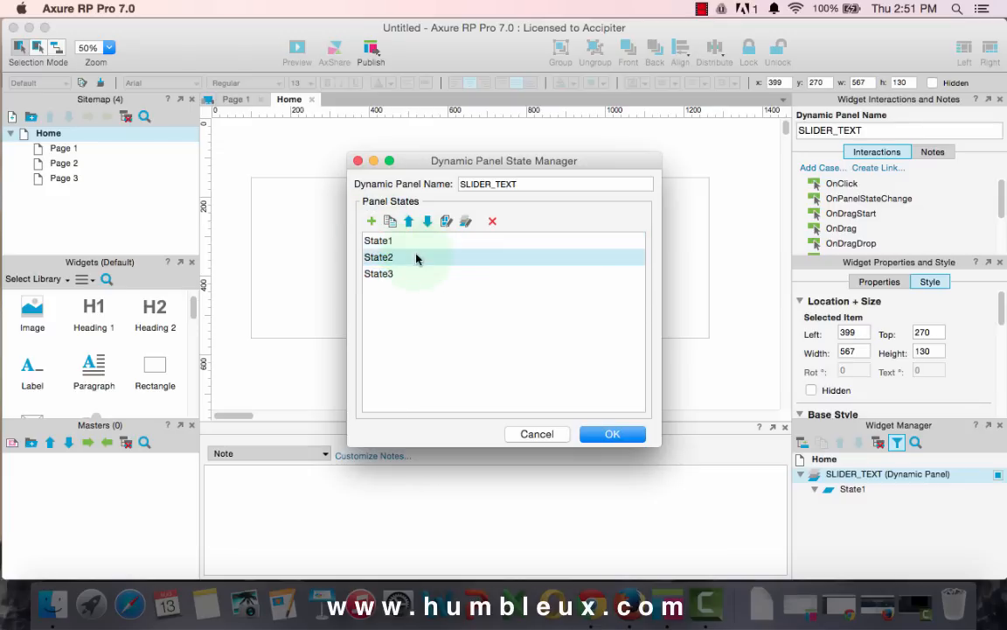
left_click(378, 274)
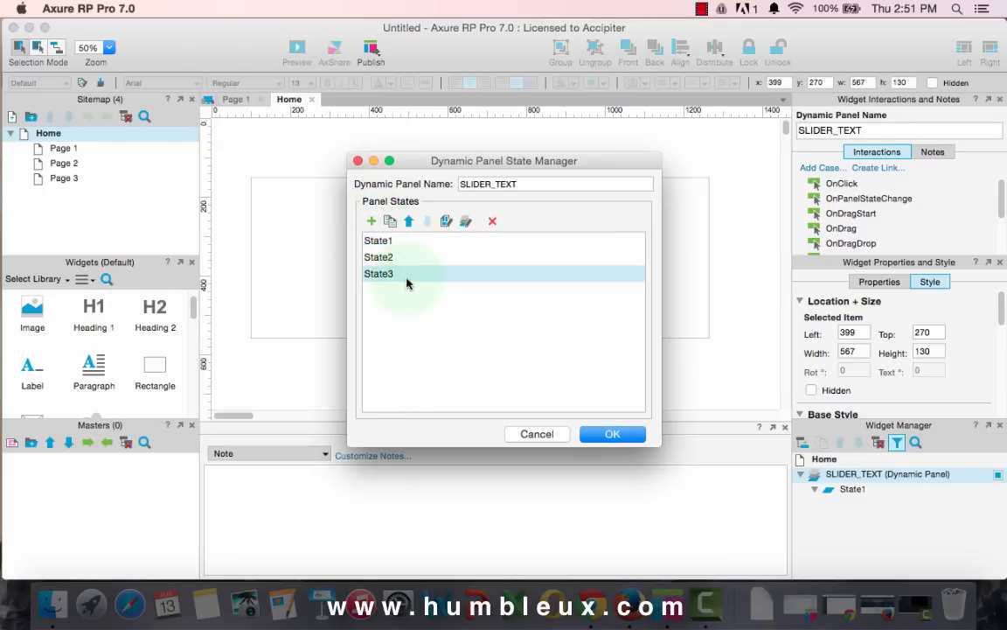
left_click(379, 240)
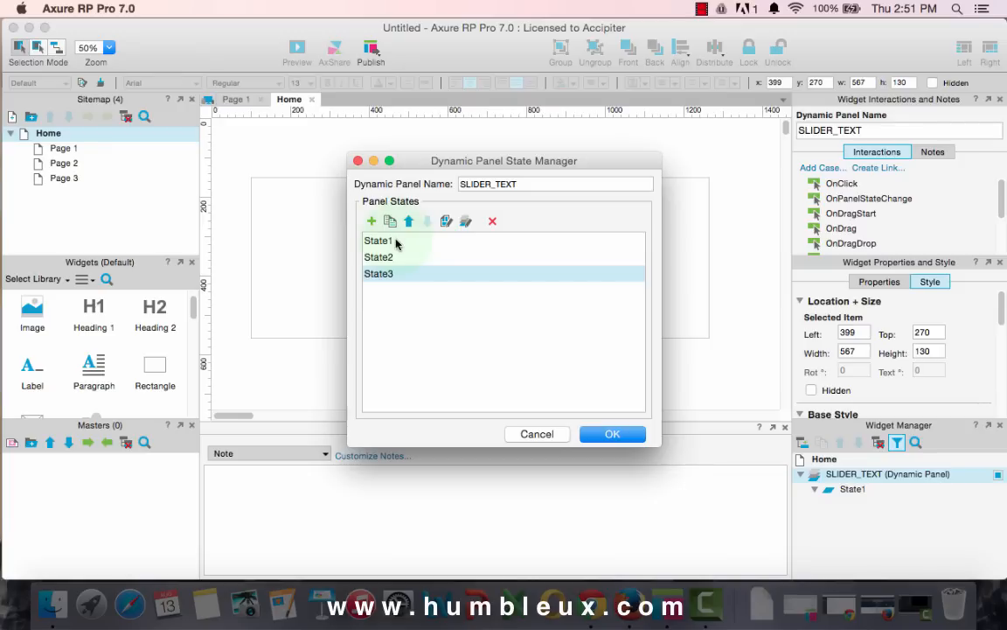
left_click(612, 434)
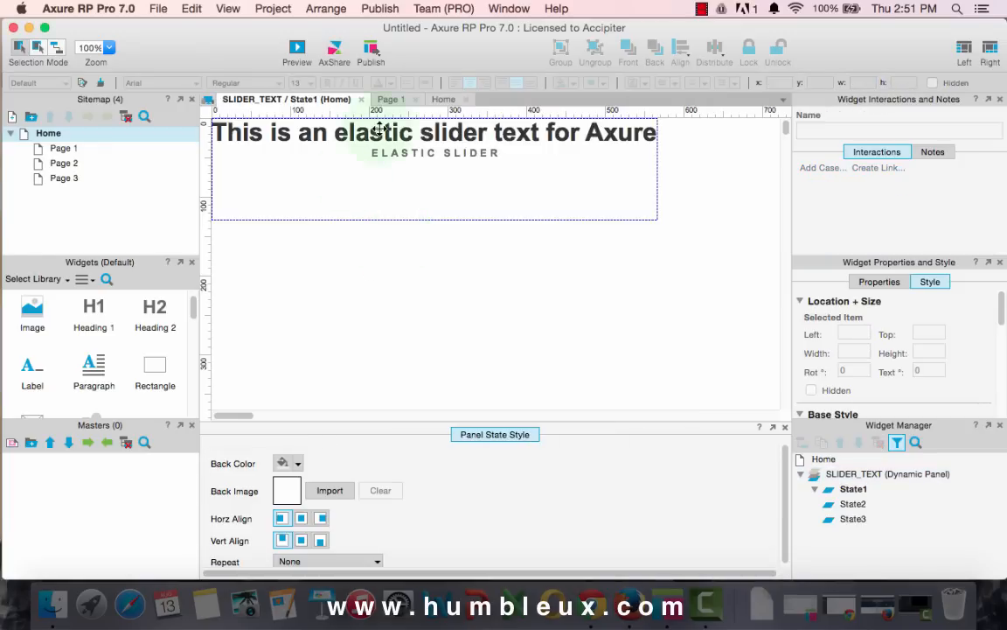
Replace the headline with 'Mega bundle made by designers for designers' and centre-align it.
left_click(435, 133)
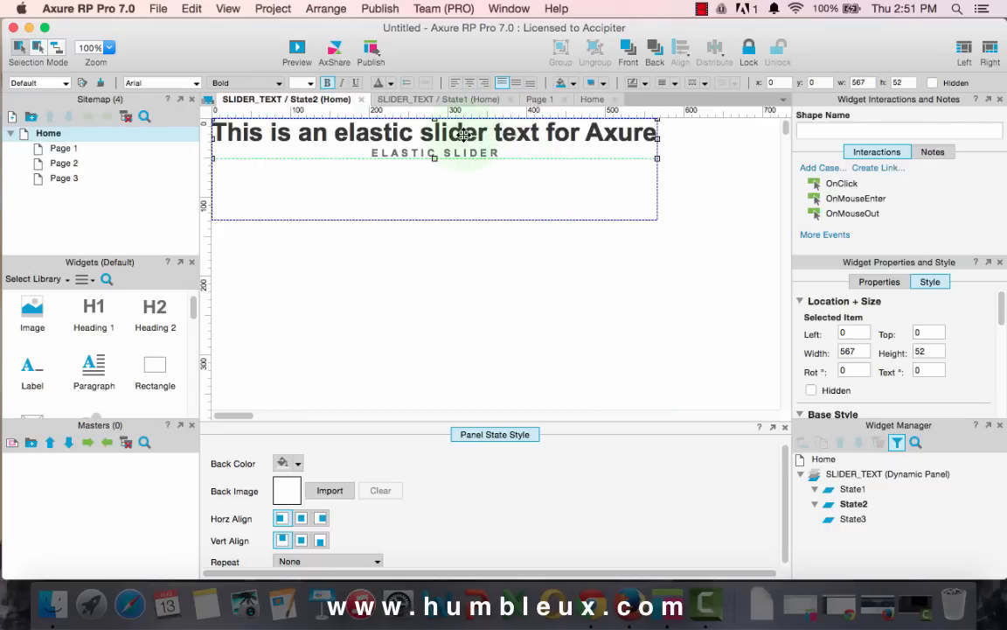
left_click_drag(435, 133, 435, 150)
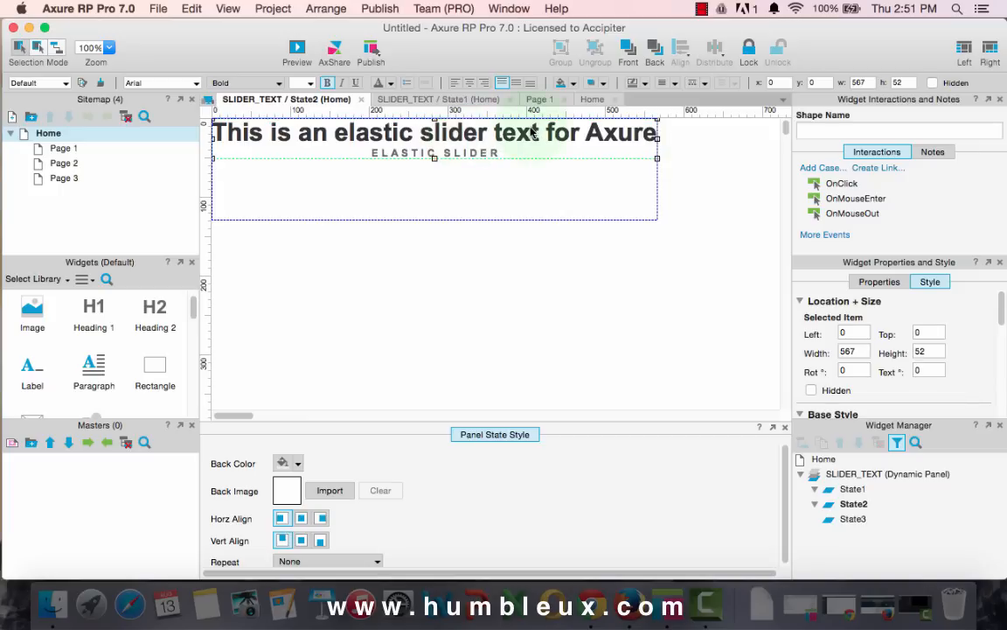
mouse_move(603, 140)
type("ME")
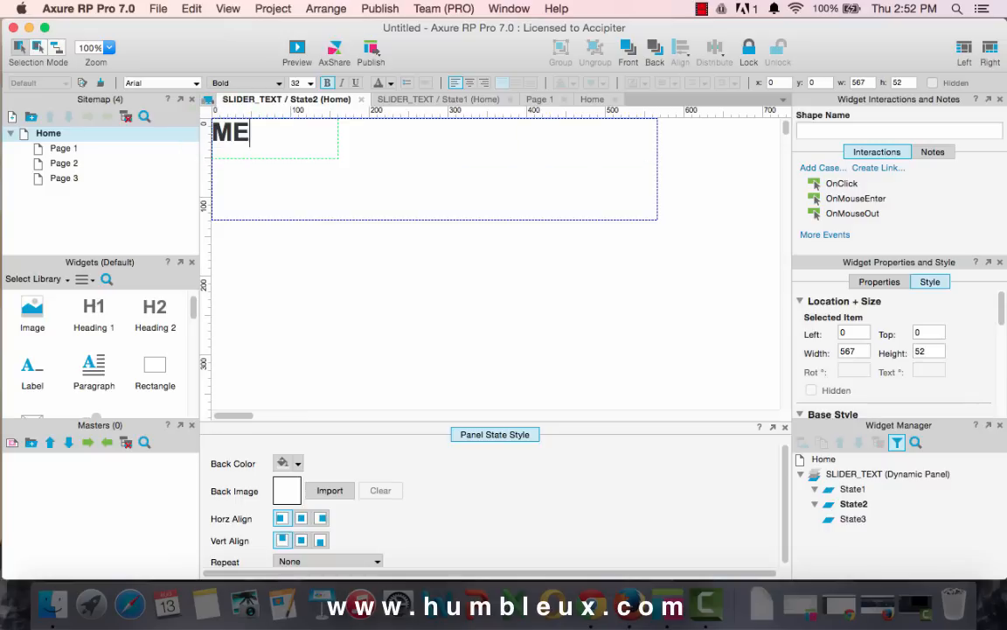
key("Backspace")
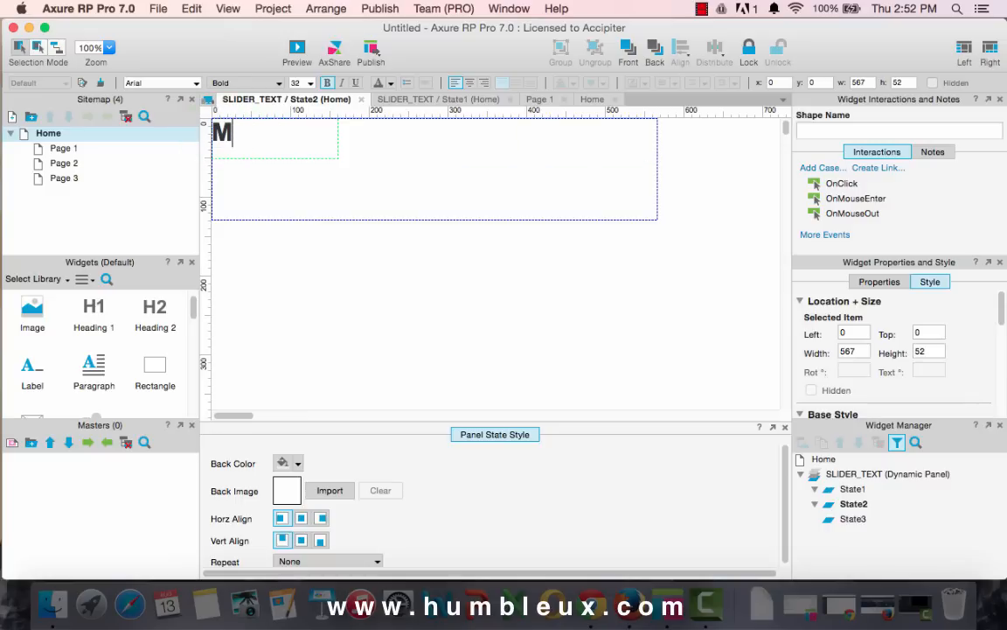
type("ag")
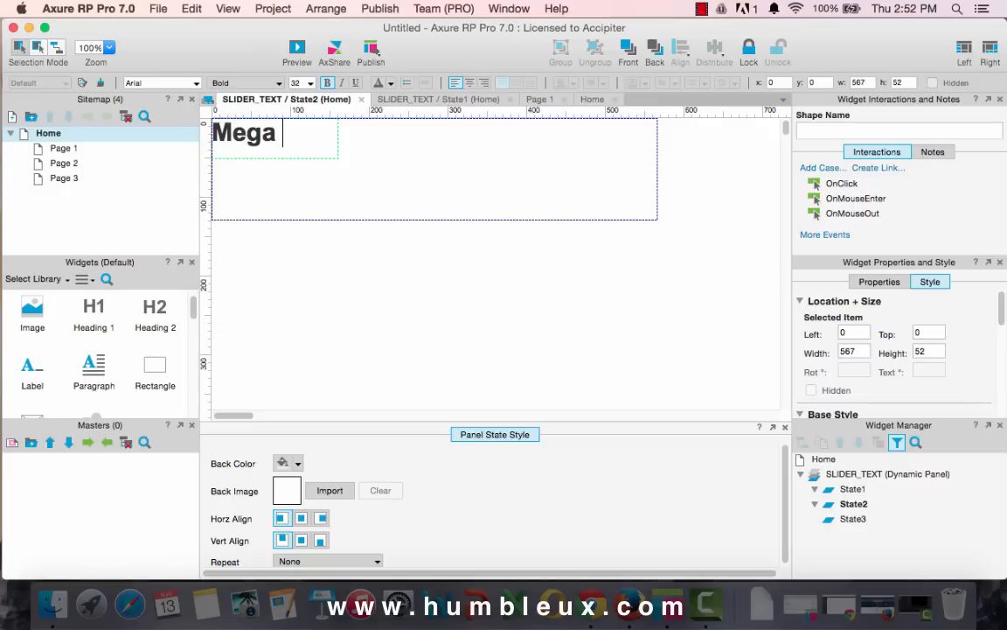
type("bun")
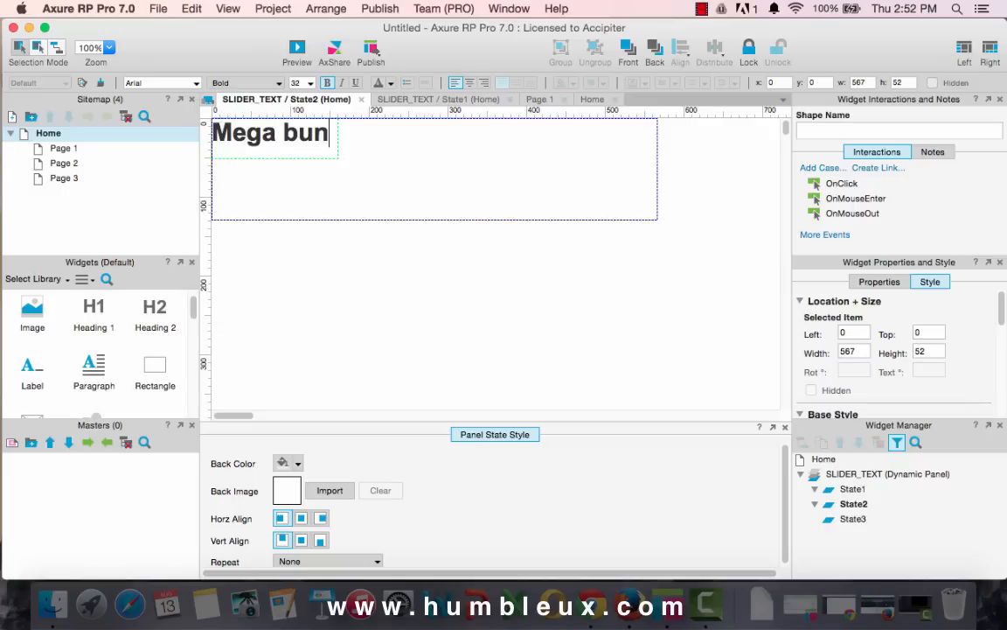
type("dle")
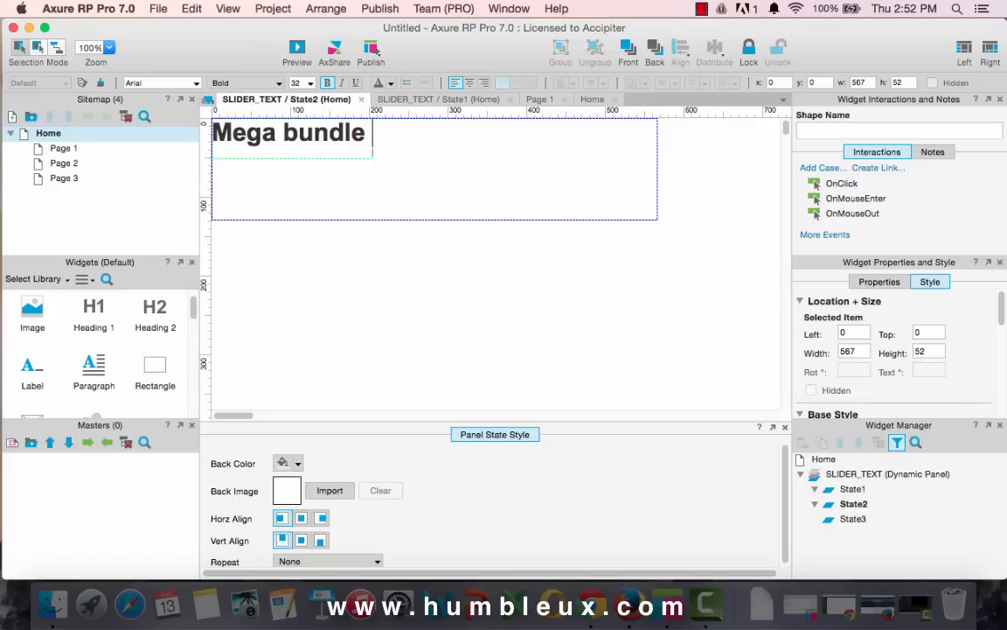
type("ma")
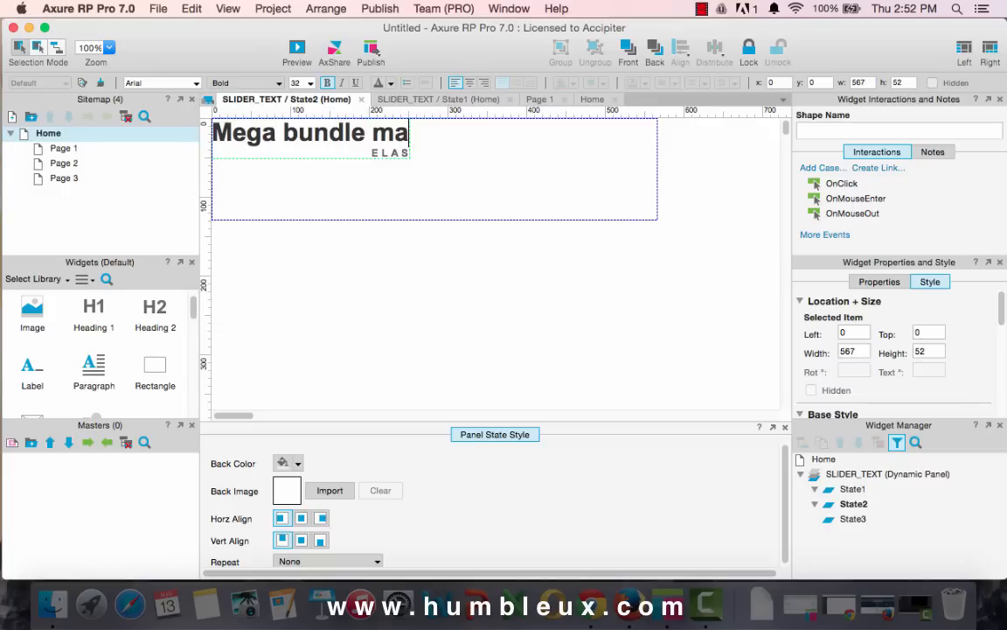
type("de")
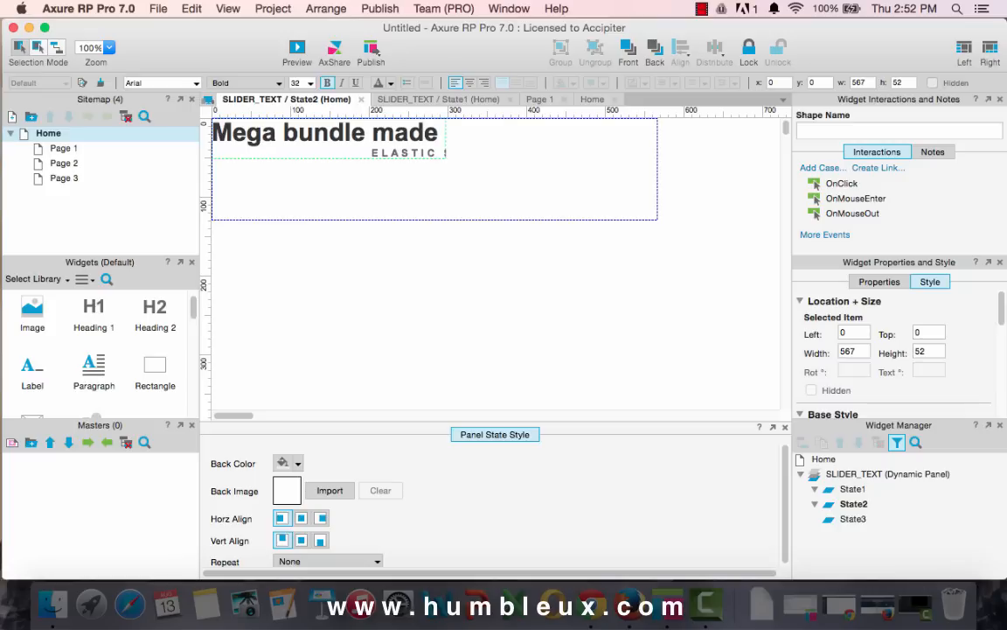
type("by designers f")
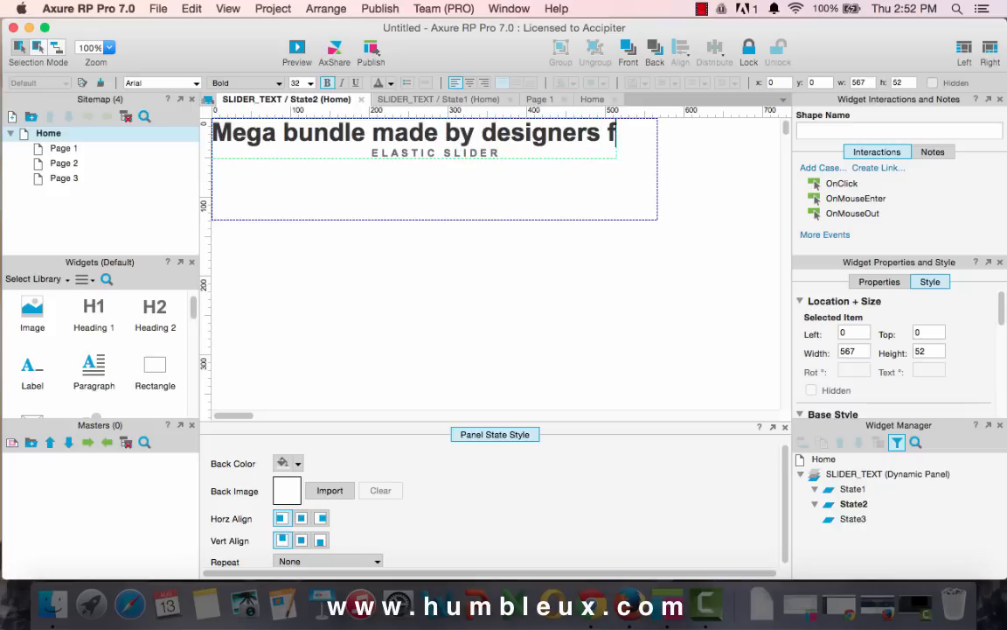
type("or designers")
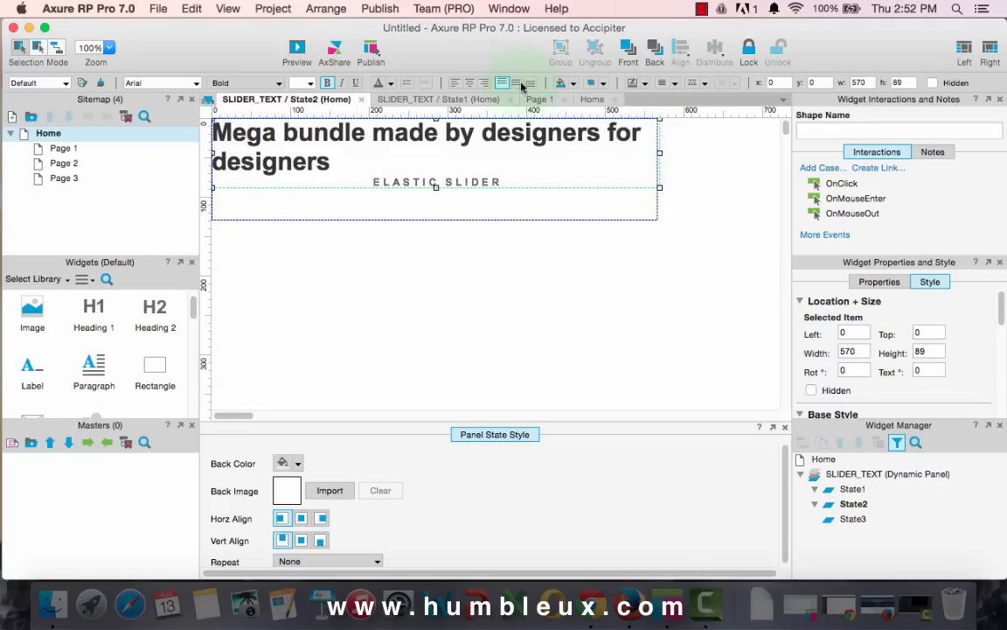
left_click(467, 83)
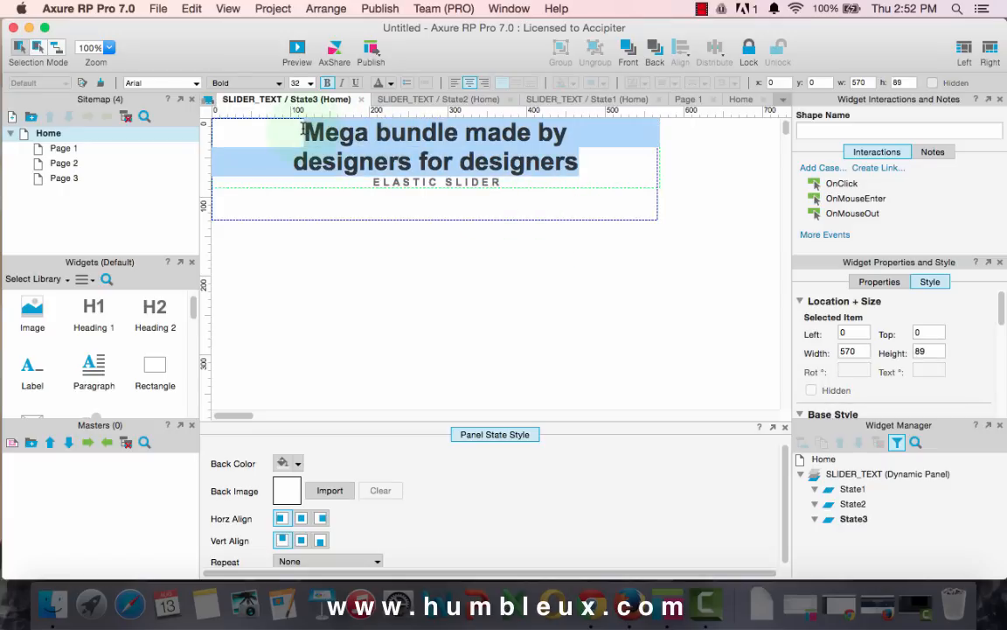
Write the State3 headline 'Smoother and more crisp' and close the panel state settings unchanged.
type("Soothe")
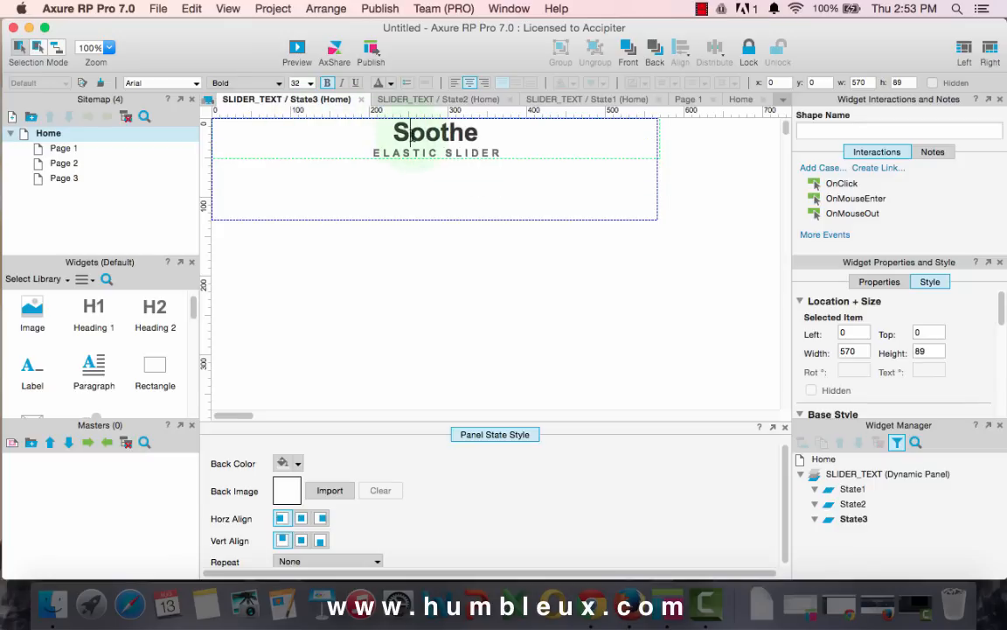
type("Smoothe")
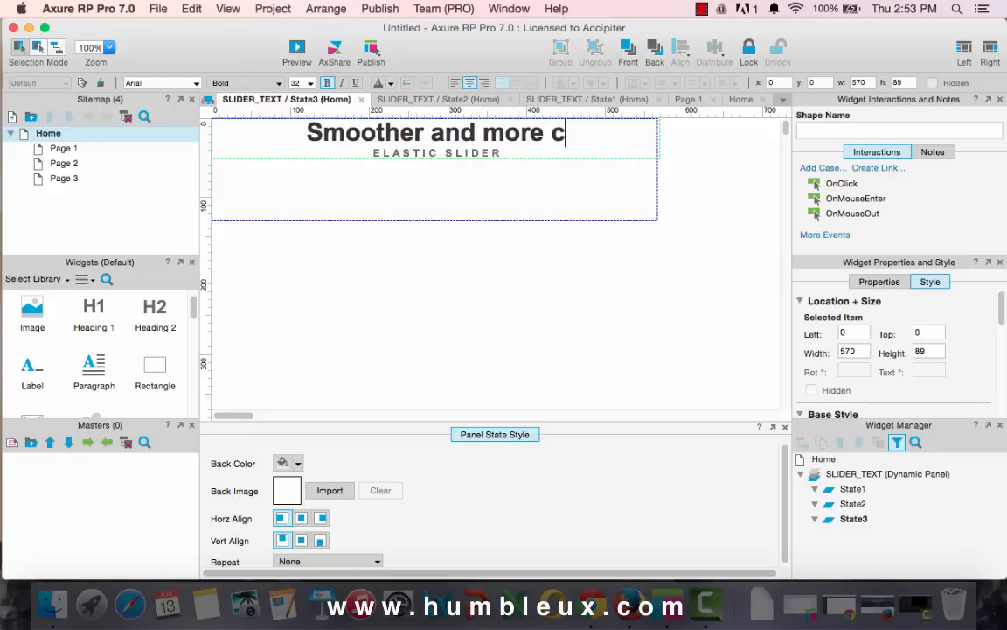
type("risp")
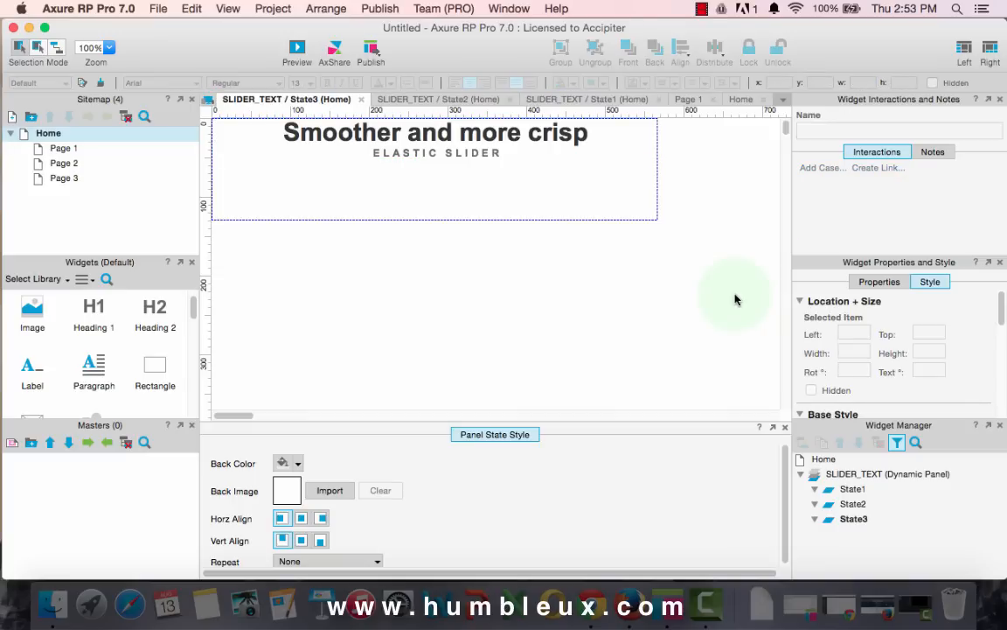
mouse_move(854, 473)
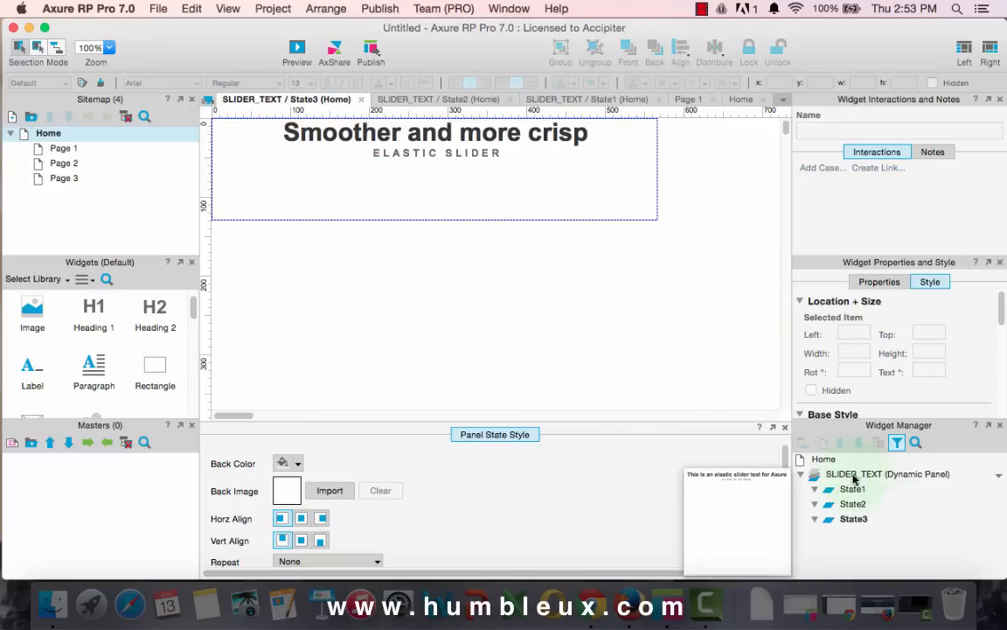
double_click(887, 473)
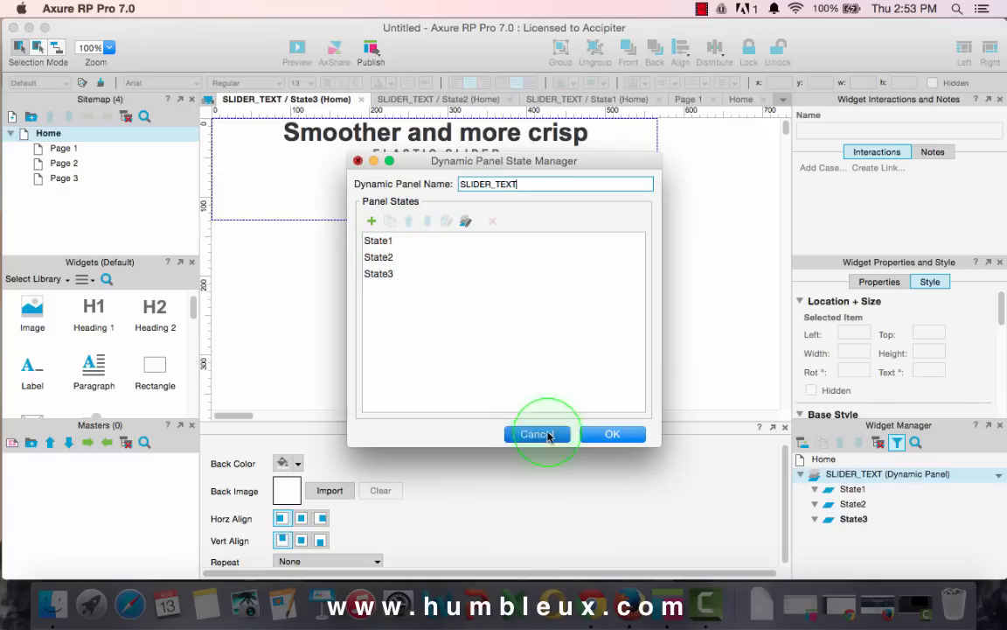
left_click(536, 433)
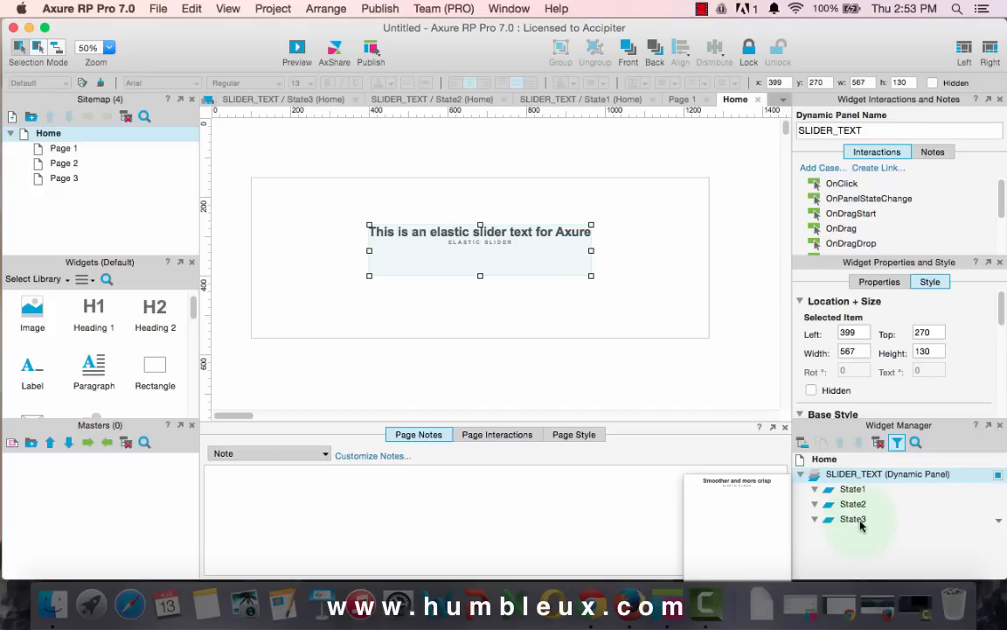
mouse_move(155, 371)
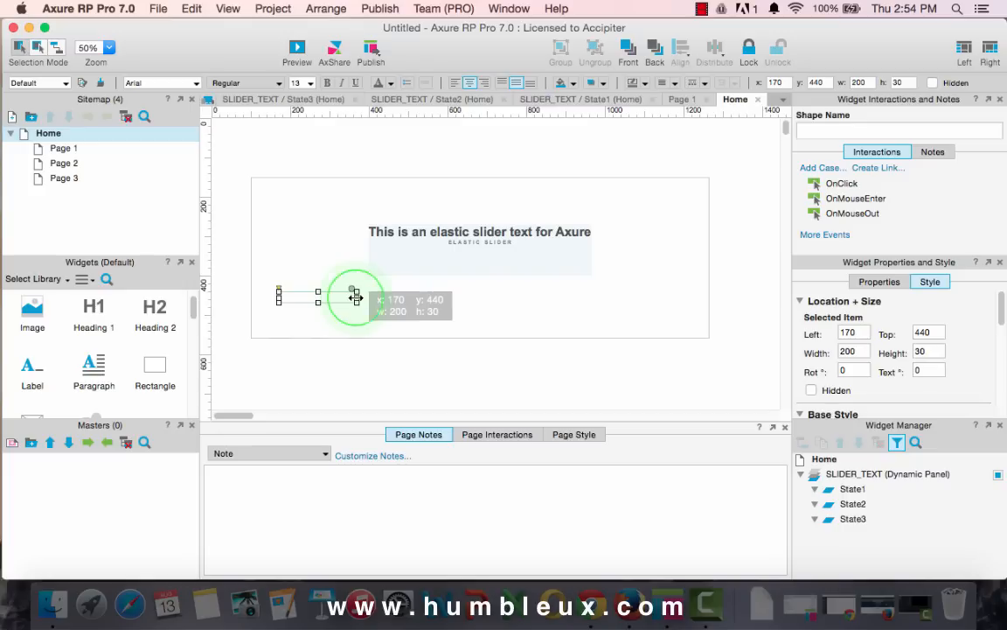
Make three thin equal bars below the slider text and distribute them horizontally.
left_click_drag(354, 297, 396, 296)
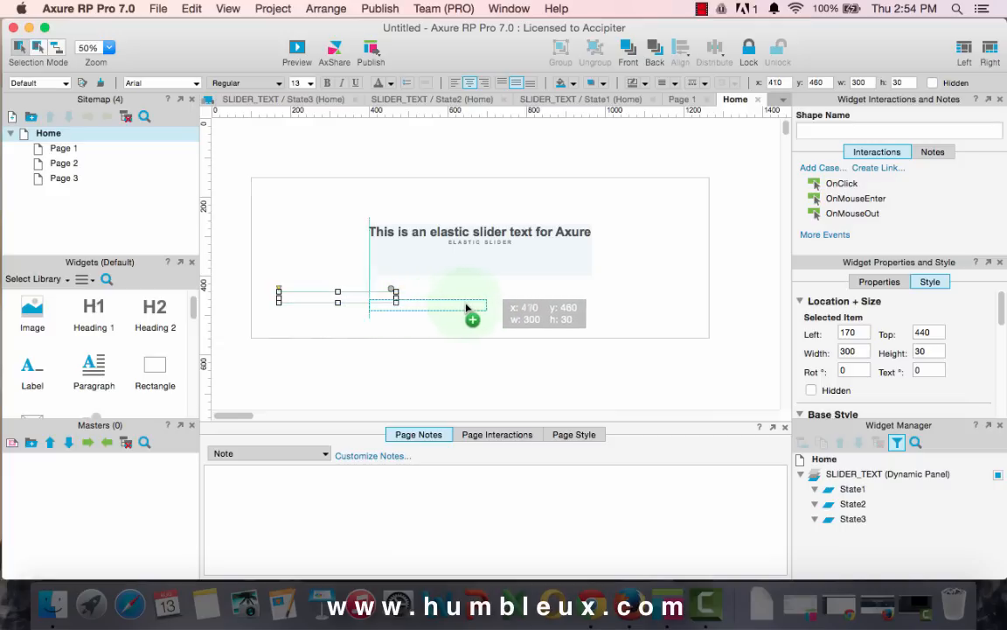
left_click_drag(472, 319, 486, 316)
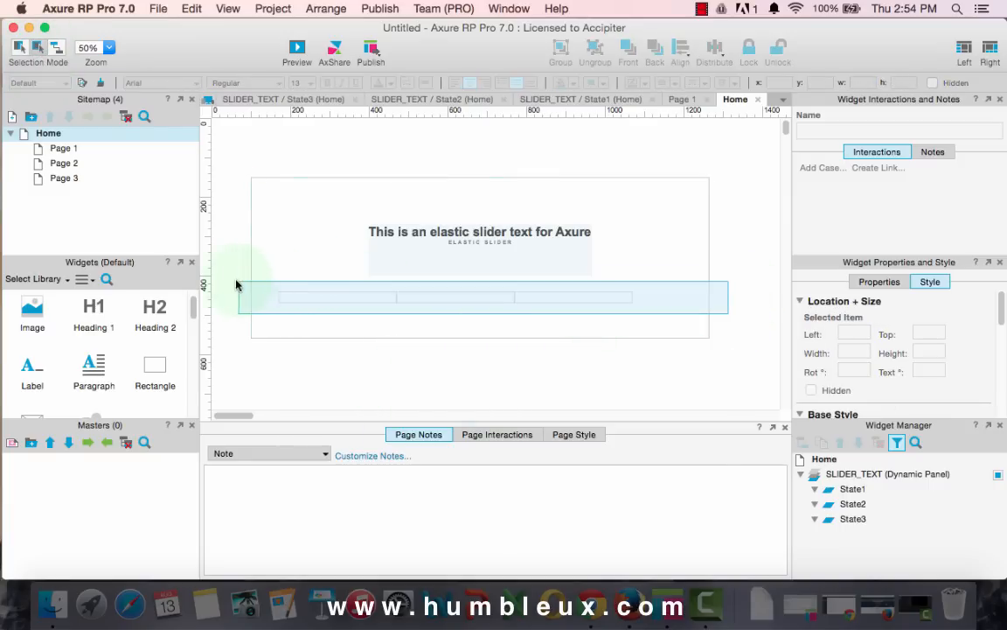
left_click(341, 295)
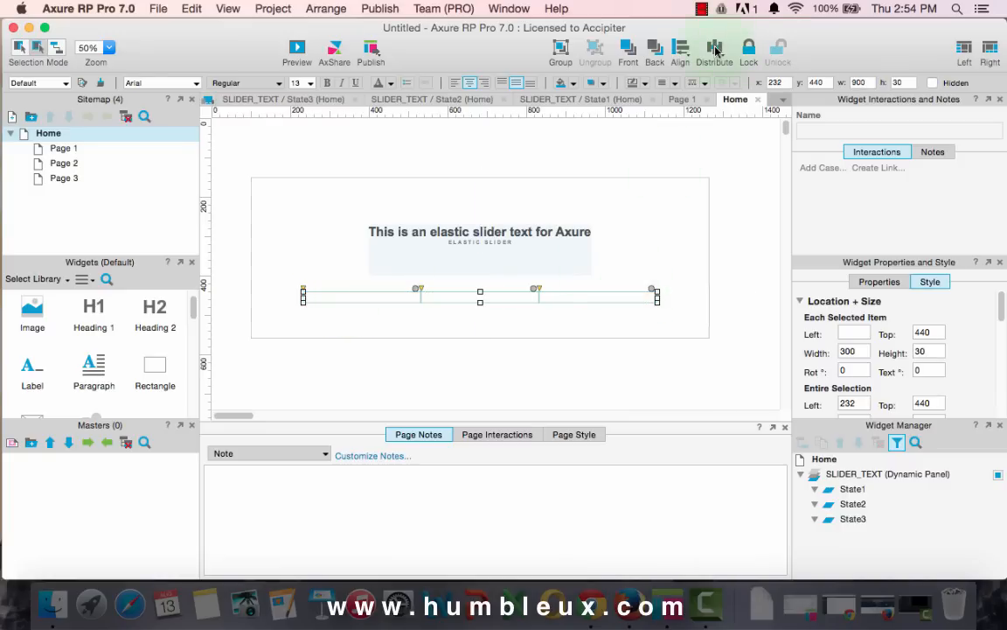
left_click(714, 50)
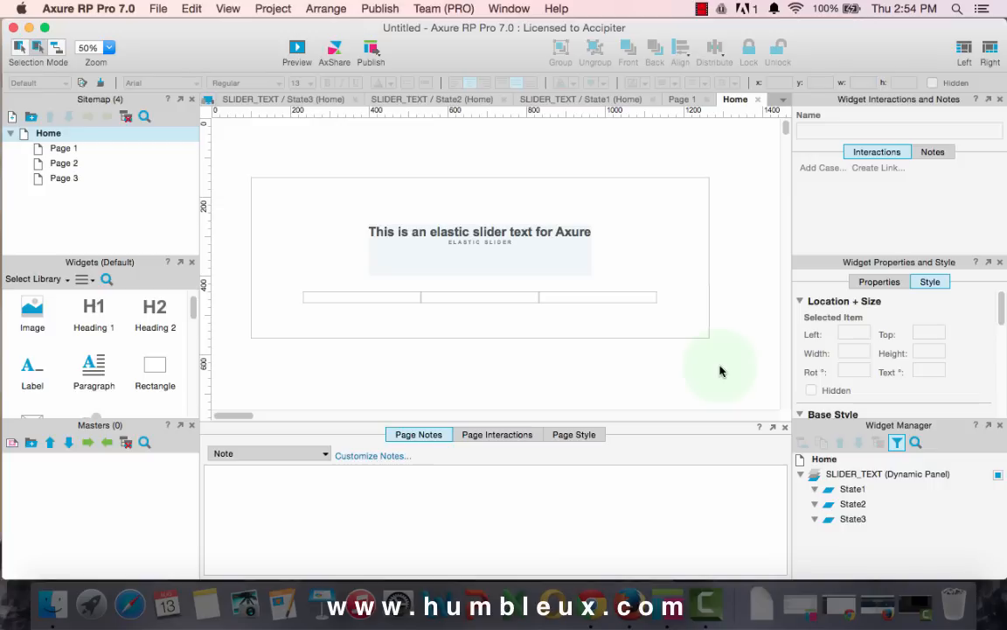
mouse_move(374, 304)
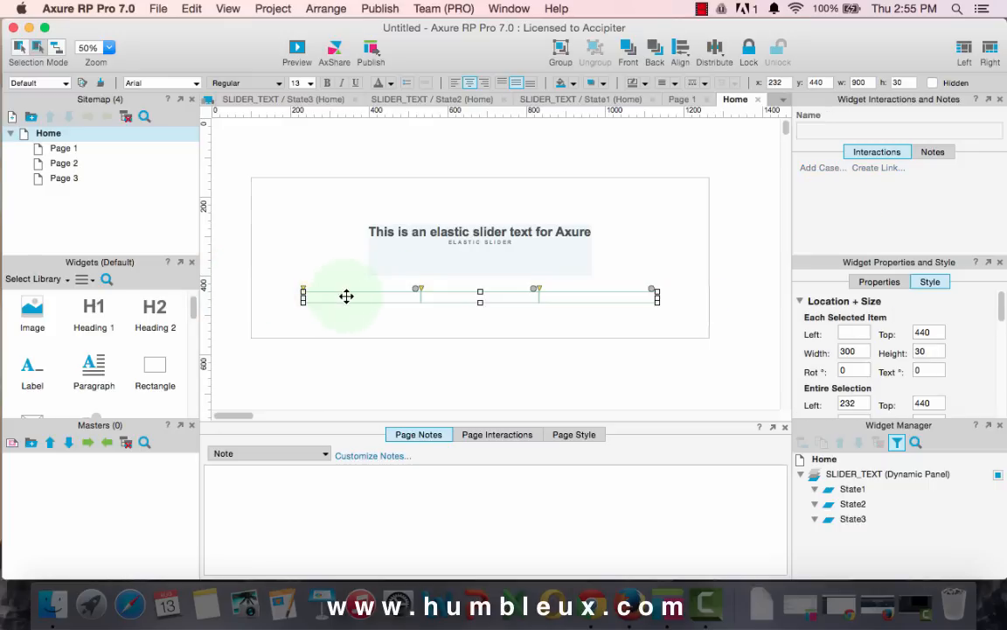
Give the three bars a light grey fill in their MouseOver interaction style.
right_click(347, 295)
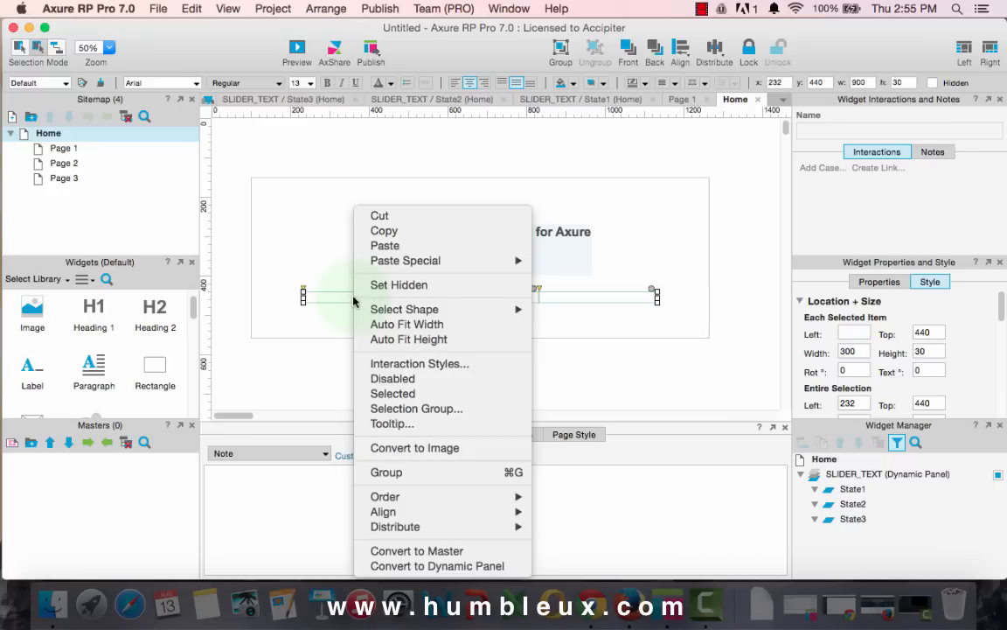
mouse_move(404, 309)
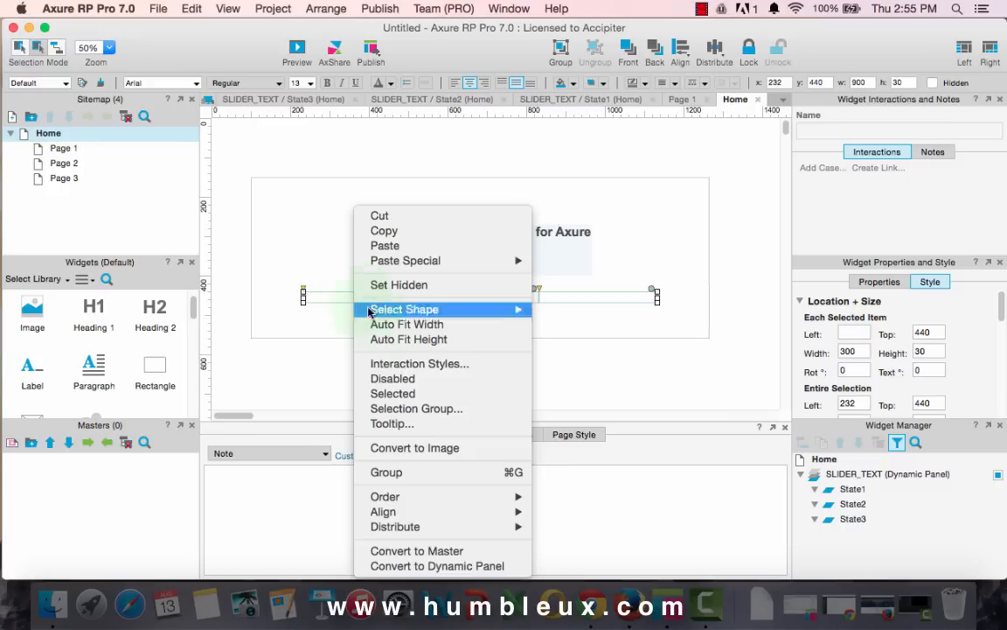
mouse_move(435, 424)
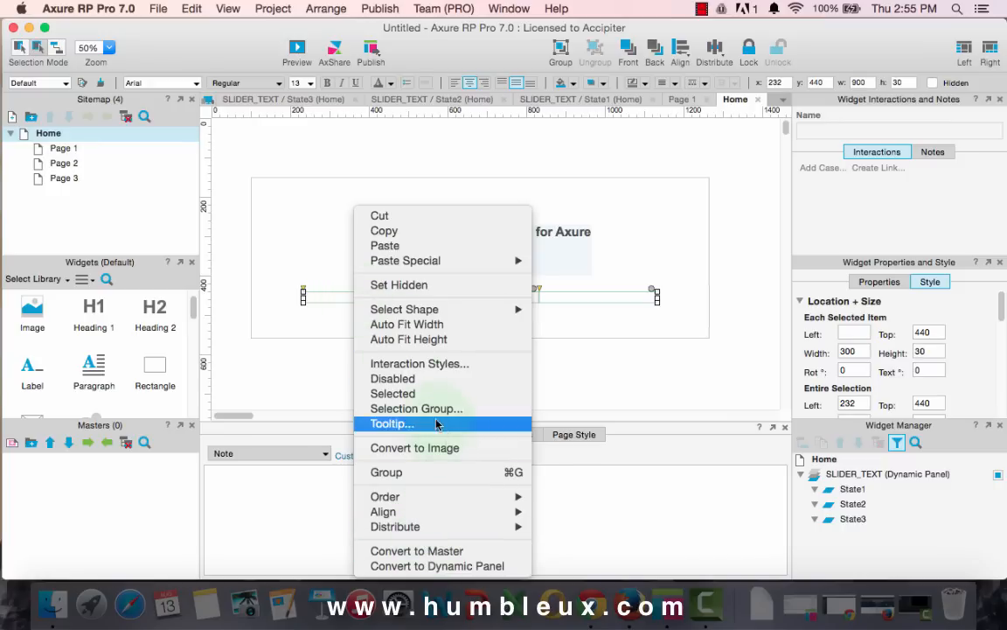
left_click(418, 363)
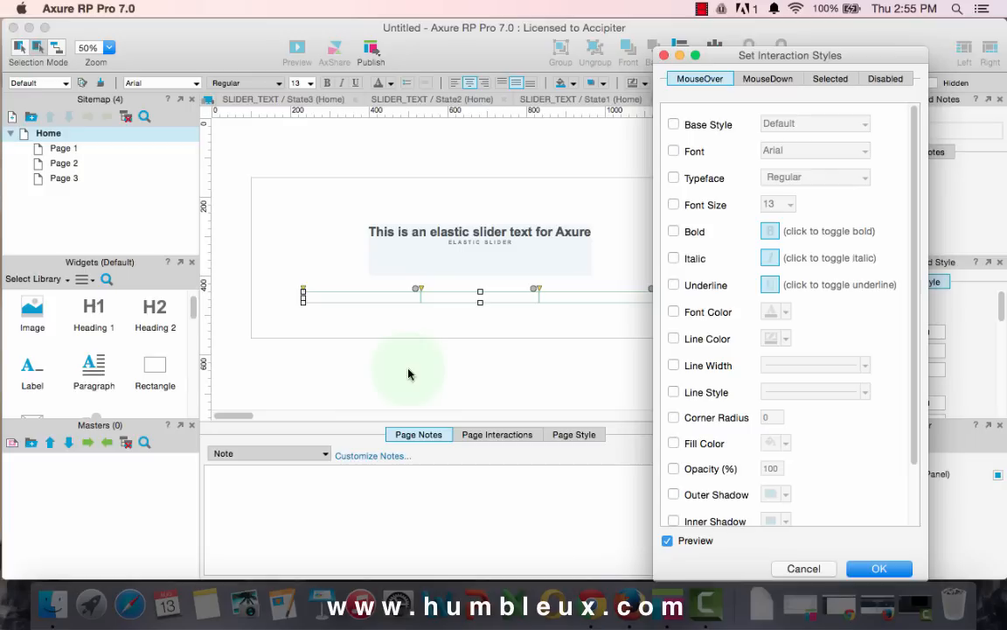
mouse_move(794, 144)
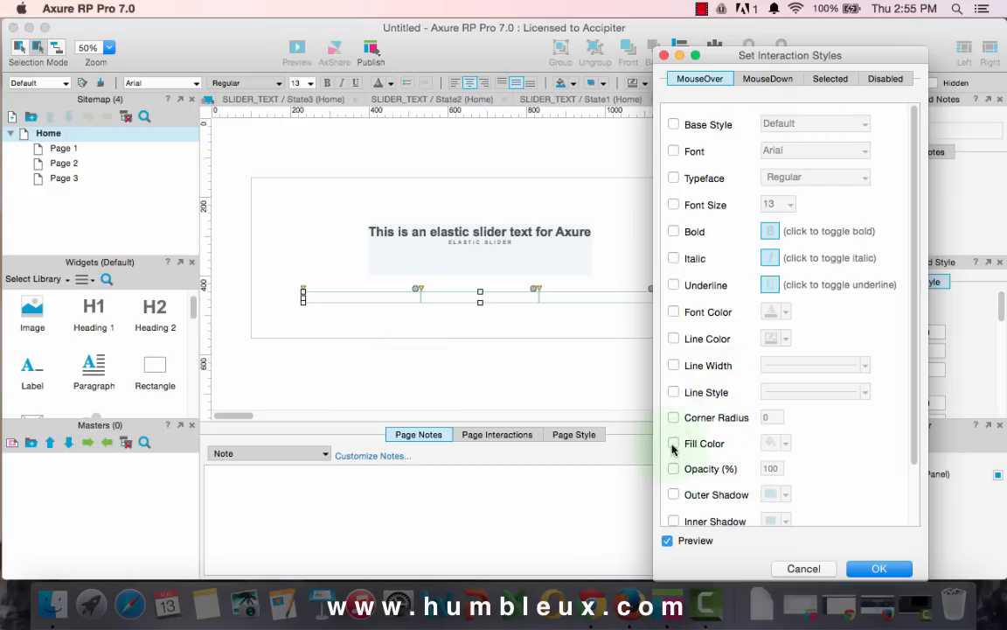
left_click(674, 443)
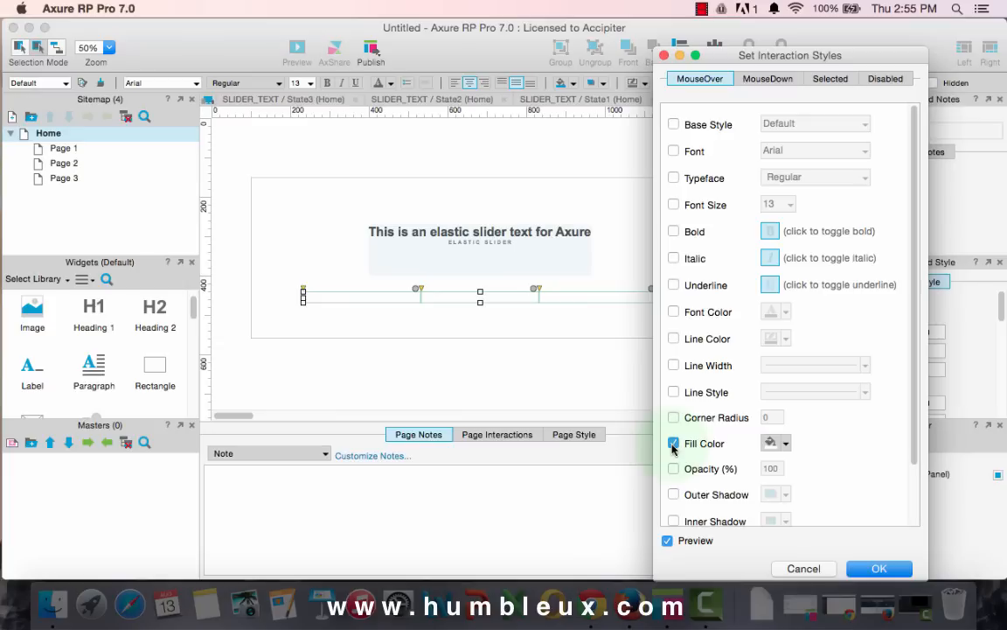
left_click(785, 443)
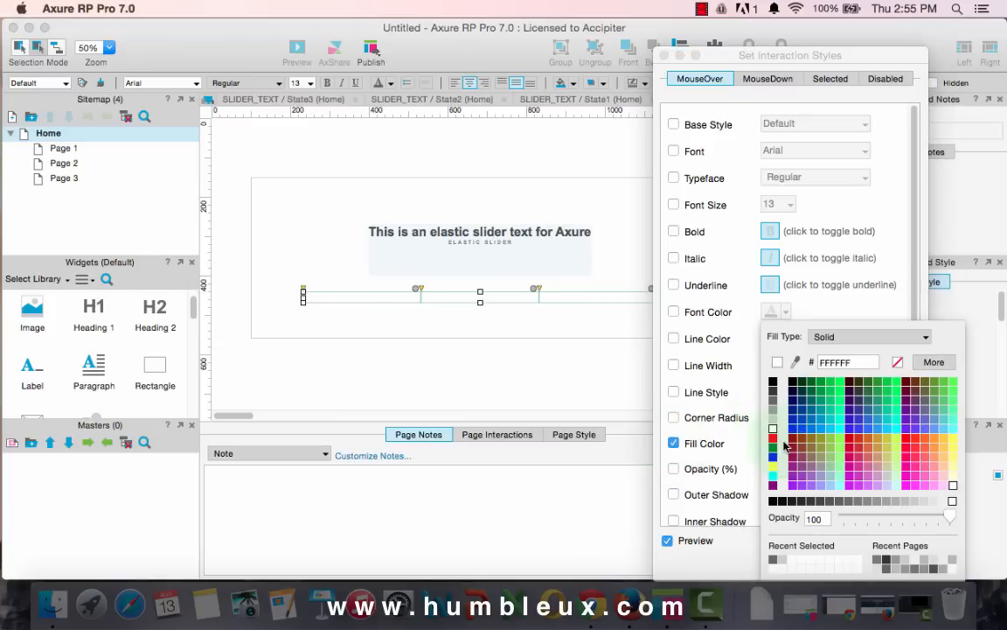
left_click(773, 428)
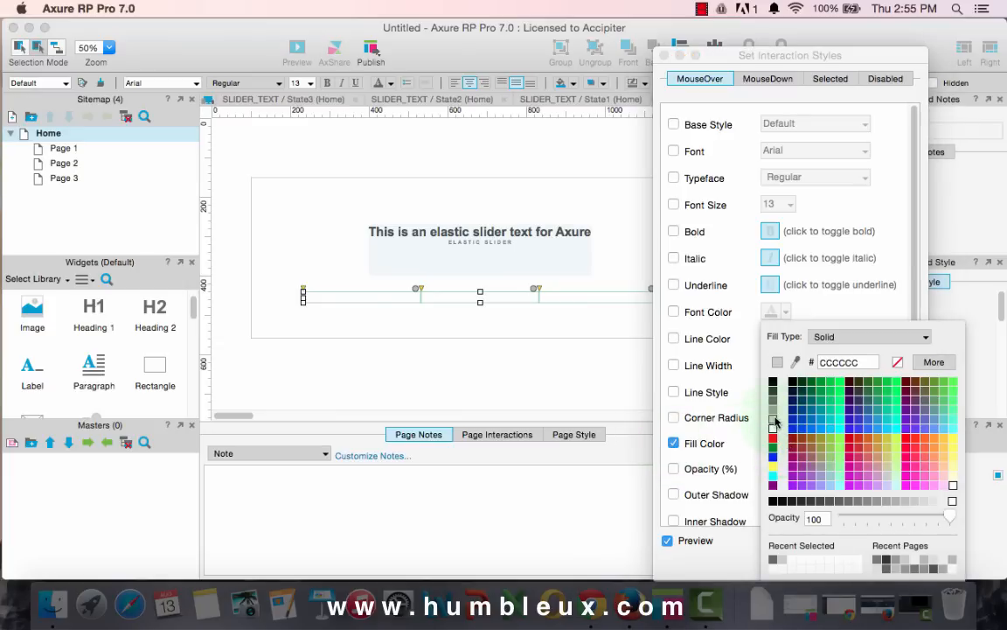
left_click(829, 78)
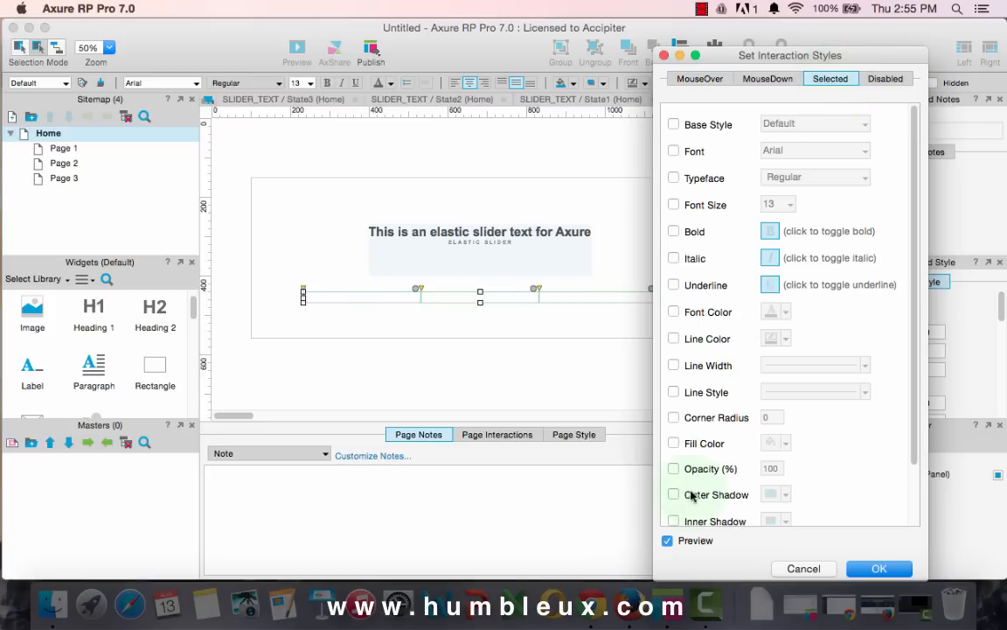
Give the bars a dark grey fill in their Selected style and confirm.
left_click(674, 443)
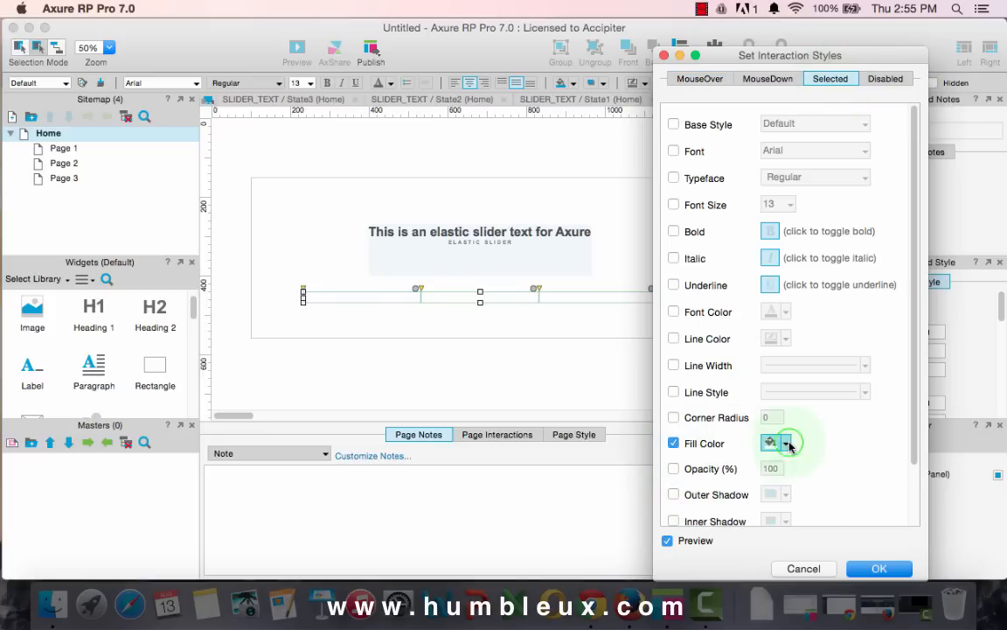
left_click(772, 443)
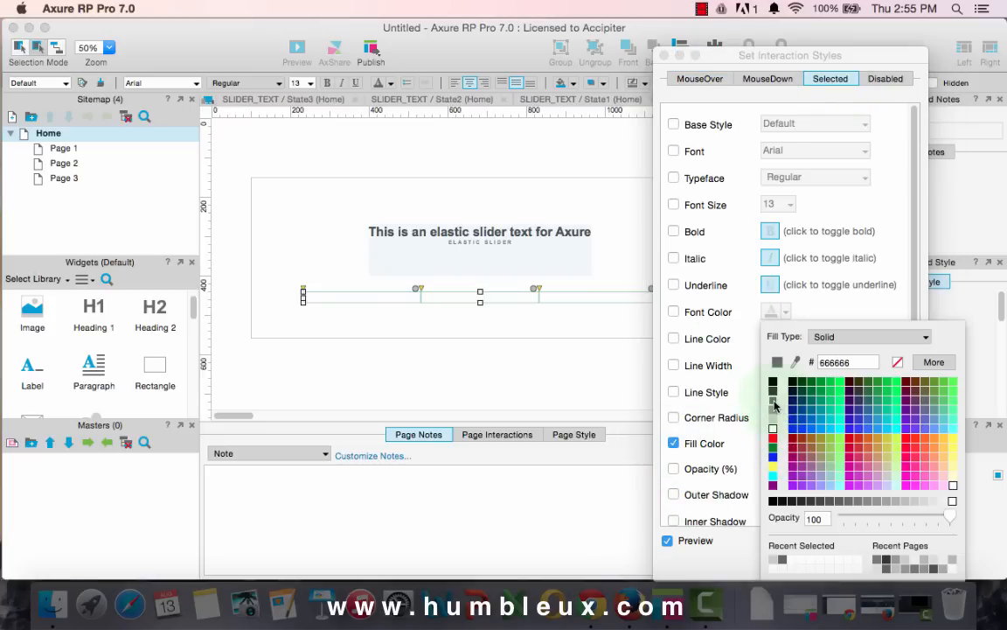
left_click(773, 406)
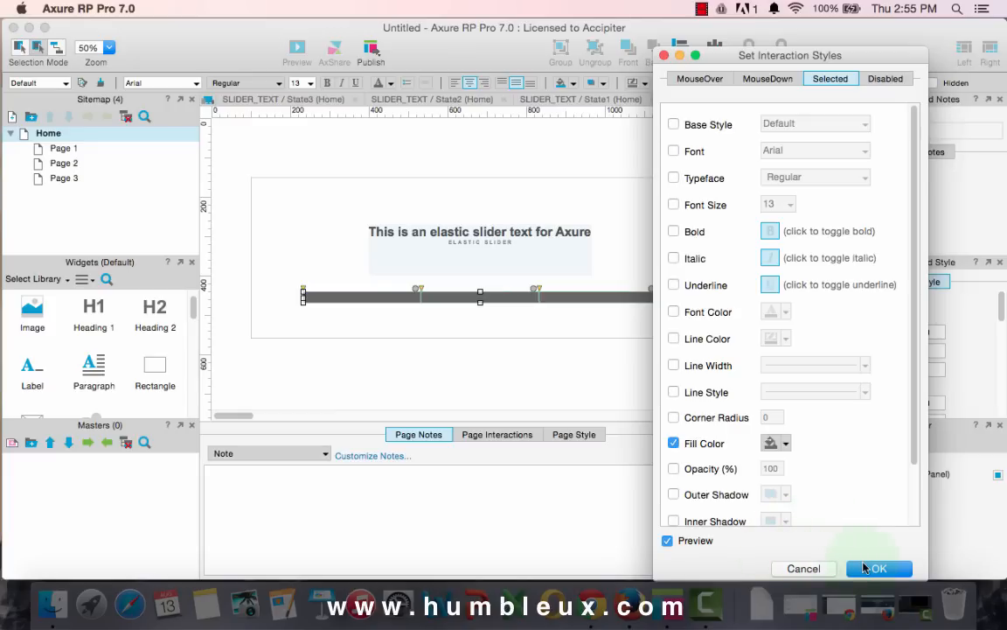
left_click(879, 568)
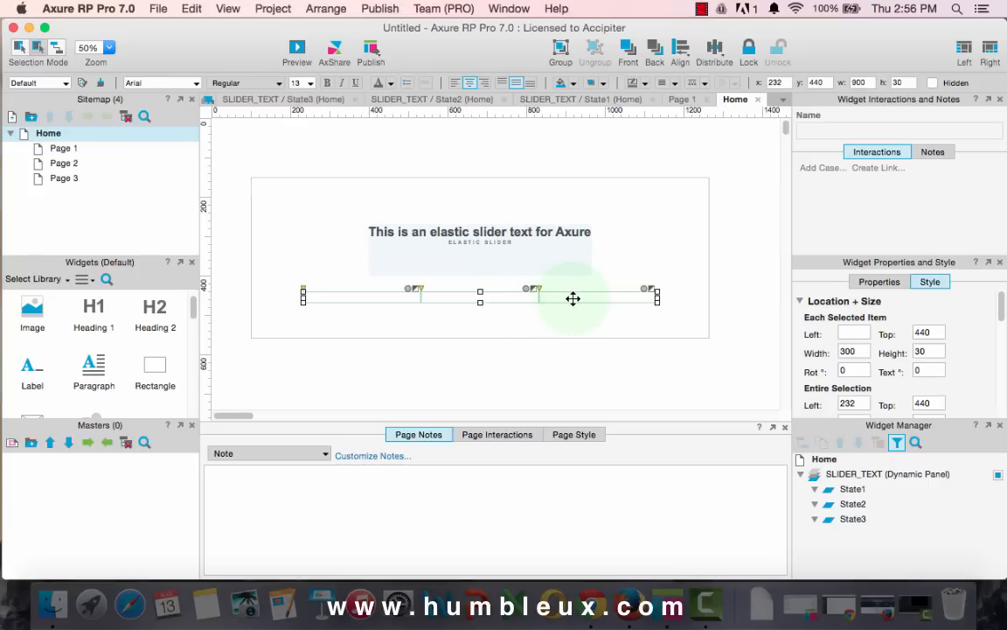
Put the three bars into a selection group named Control_group.
right_click(573, 299)
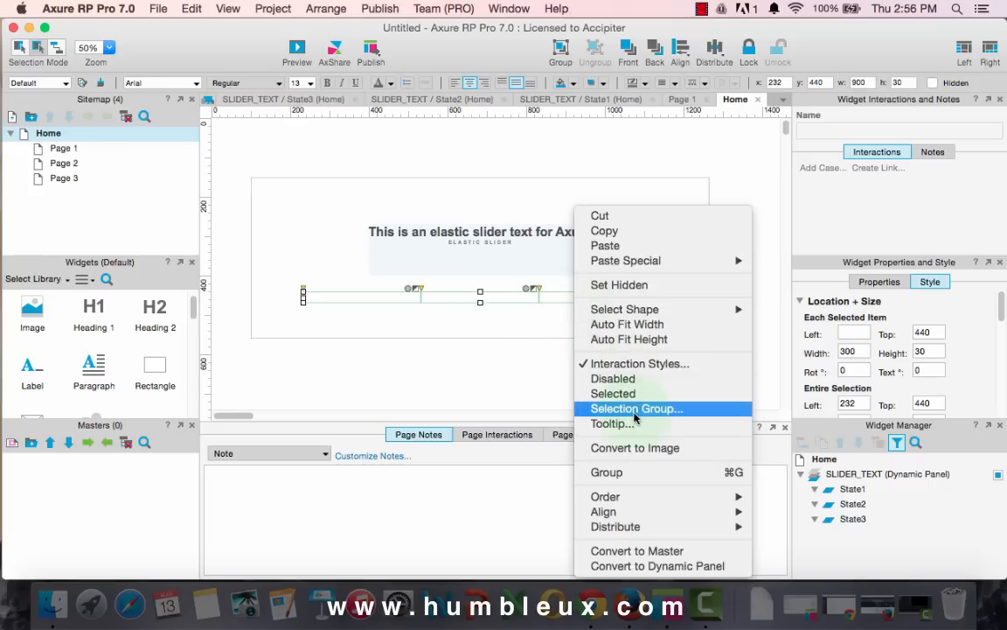
left_click(637, 409)
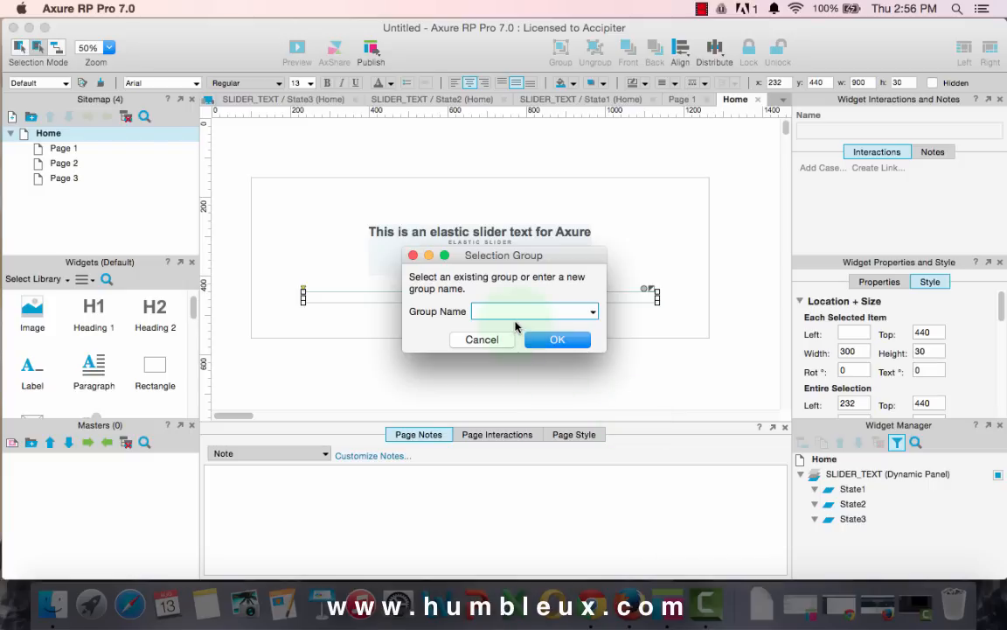
type("Cont")
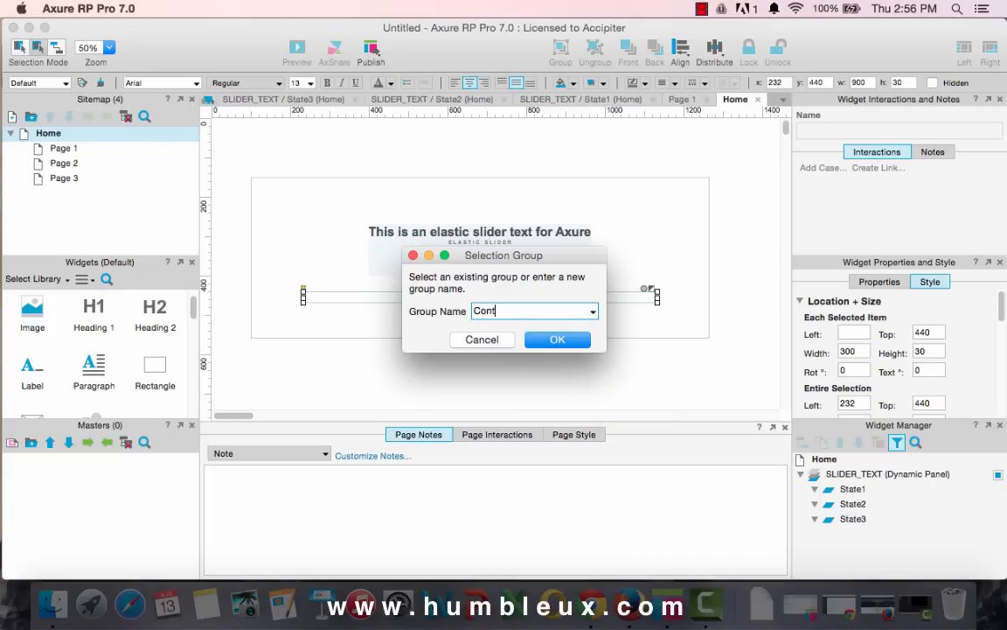
type("rol")
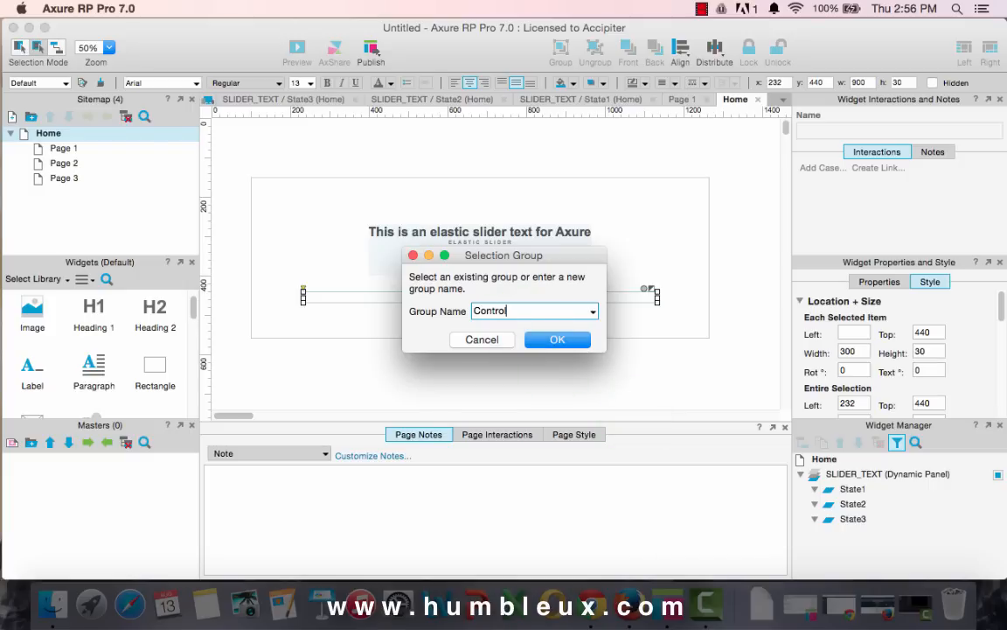
type("_group")
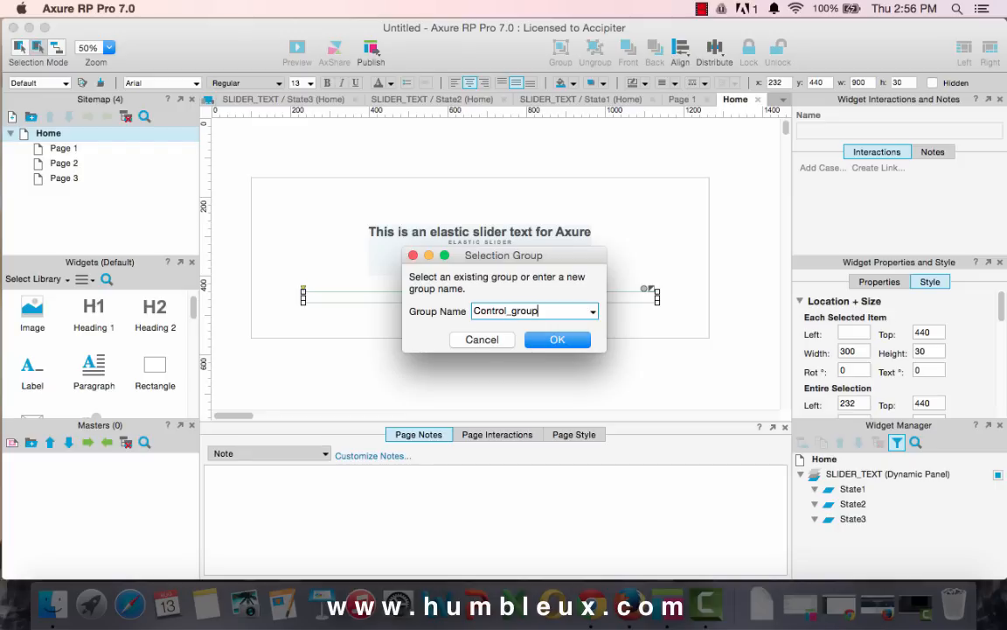
left_click(557, 340)
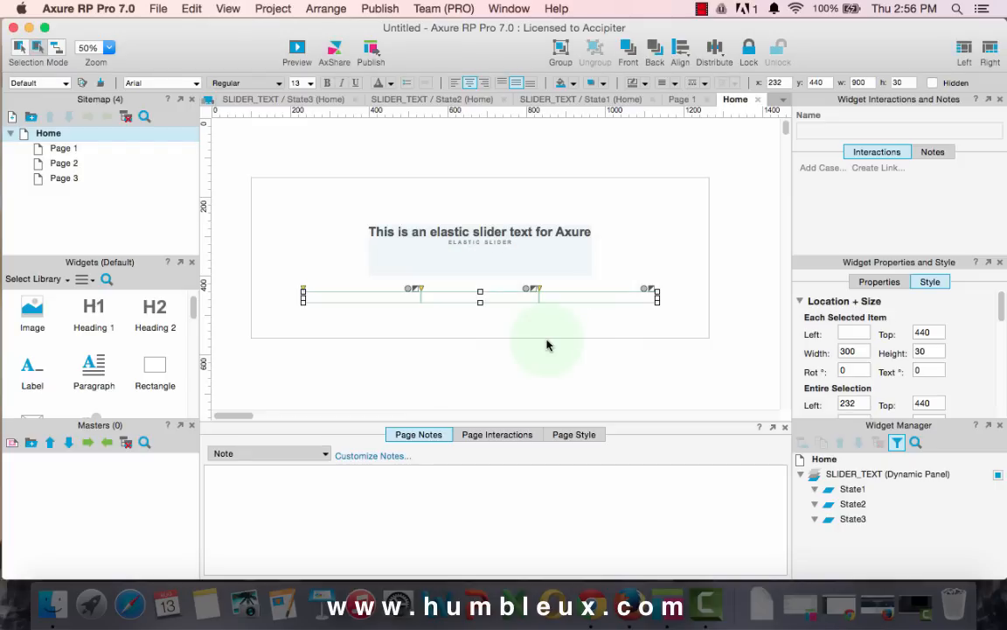
mouse_move(704, 312)
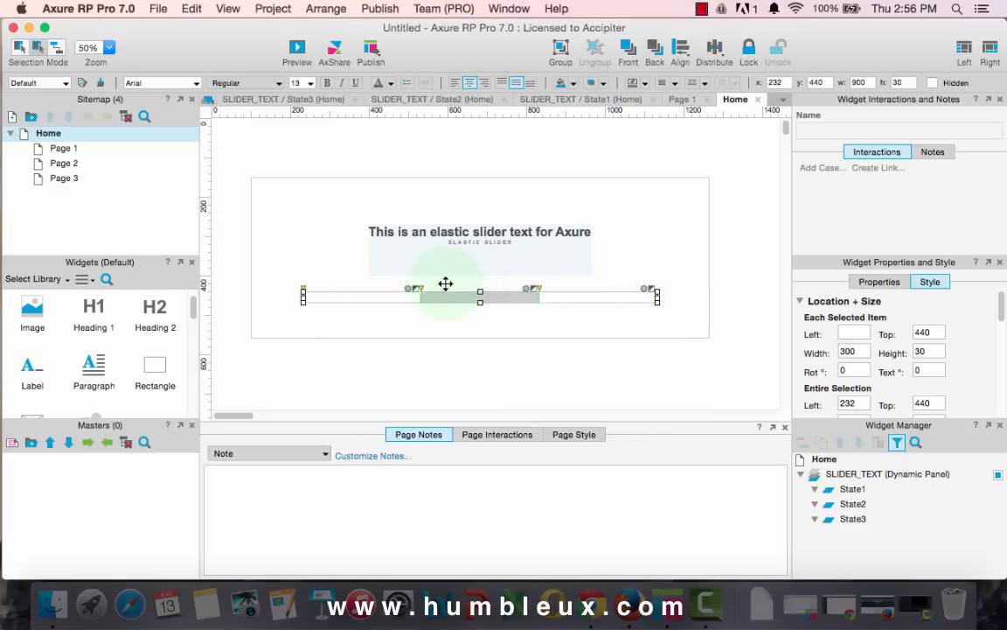
mouse_move(603, 295)
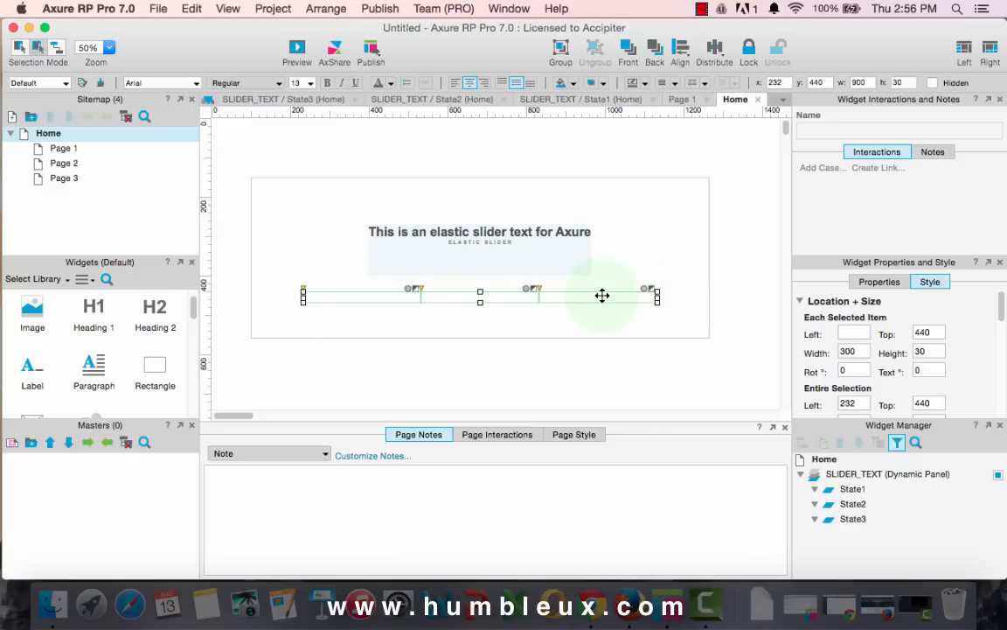
mouse_move(368, 297)
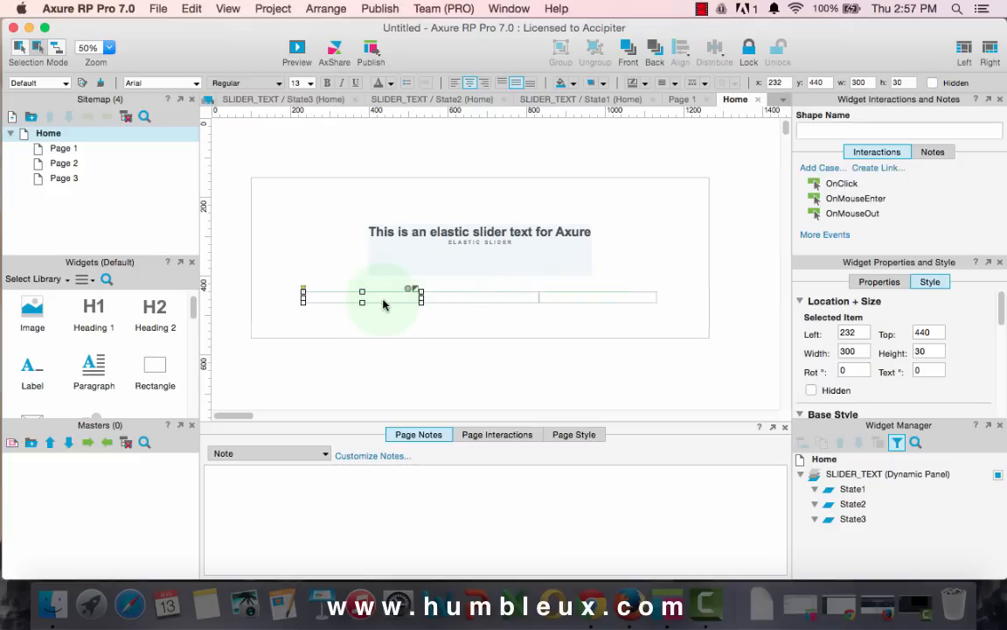
mouse_move(403, 301)
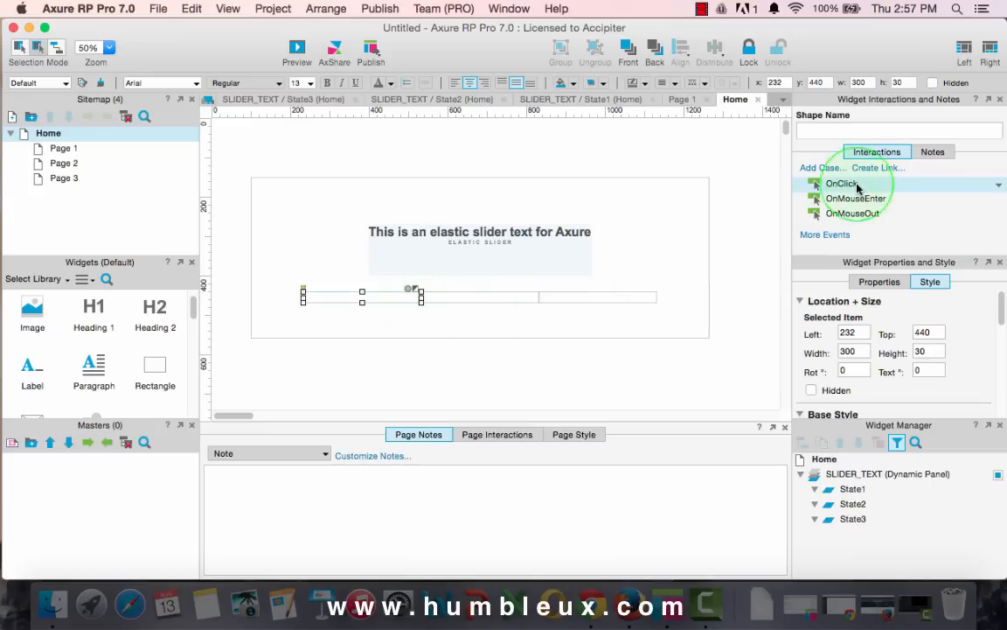
Name the bars nav1, nav2 and nav3 in the Shape Name field.
left_click(841, 184)
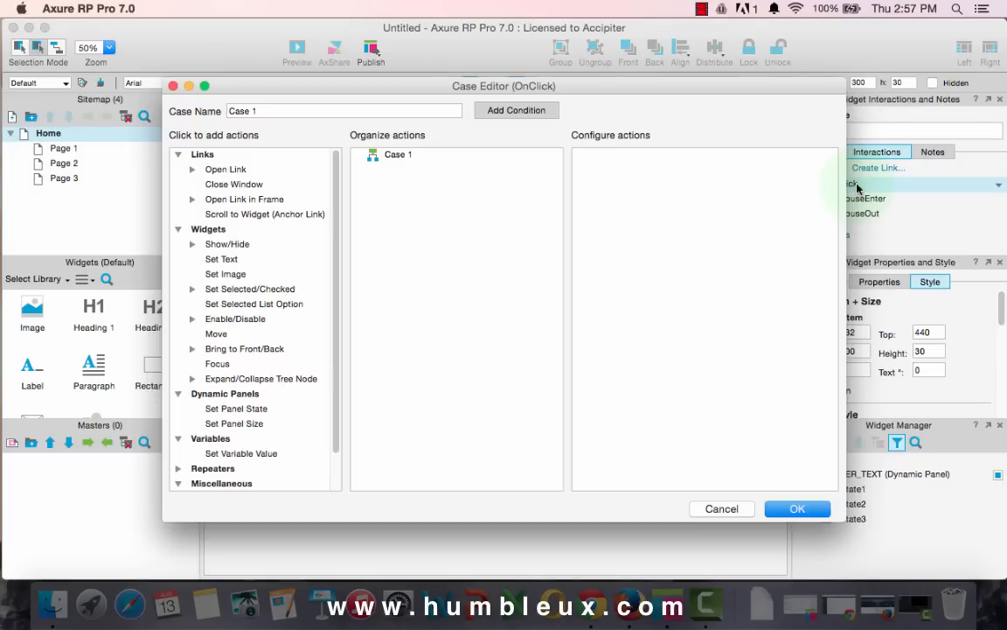
mouse_move(730, 509)
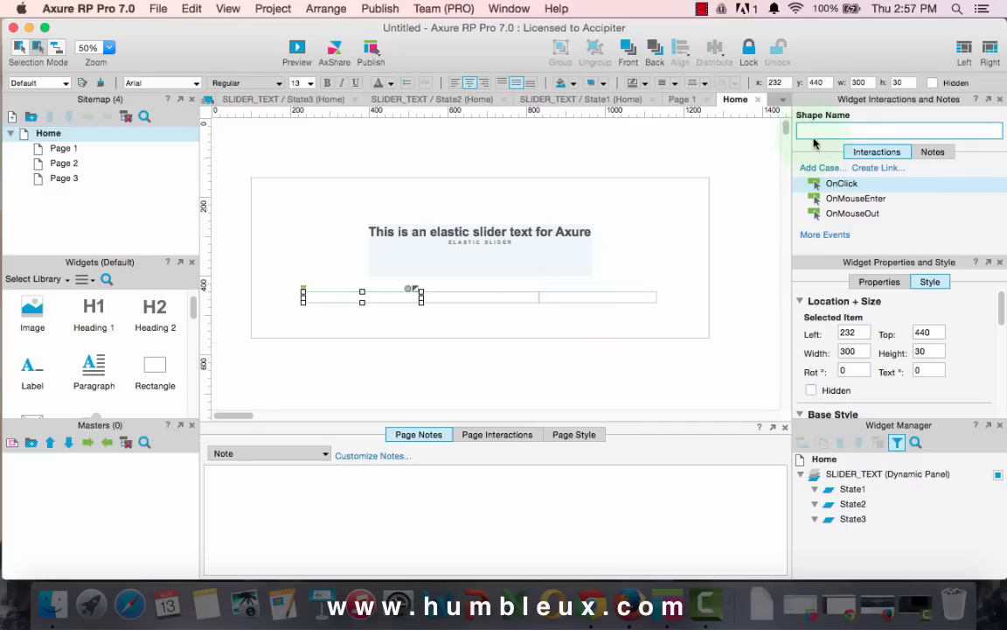
type("nav1")
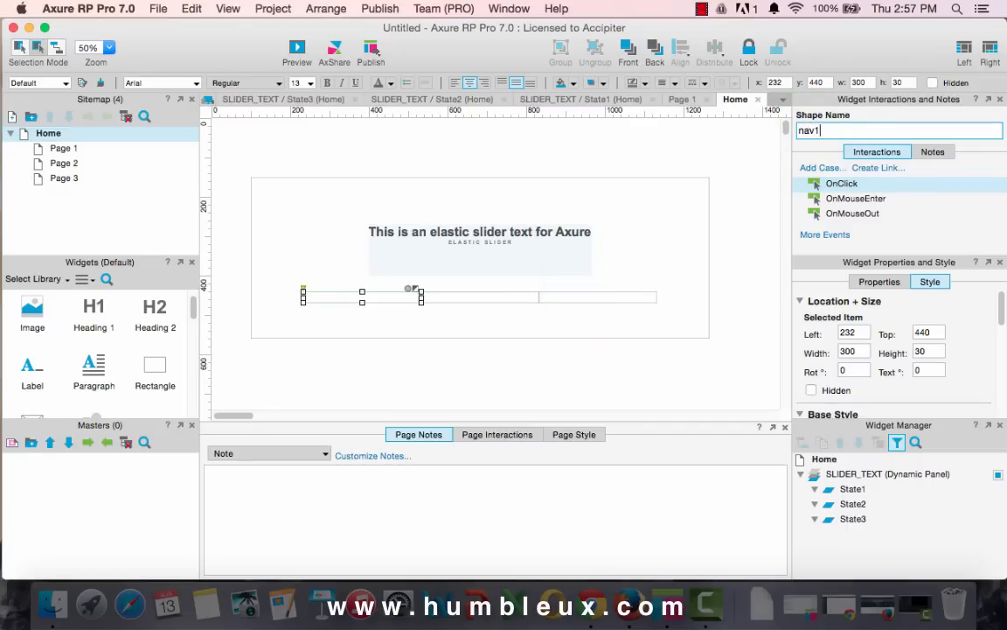
mouse_move(526, 296)
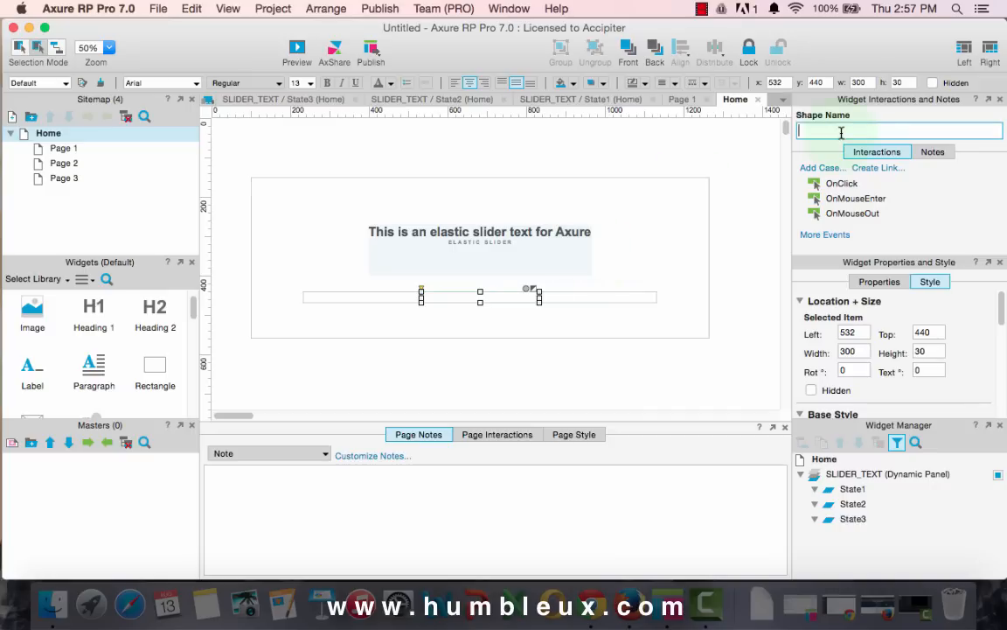
type("nav2")
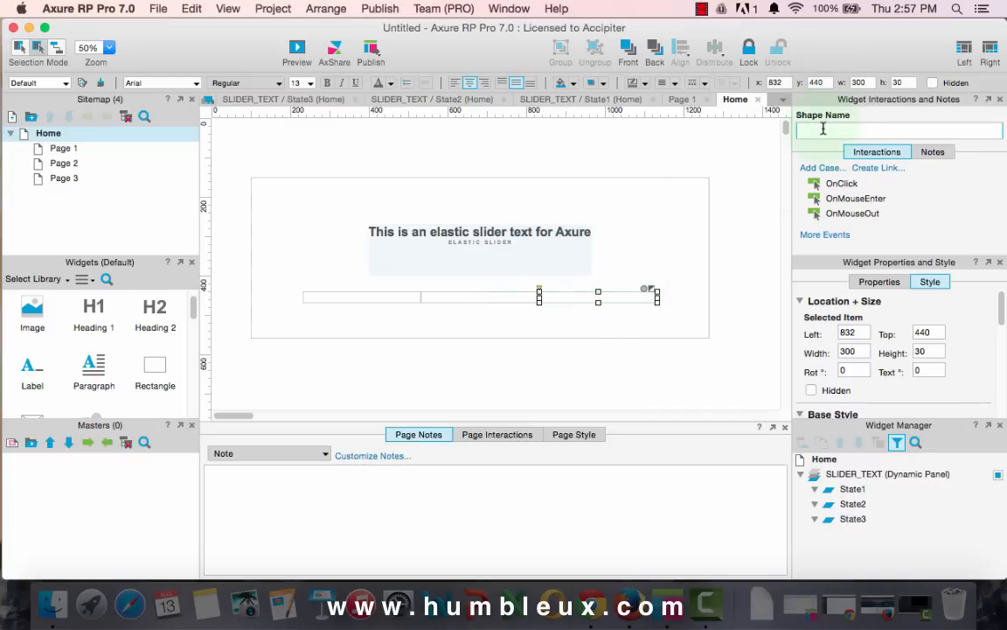
type("nav")
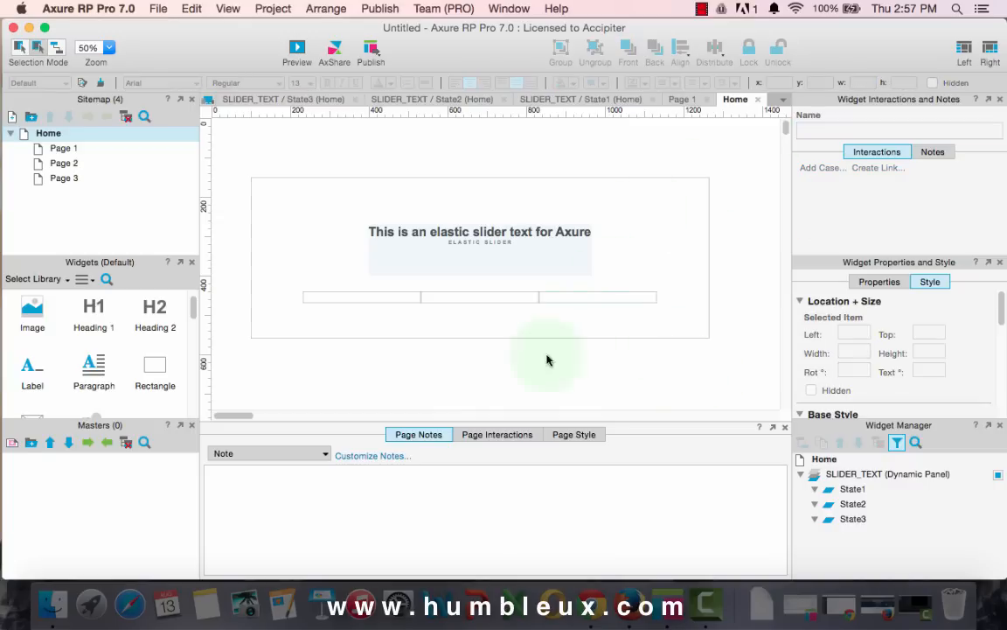
left_click(361, 296)
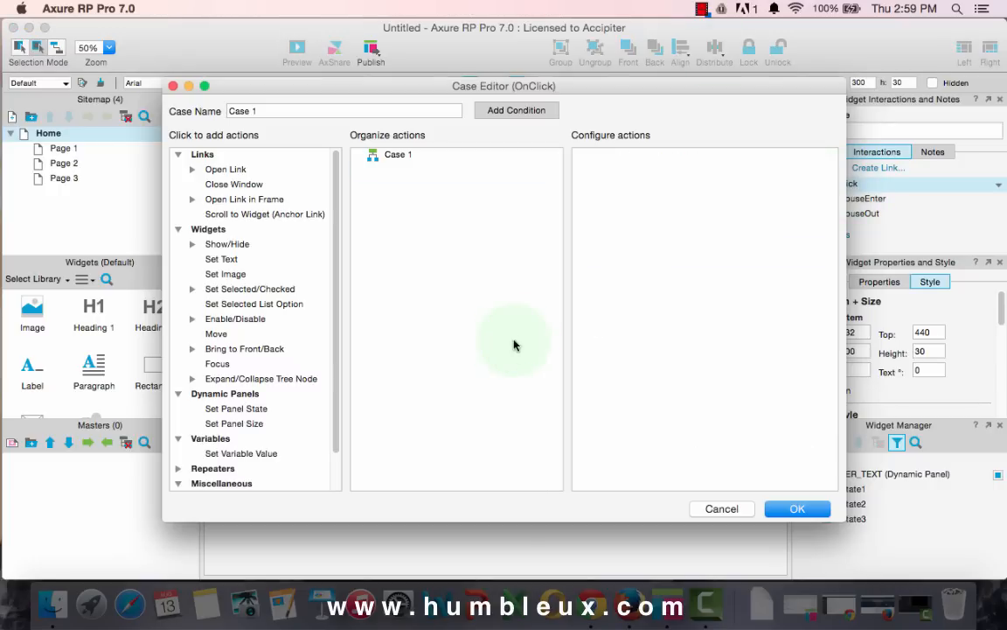
mouse_move(376, 369)
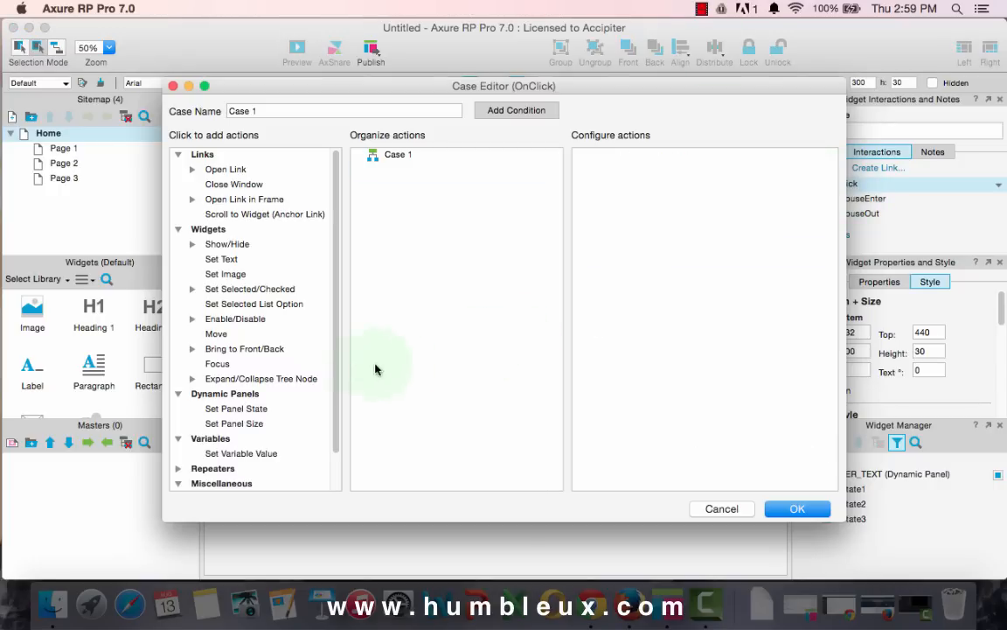
Set SLIDER_TEXT to State1 on nav1's click, sliding left in with a 500 ms fade-out.
left_click(236, 408)
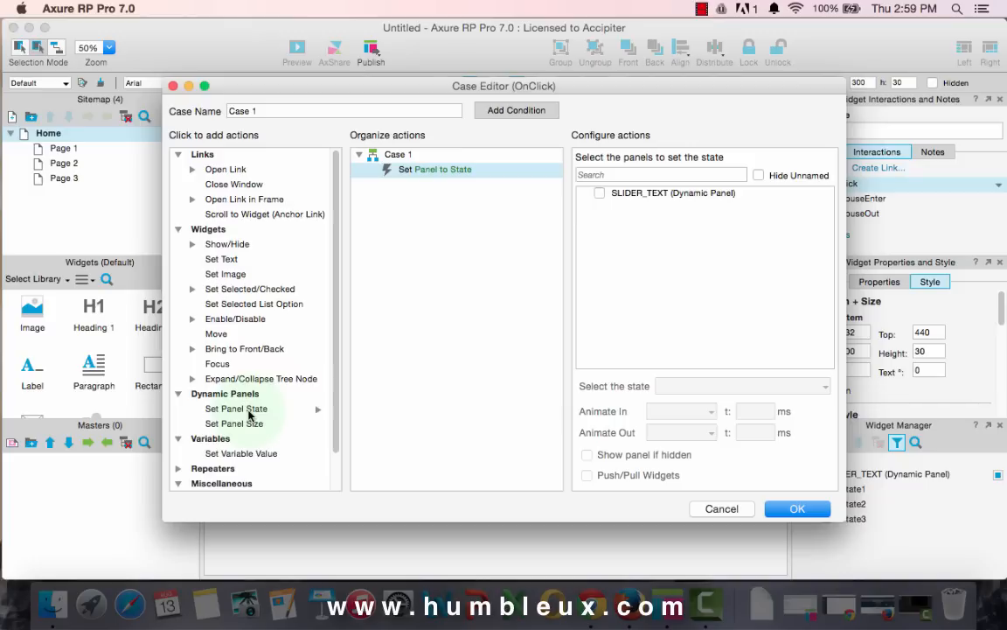
mouse_move(630, 203)
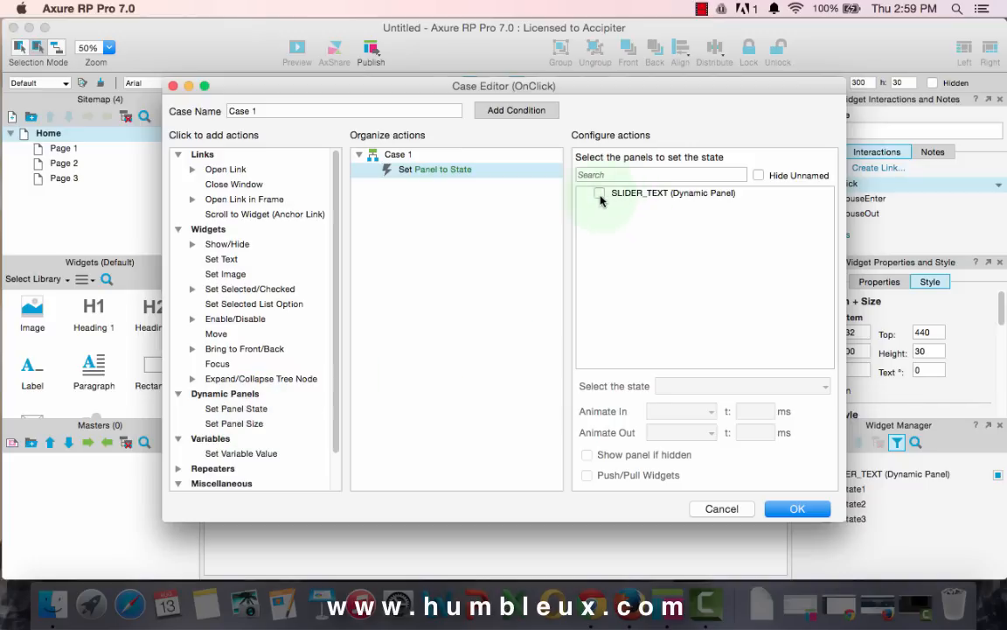
left_click(599, 193)
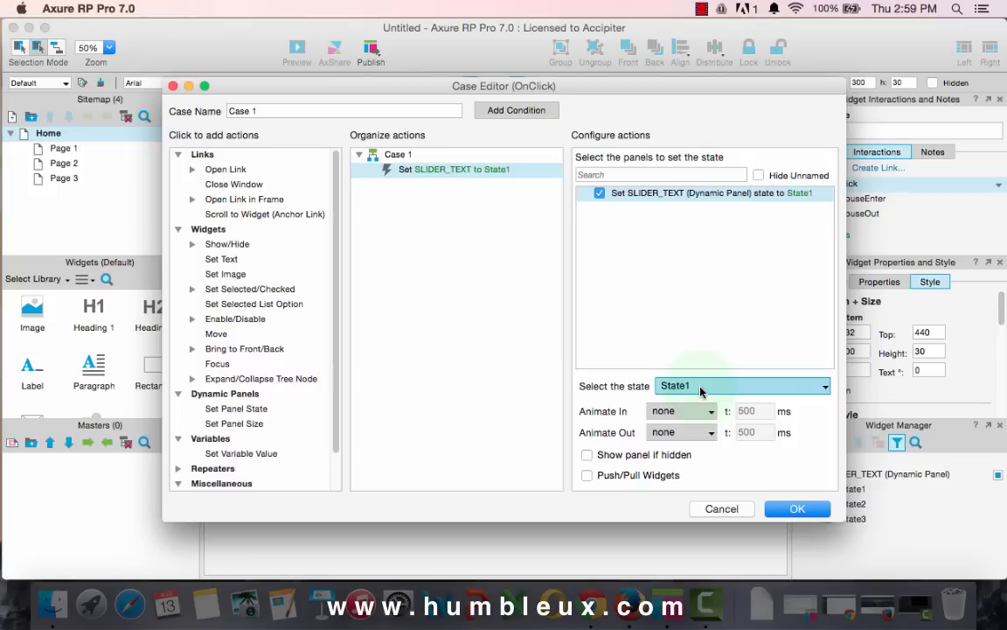
left_click(708, 411)
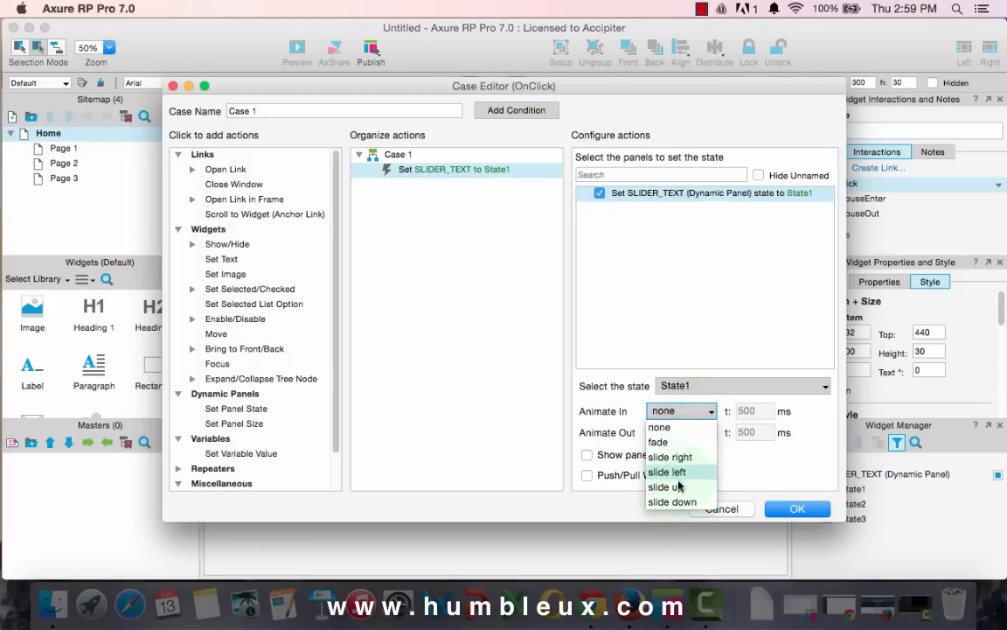
mouse_move(687, 475)
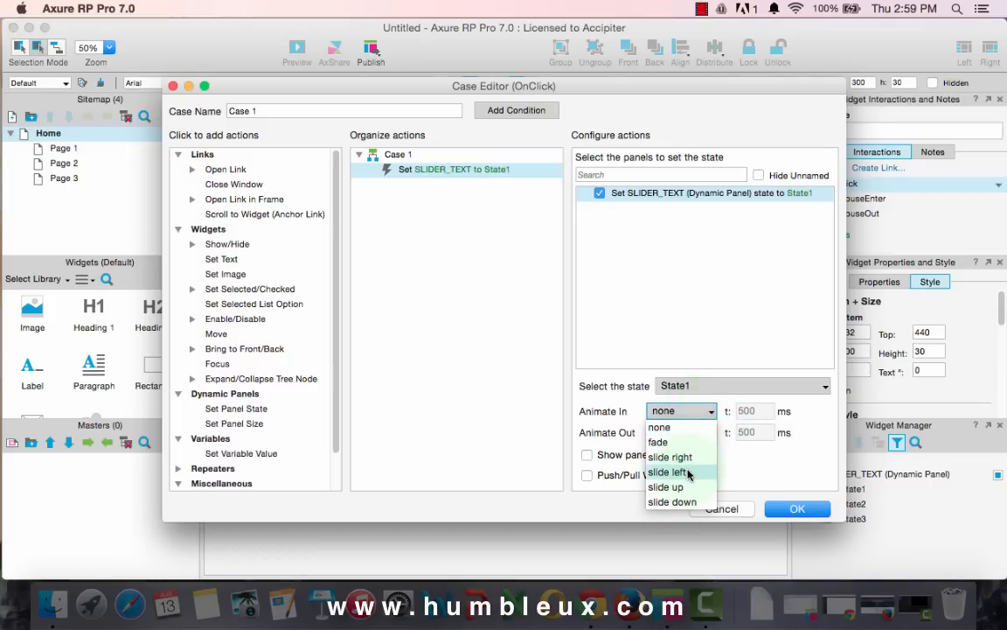
left_click(670, 472)
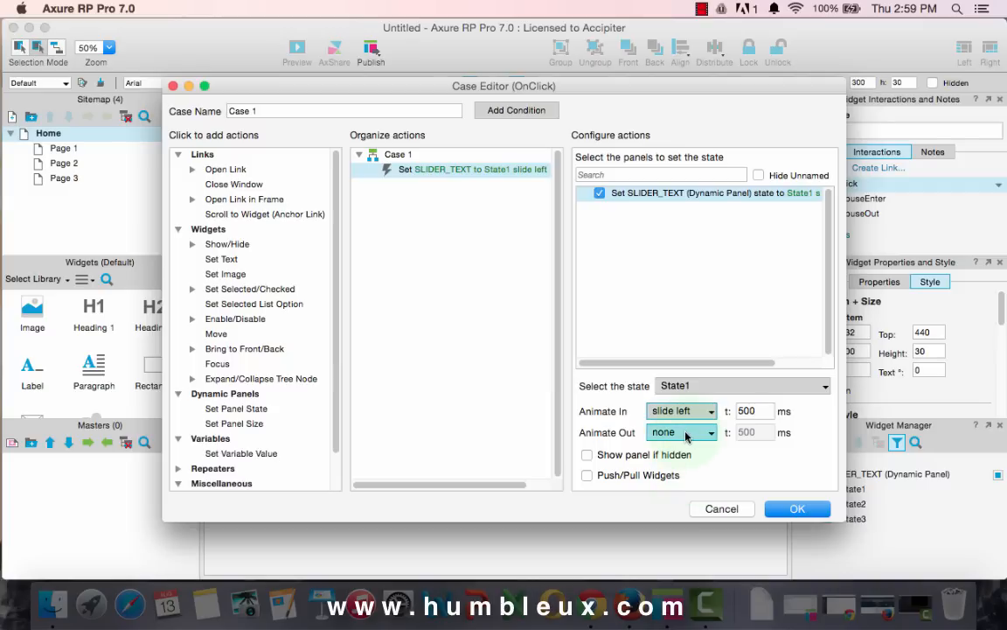
left_click(681, 432)
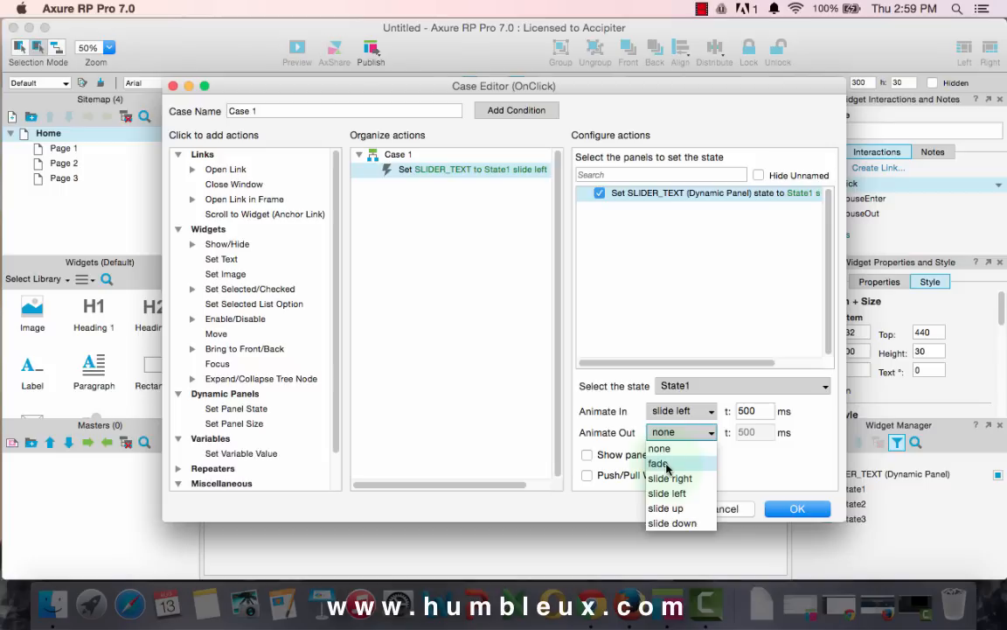
left_click(658, 463)
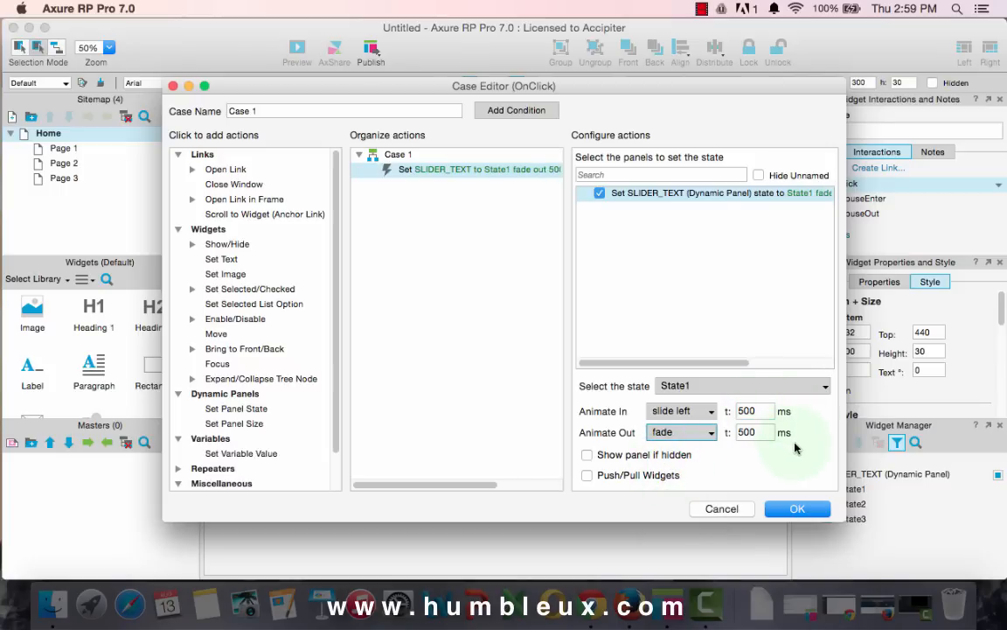
mouse_move(319, 416)
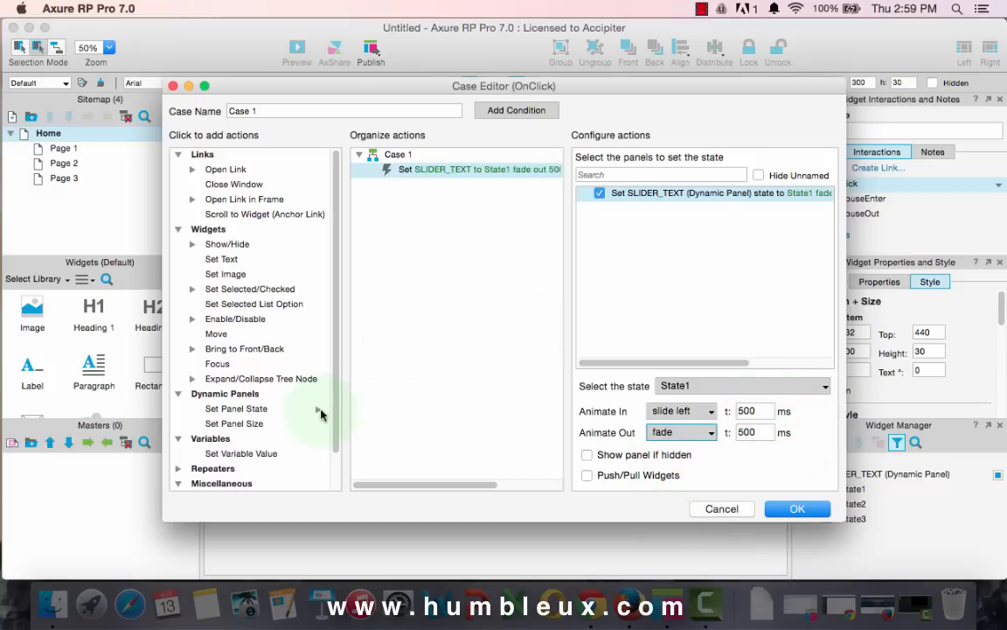
mouse_move(232, 362)
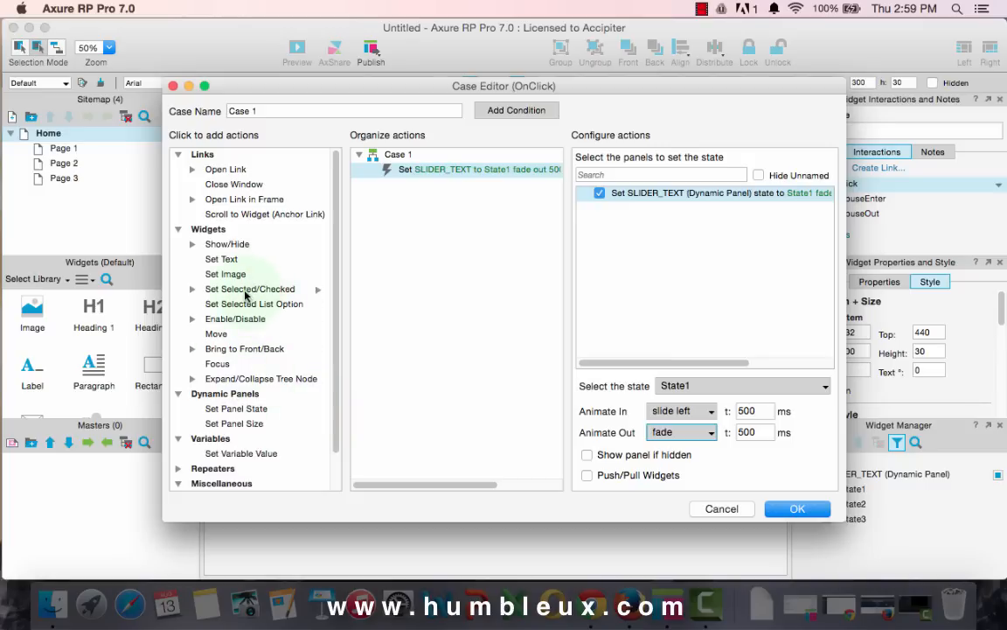
Add a Set Selected action marking nav1 true and confirm the case.
left_click(250, 288)
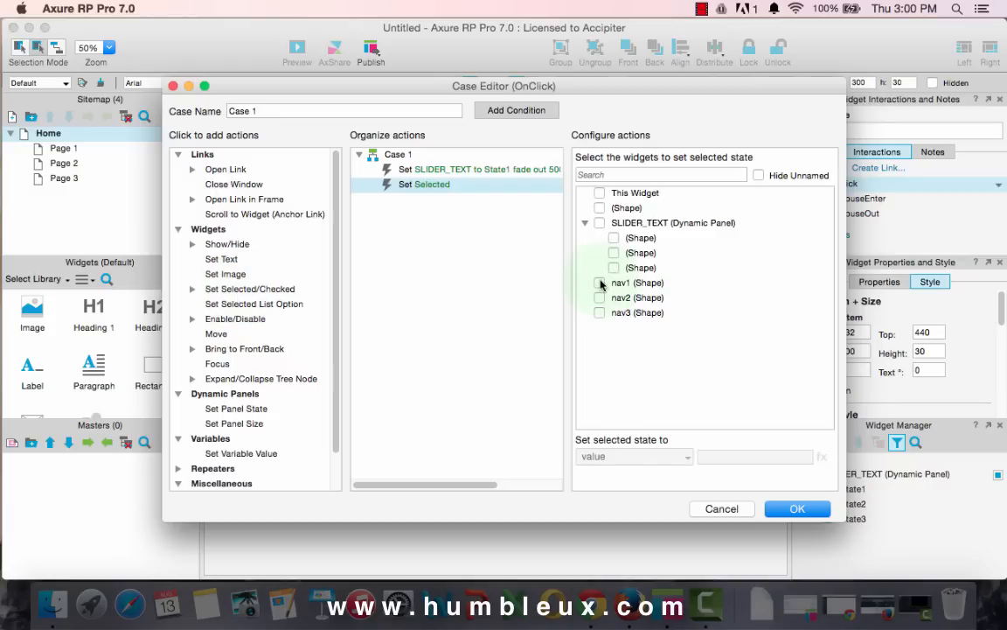
left_click(600, 282)
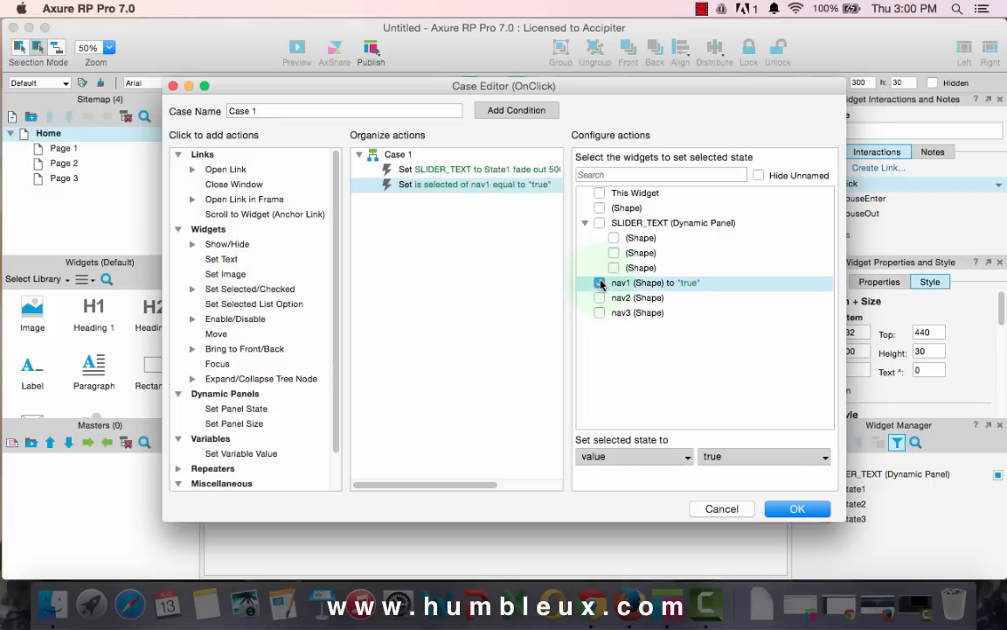
left_click(600, 282)
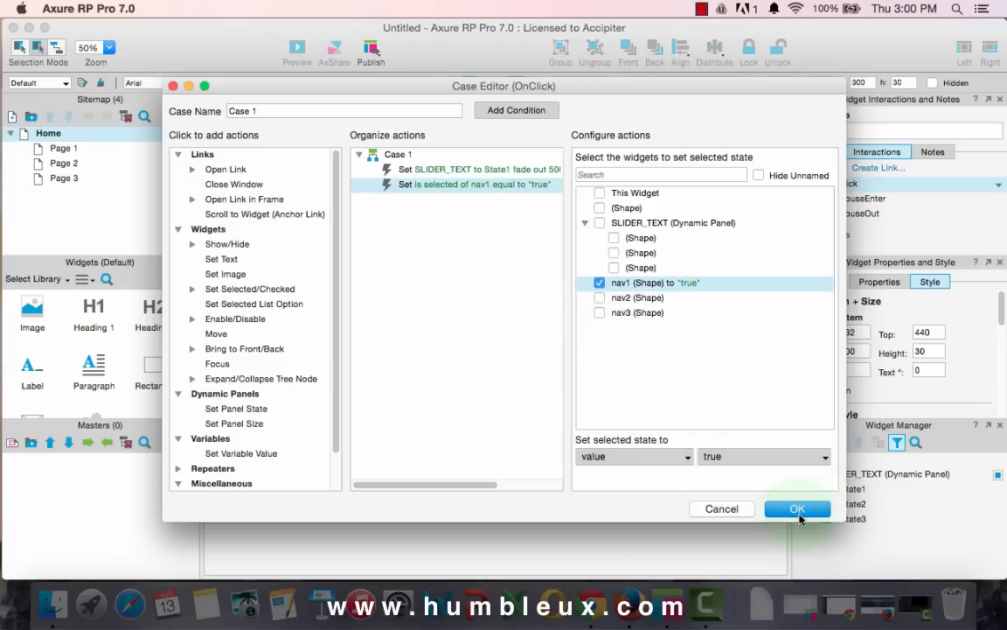
left_click(797, 508)
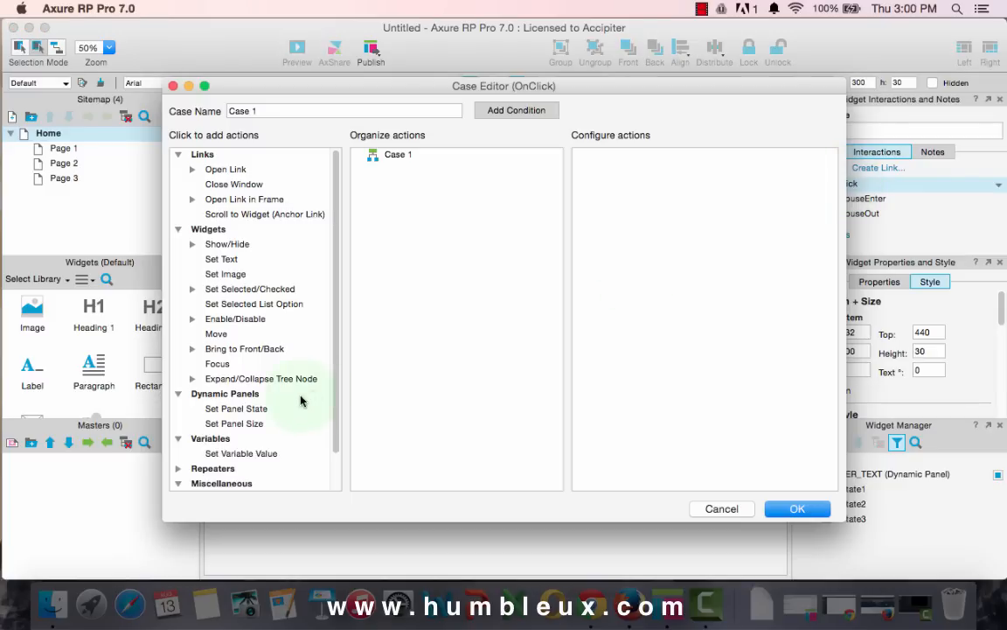
Set SLIDER_TEXT to State2 on nav2's click with slide-left in and fade-out.
left_click(235, 408)
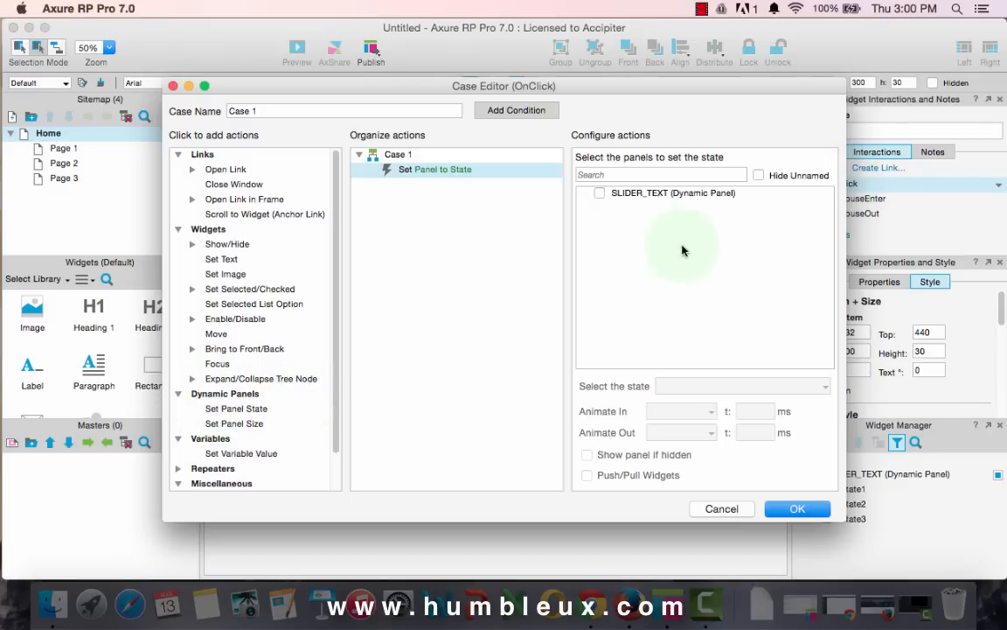
left_click(600, 193)
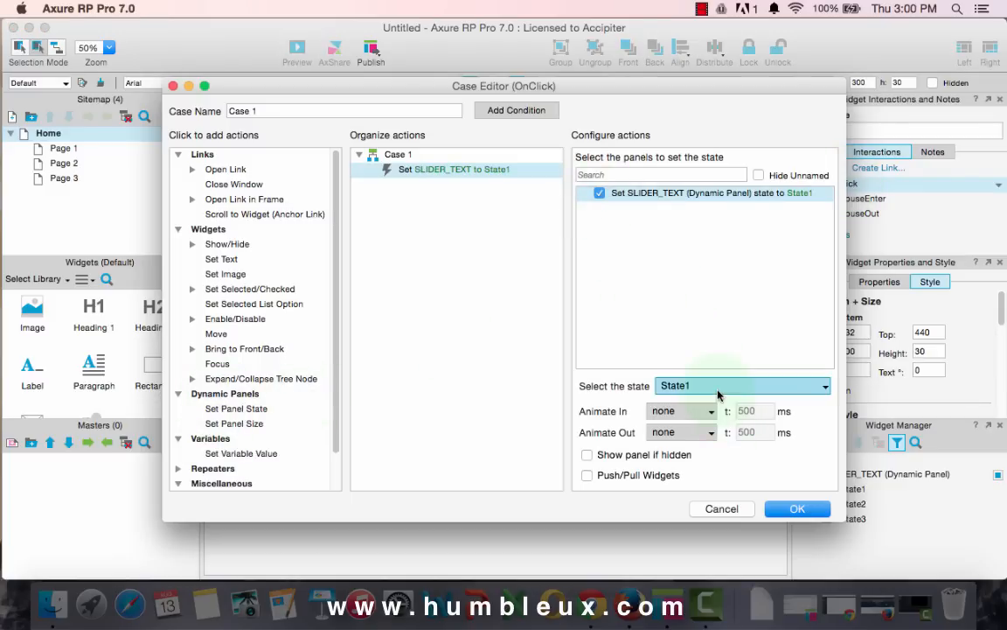
left_click(680, 410)
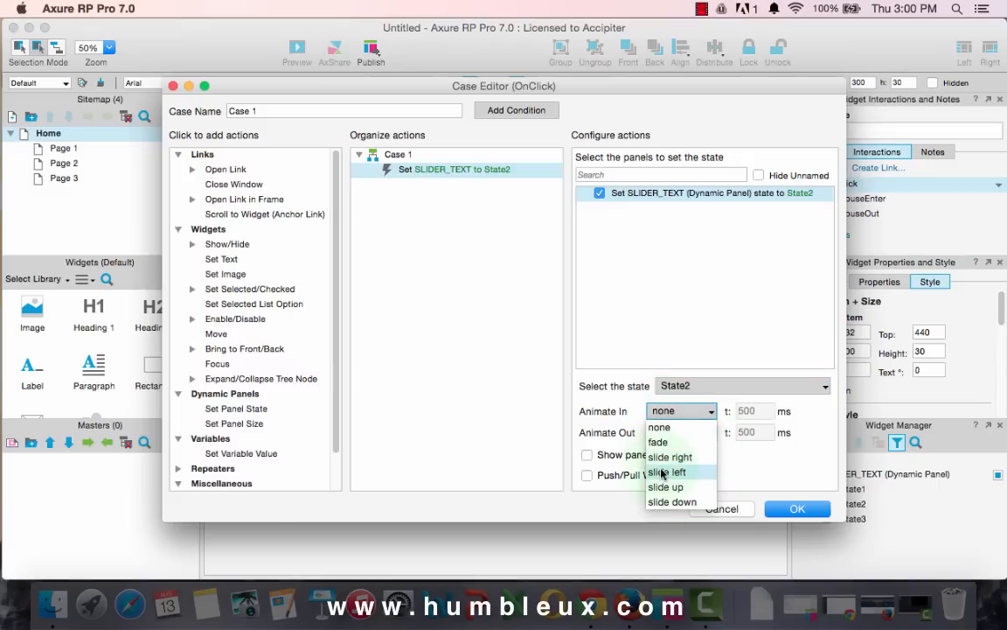
left_click(671, 471)
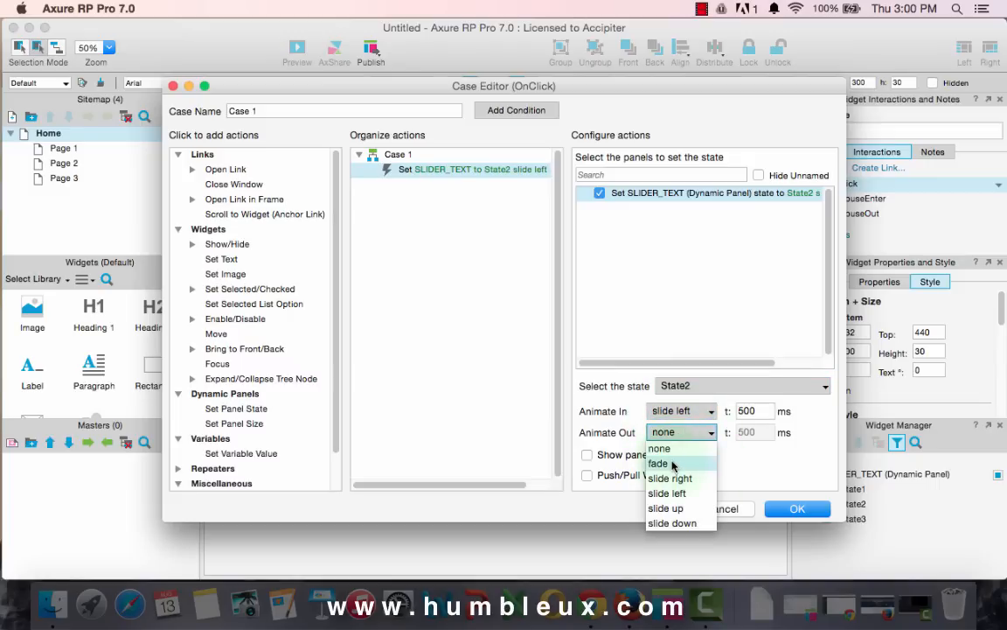
left_click(659, 462)
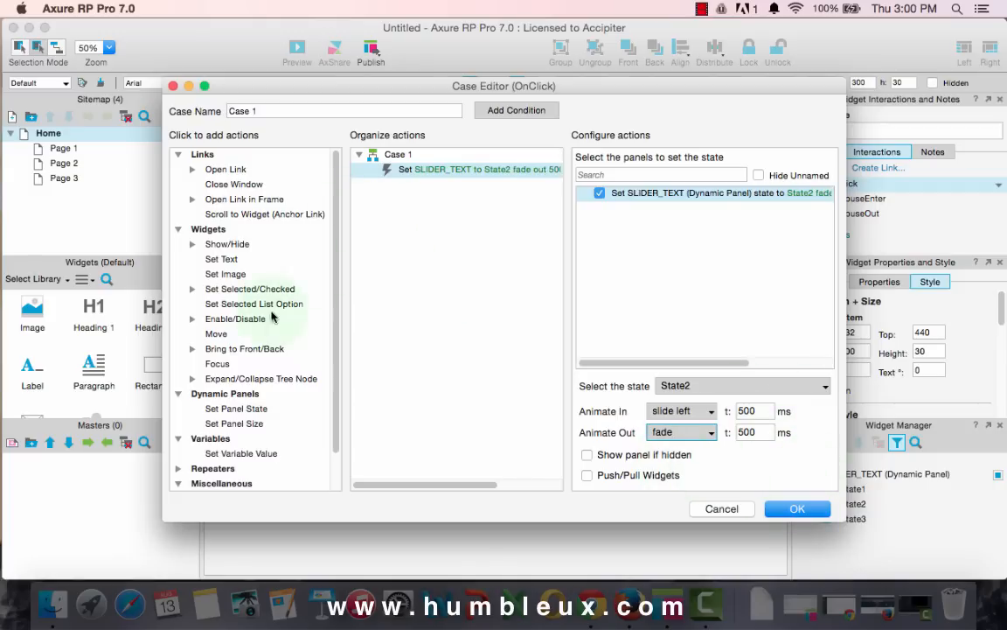
Mark nav2 as selected in the case, confirm it, and select the nav3 bar.
left_click(250, 289)
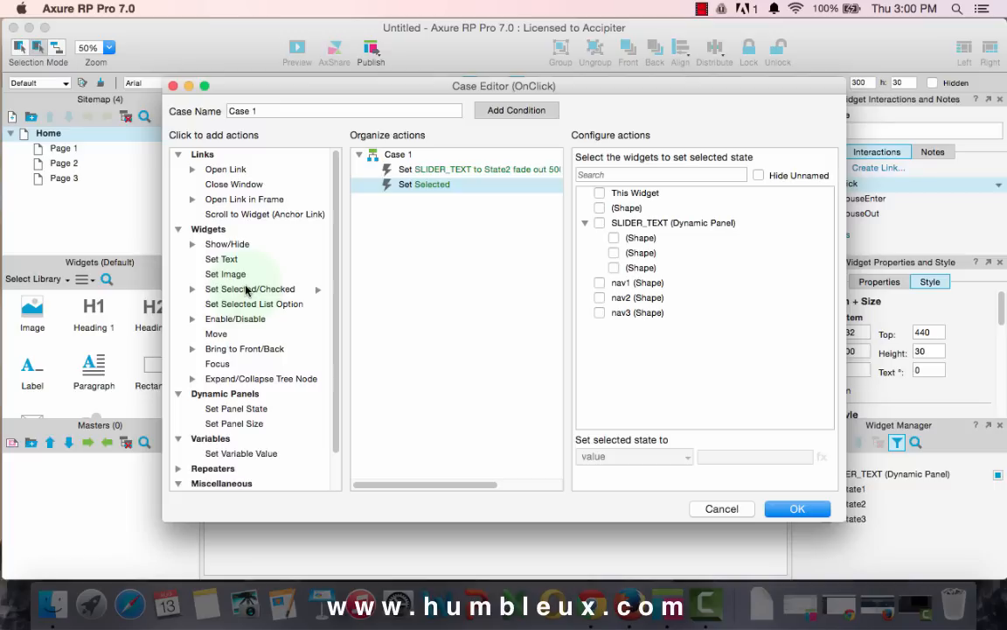
left_click(599, 282)
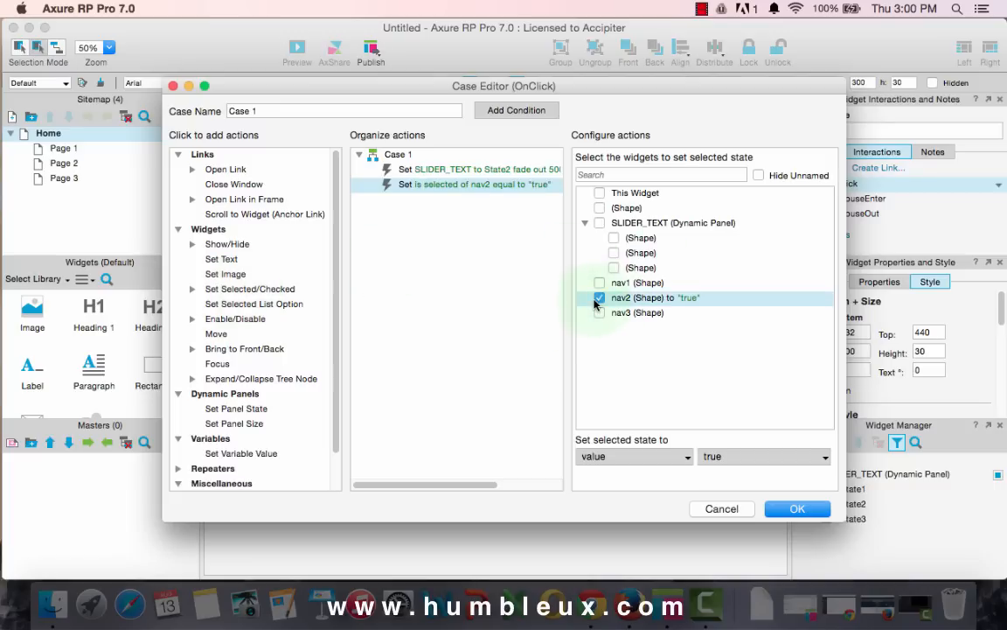
left_click(796, 508)
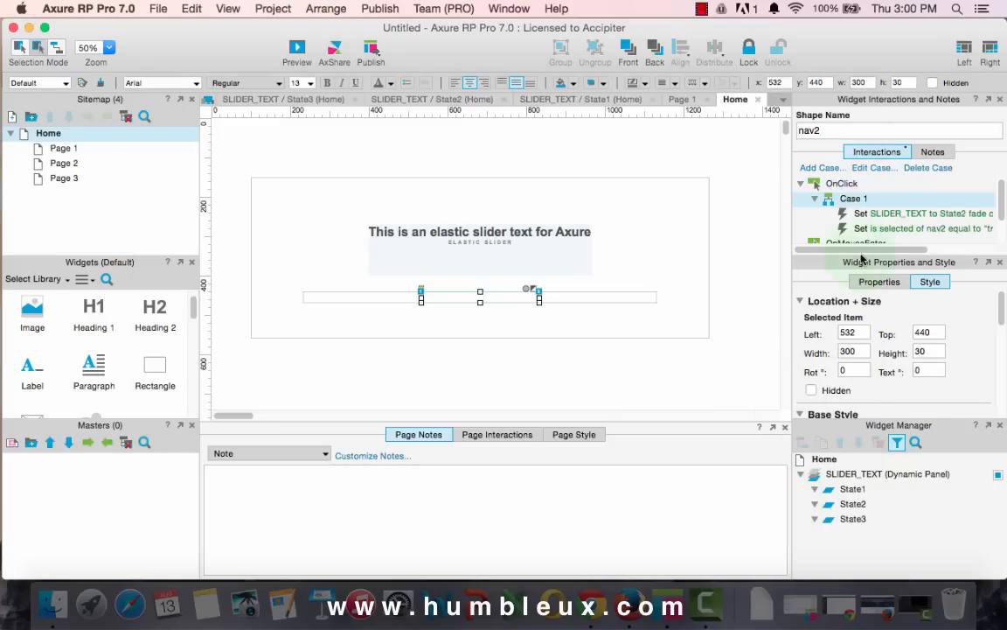
left_click(647, 295)
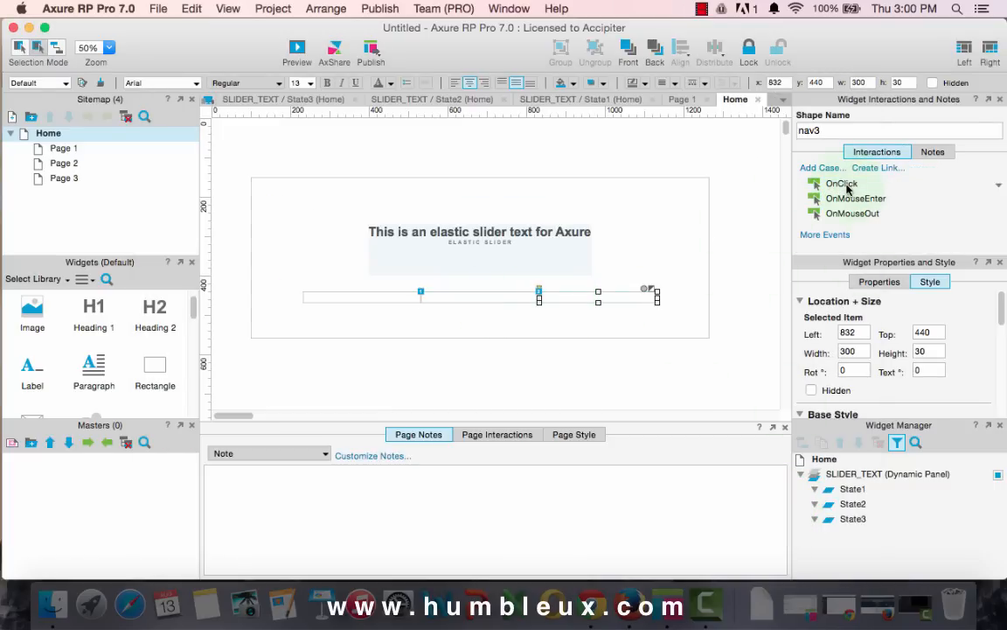
Set SLIDER_TEXT to State3 on nav3's click with slide/fade, then launch the browser preview.
left_click(841, 184)
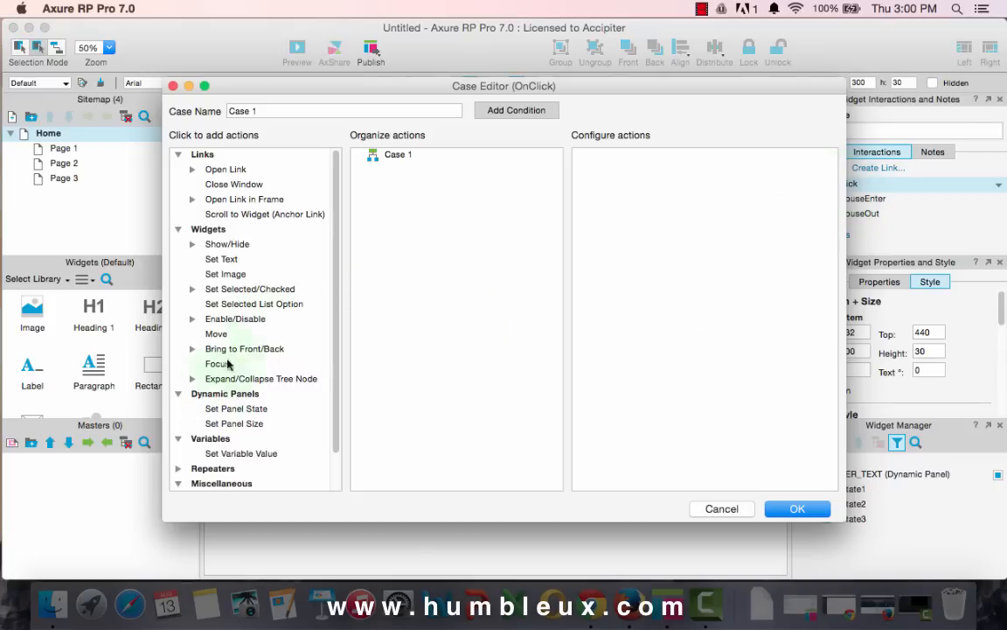
left_click(236, 409)
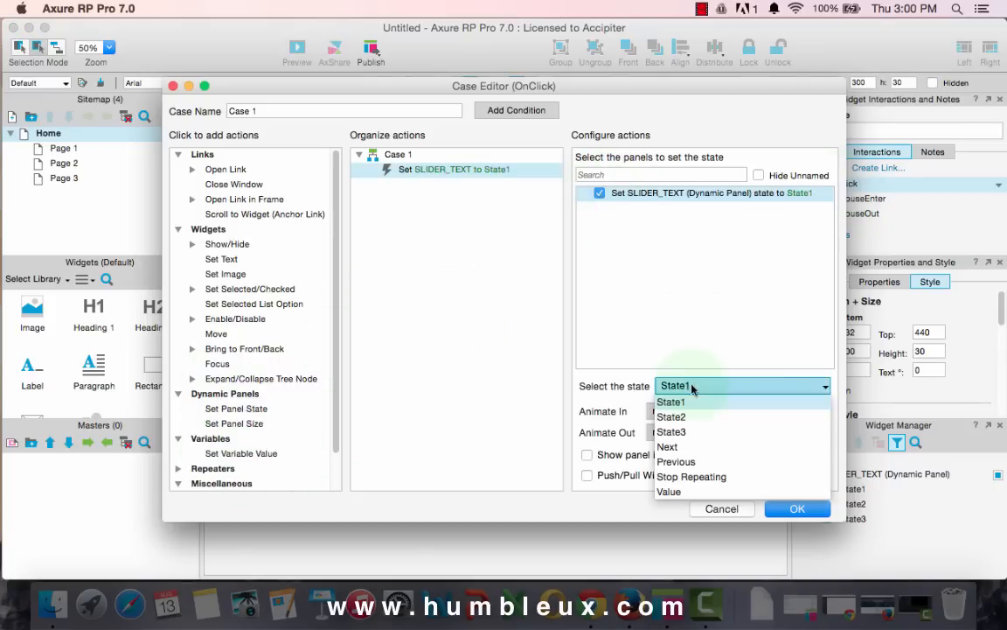
left_click(671, 431)
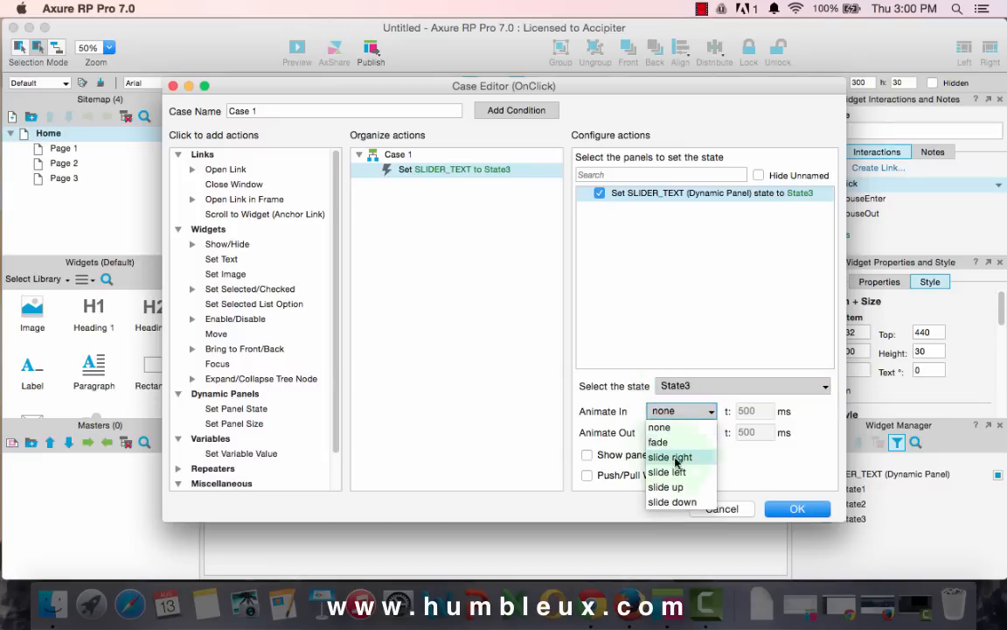
left_click(667, 472)
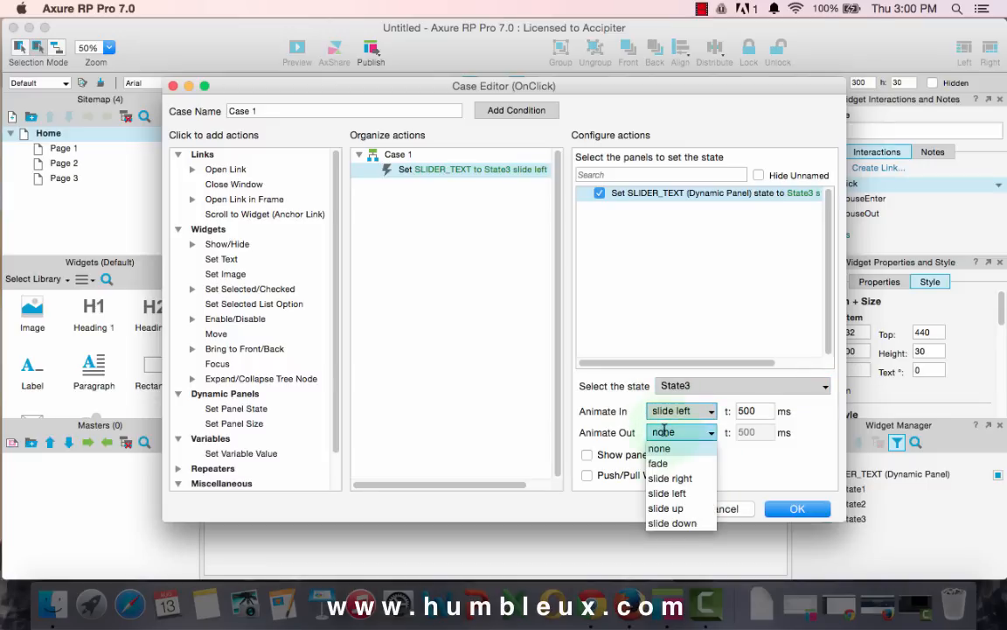
left_click(662, 463)
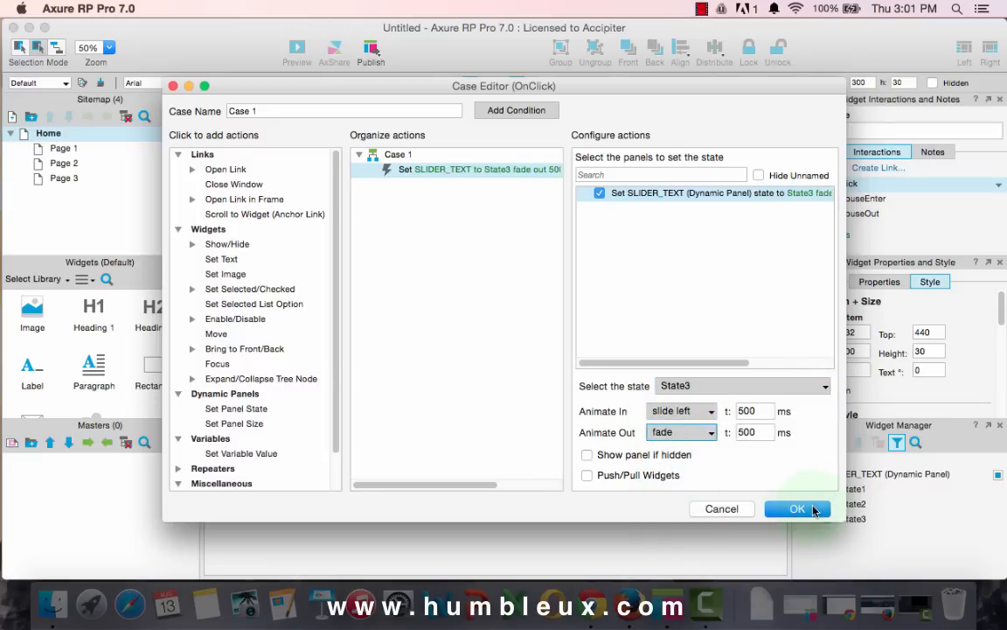
left_click(797, 508)
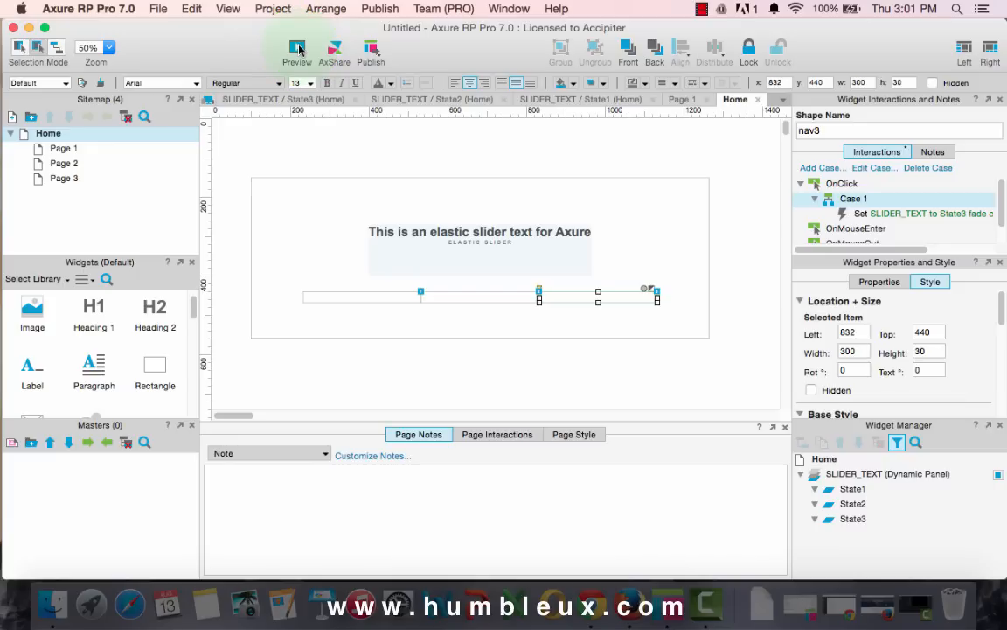
left_click(298, 48)
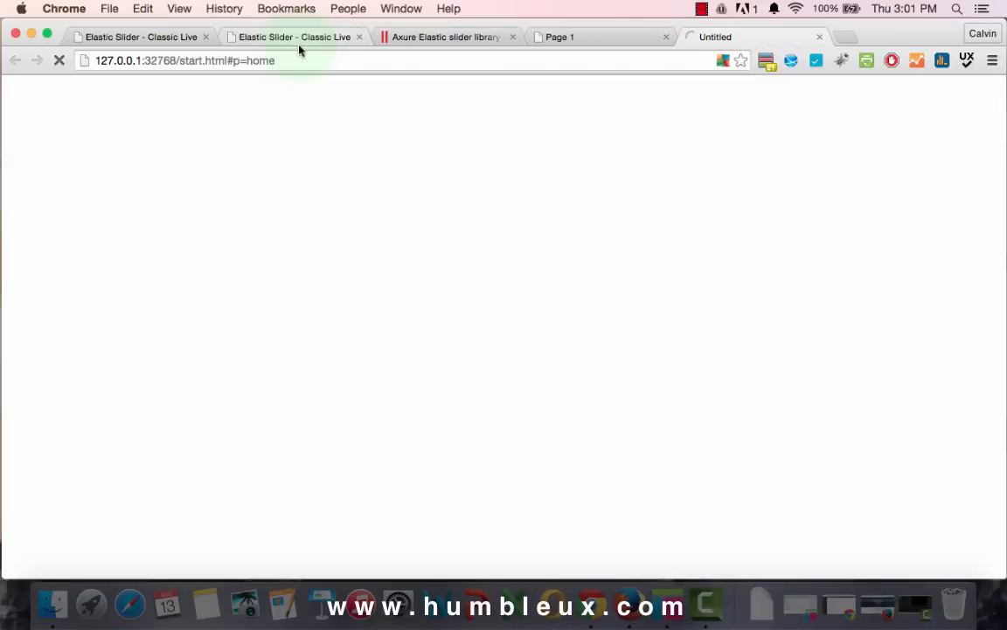
mouse_move(300, 50)
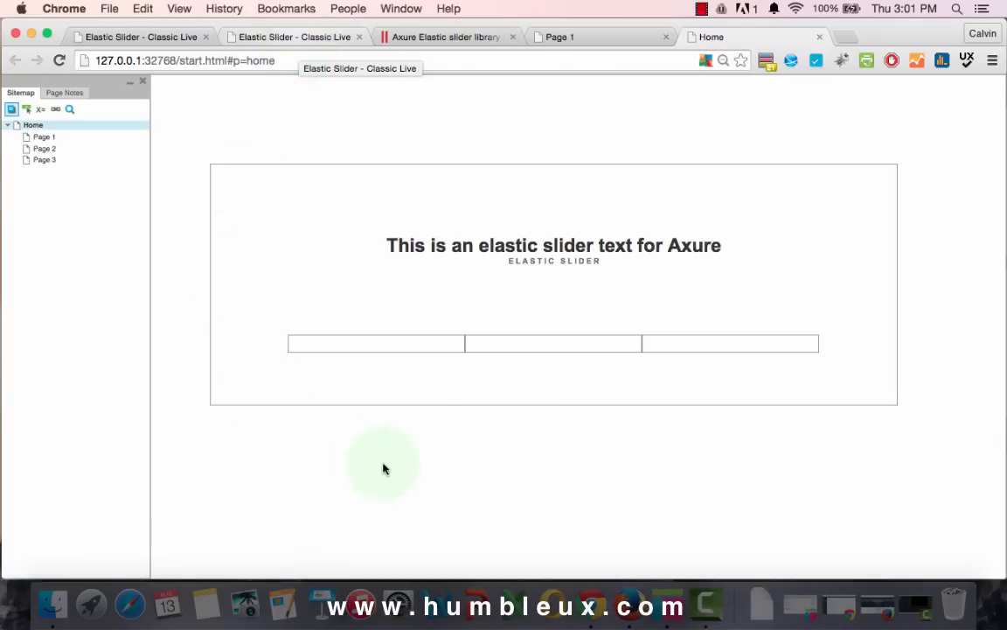
mouse_move(358, 256)
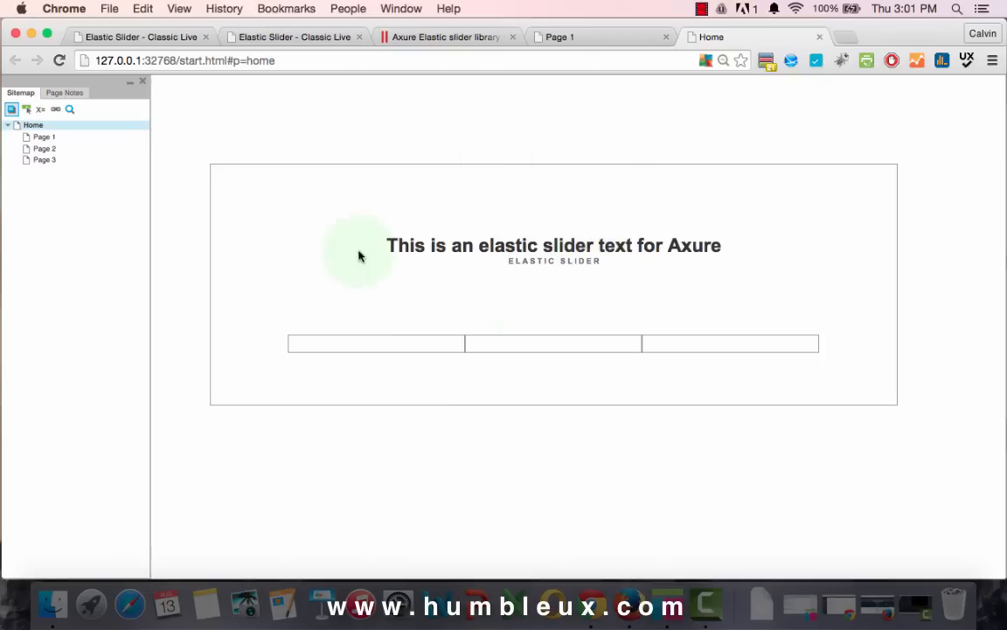
mouse_move(321, 253)
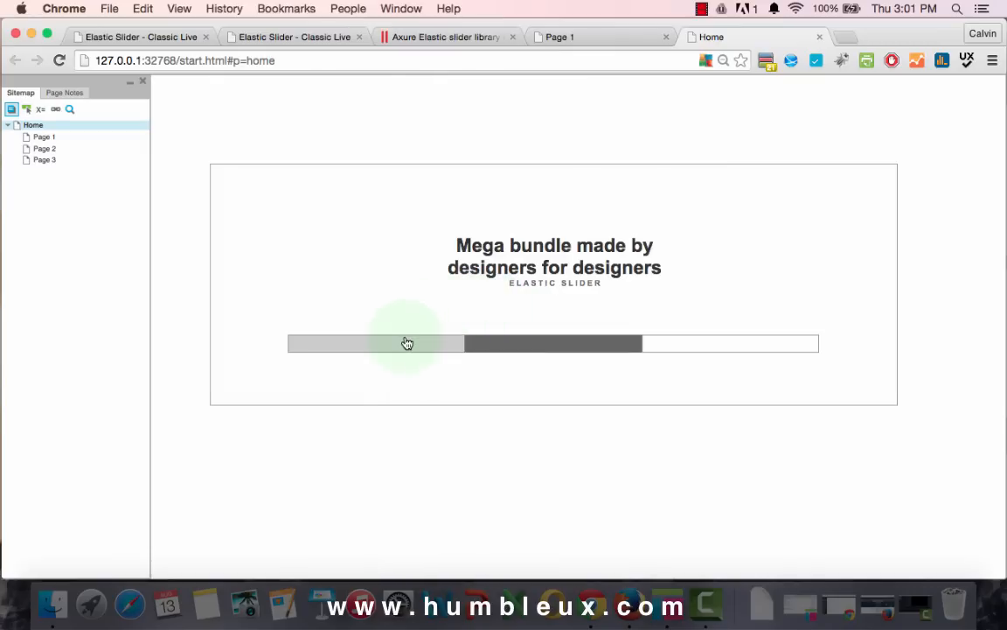
Click the nav bars in the Chrome preview to watch the slider headline switch.
left_click_drag(407, 343, 665, 350)
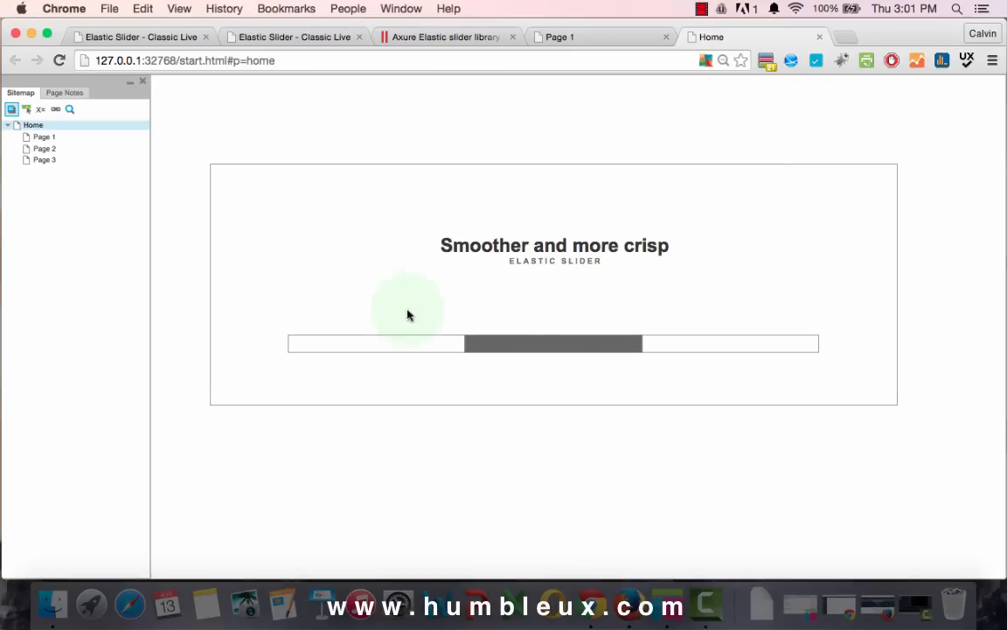
left_click(376, 344)
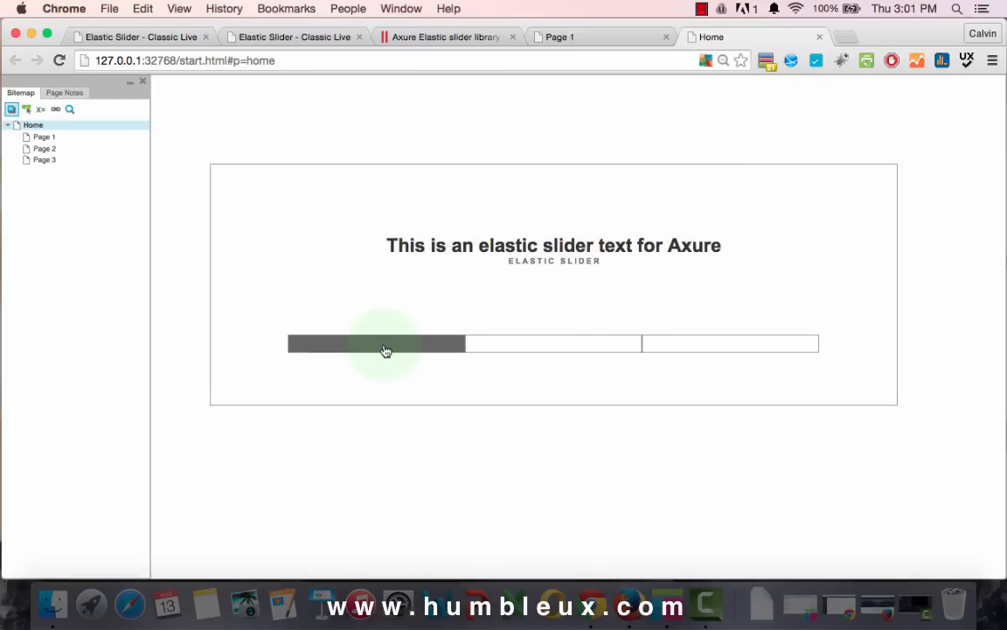
left_click(730, 343)
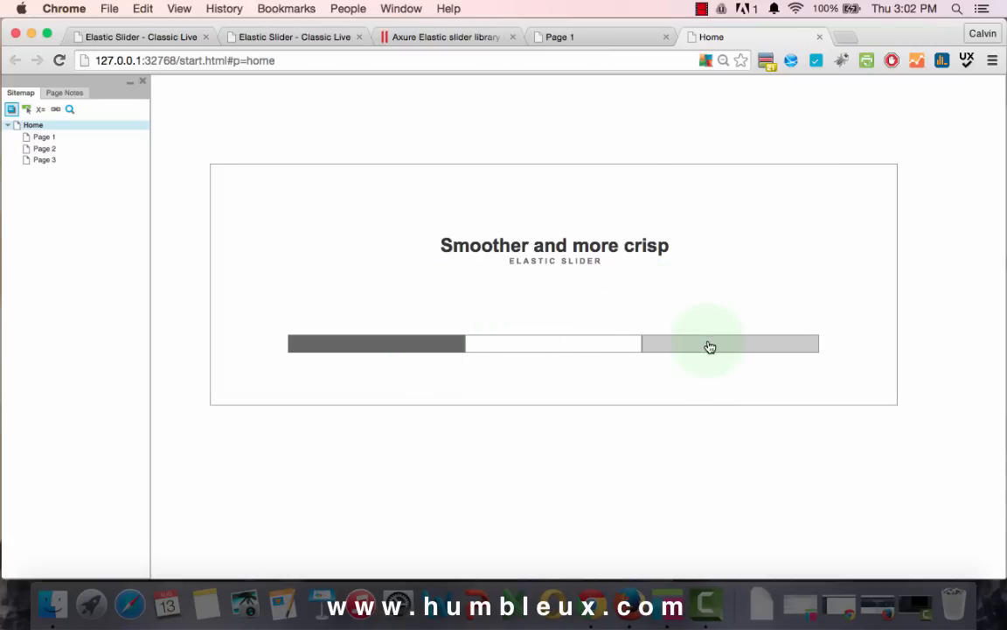
mouse_move(700, 349)
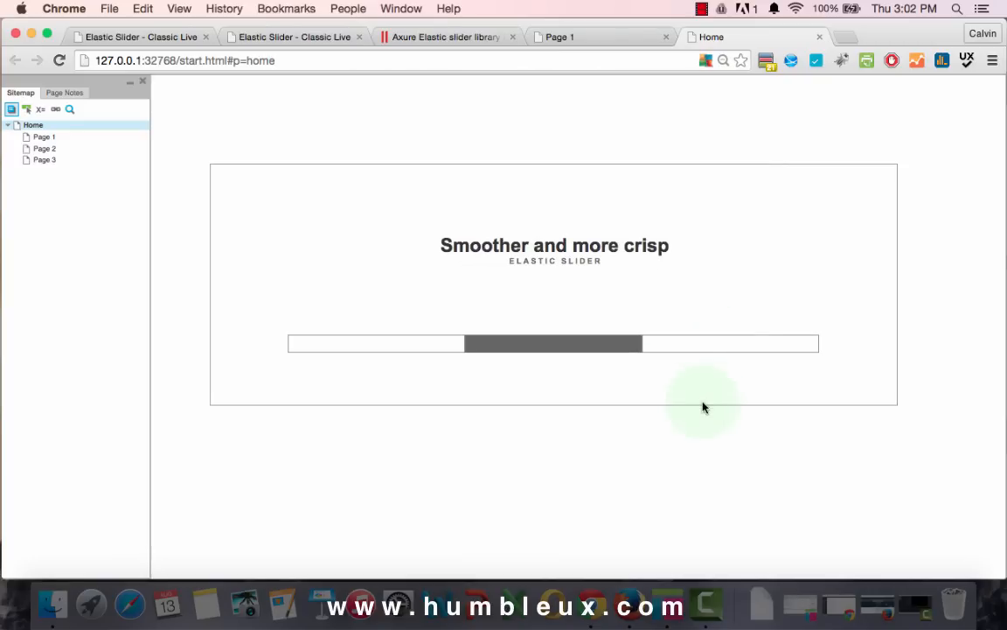
mouse_move(716, 548)
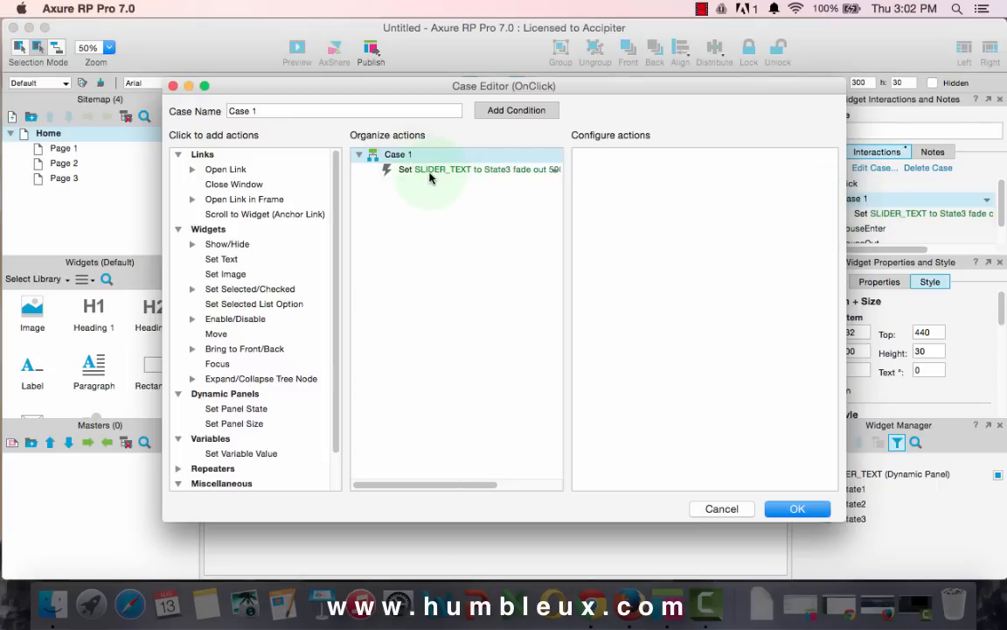
Add a Set Selected nav3 = true action to nav3's click case and confirm.
left_click(479, 169)
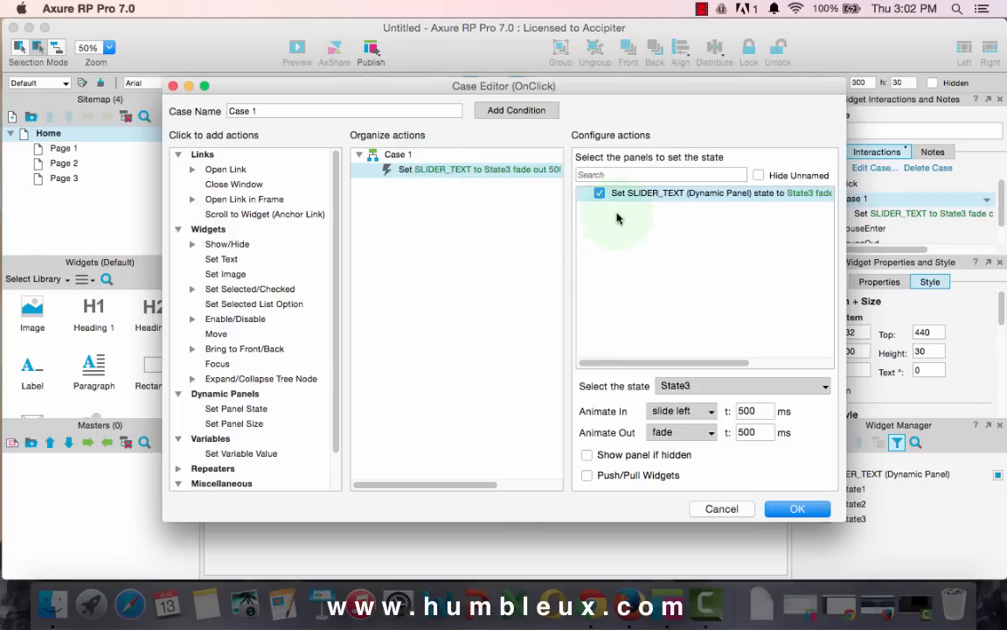
mouse_move(368, 311)
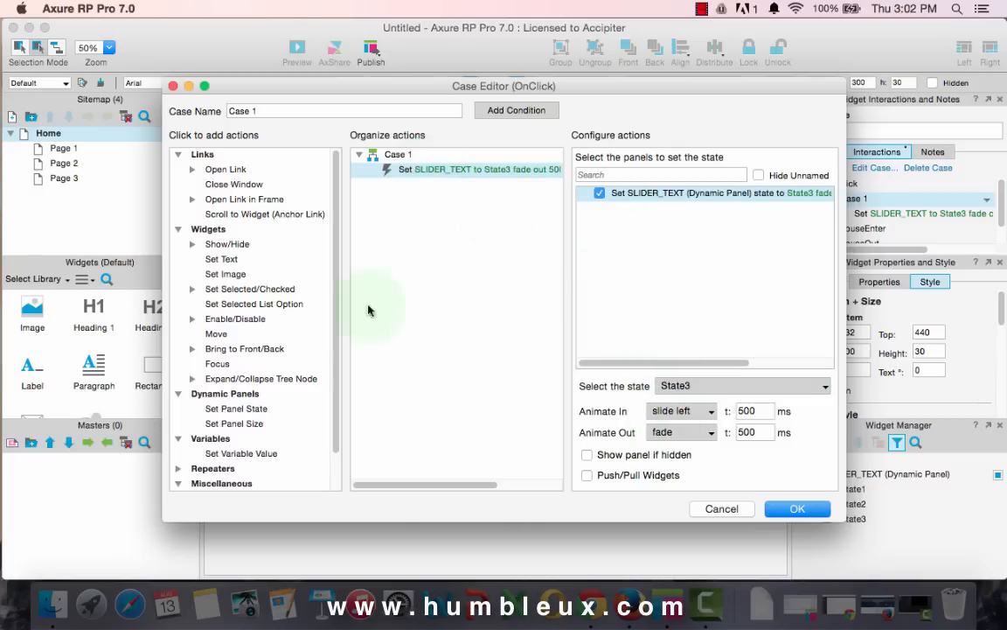
left_click(250, 288)
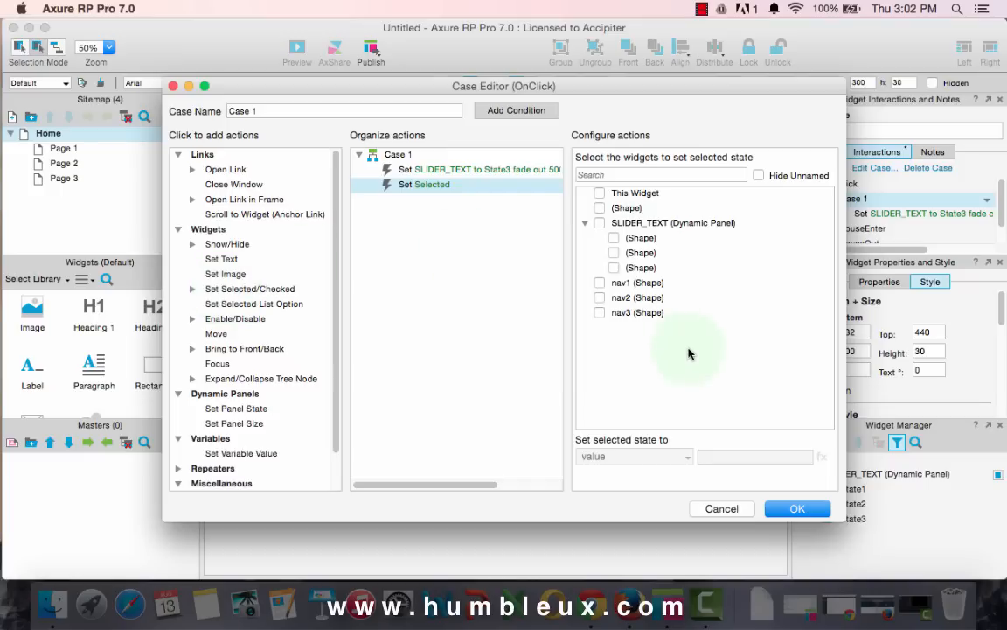
left_click(599, 312)
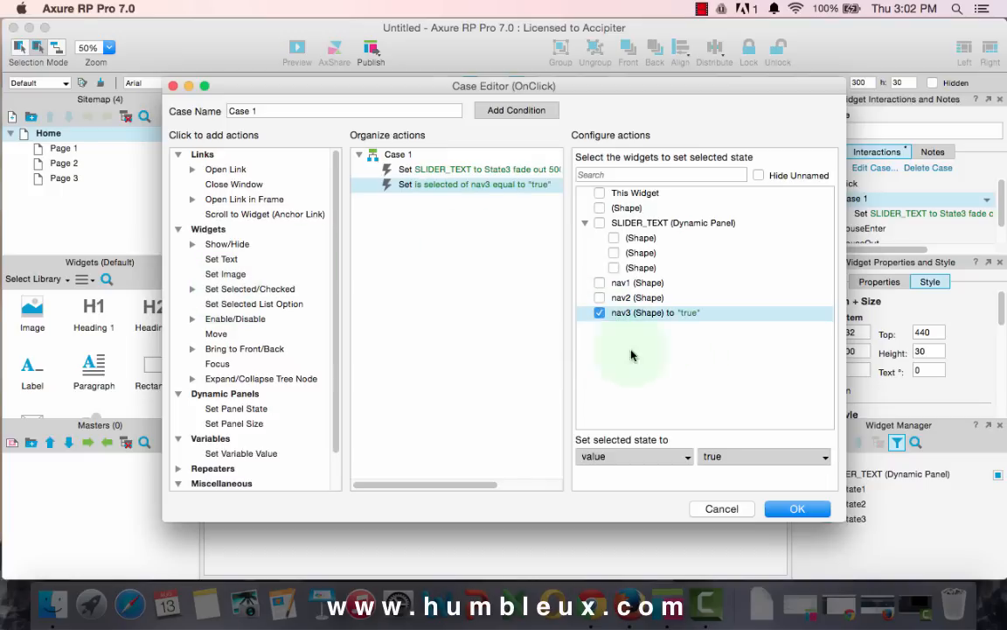
left_click(797, 508)
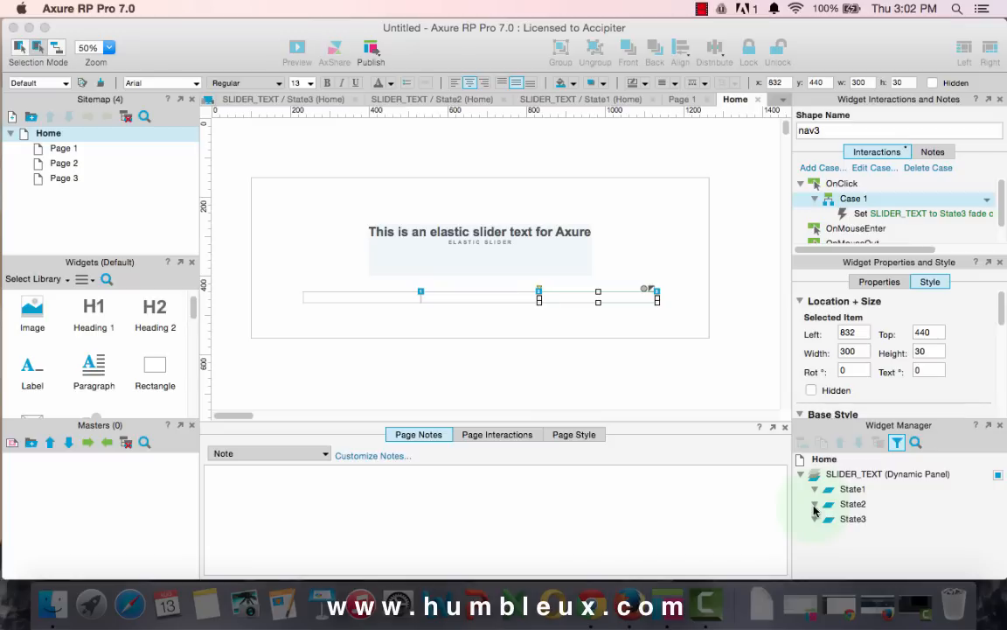
left_click(761, 350)
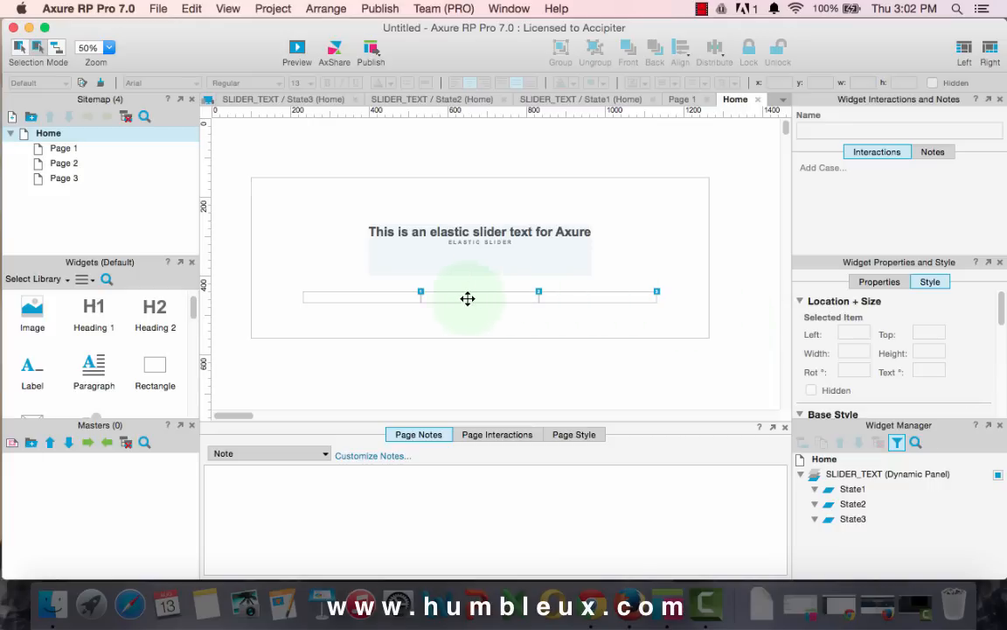
mouse_move(672, 296)
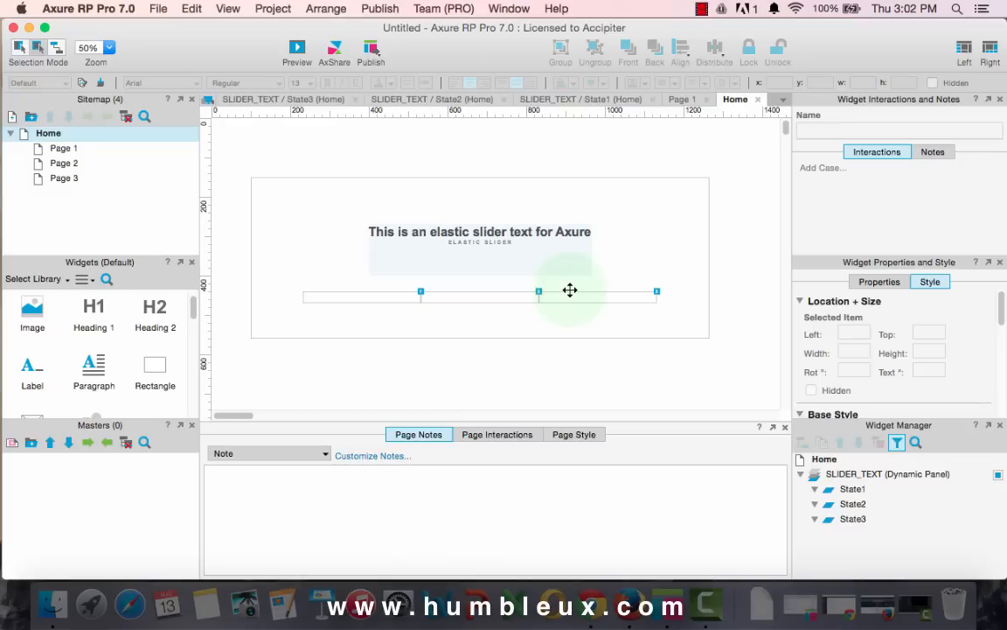
mouse_move(739, 317)
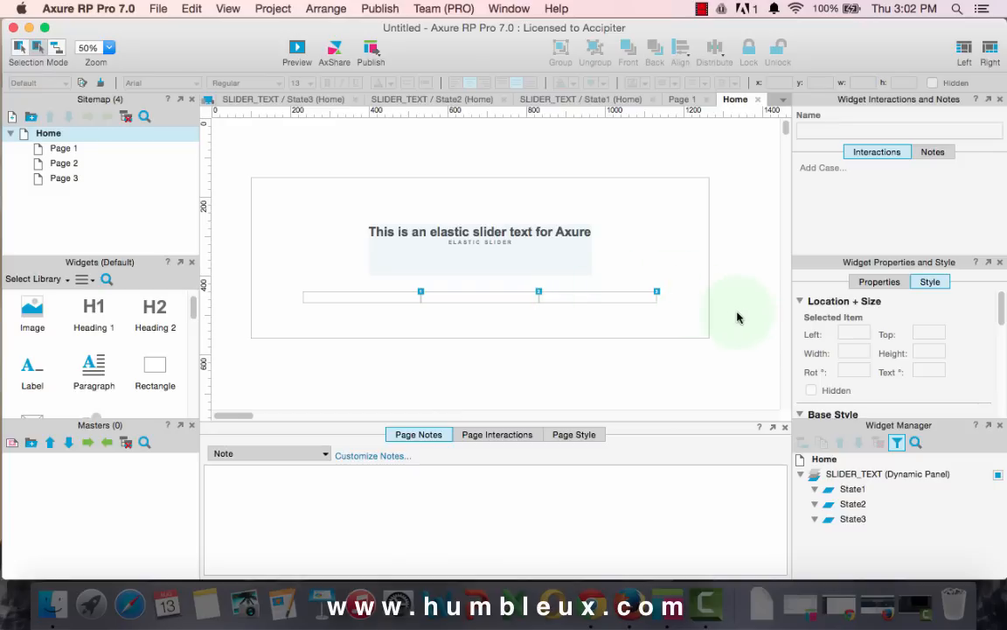
Add a bold 16pt Slider1 label with subtext beneath the first bar.
left_click(108, 48)
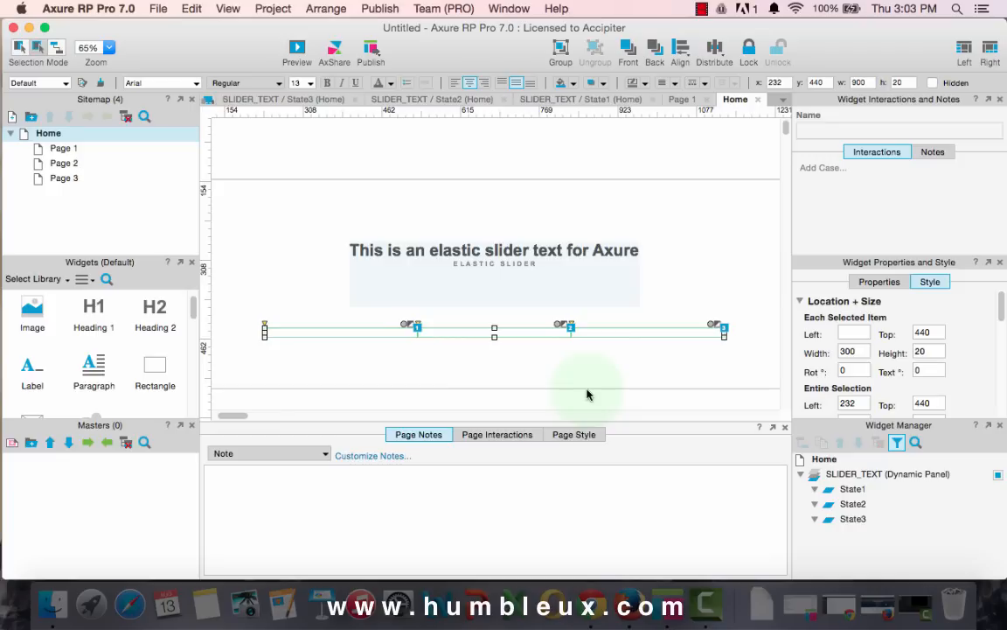
mouse_move(519, 155)
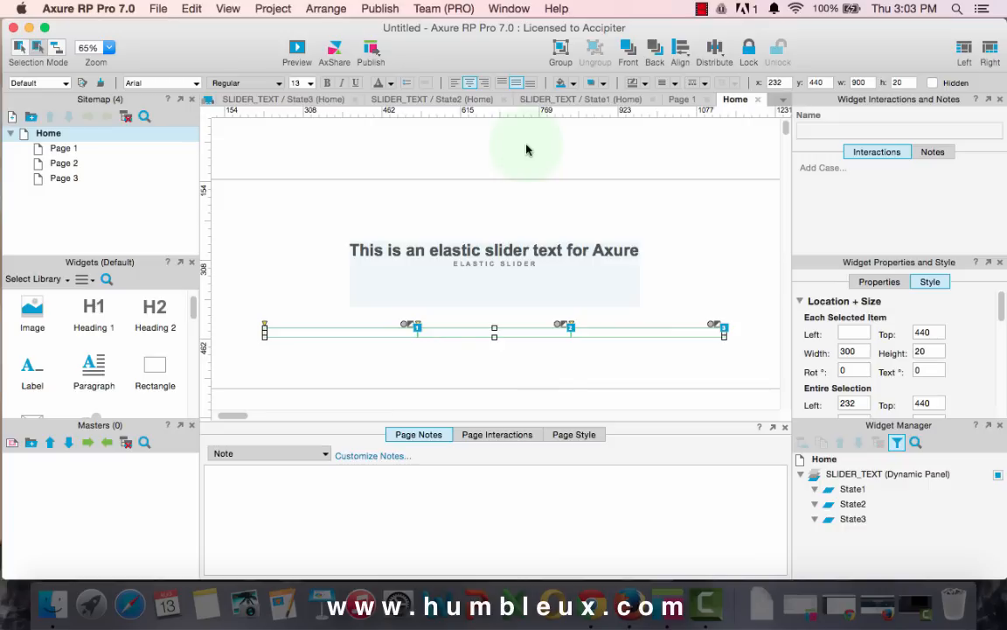
mouse_move(32, 372)
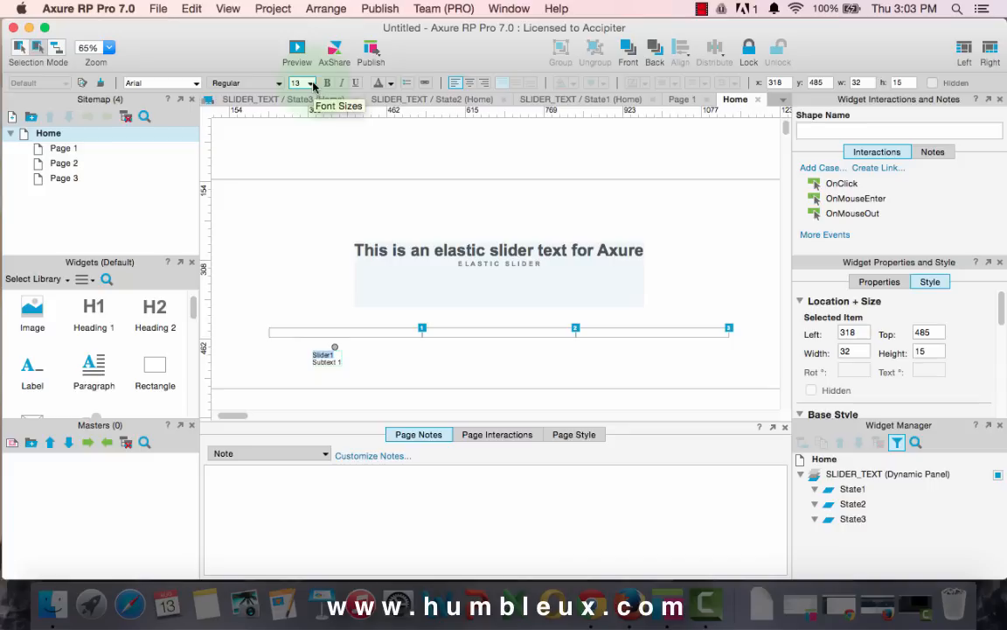
left_click(310, 83)
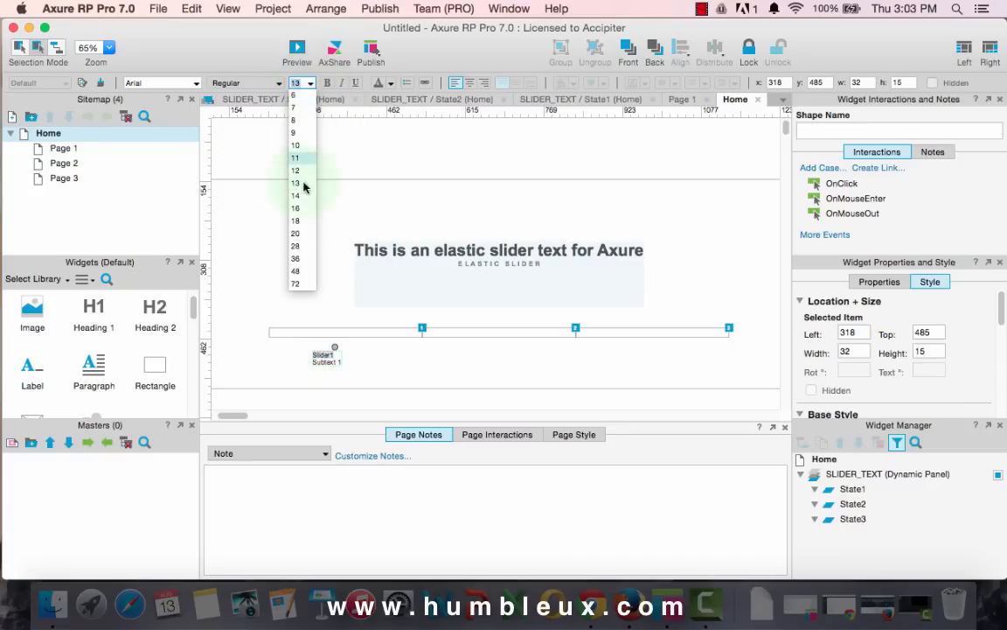
left_click(295, 195)
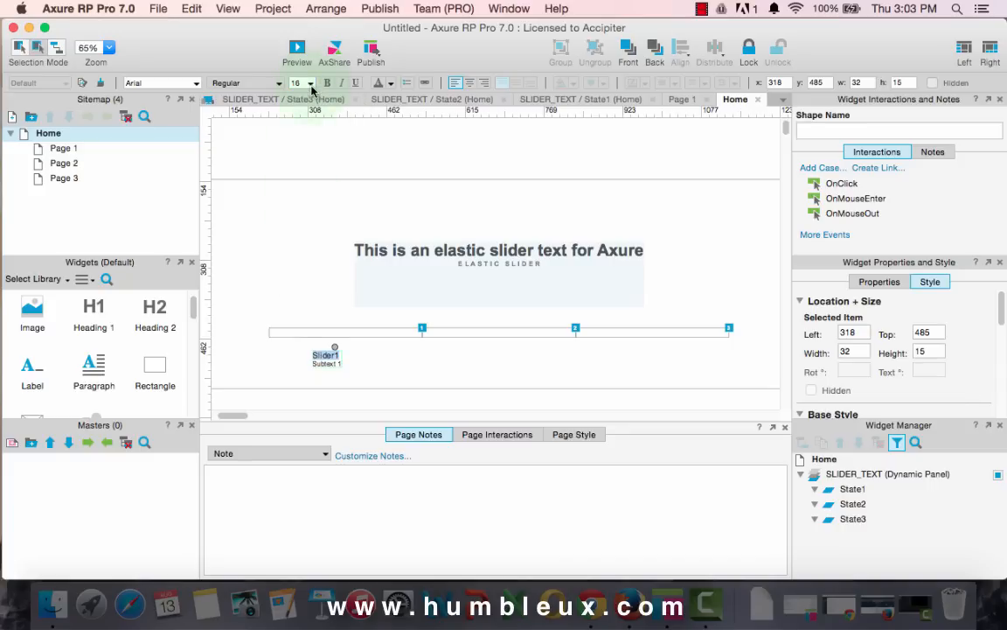
left_click(296, 82)
type("13")
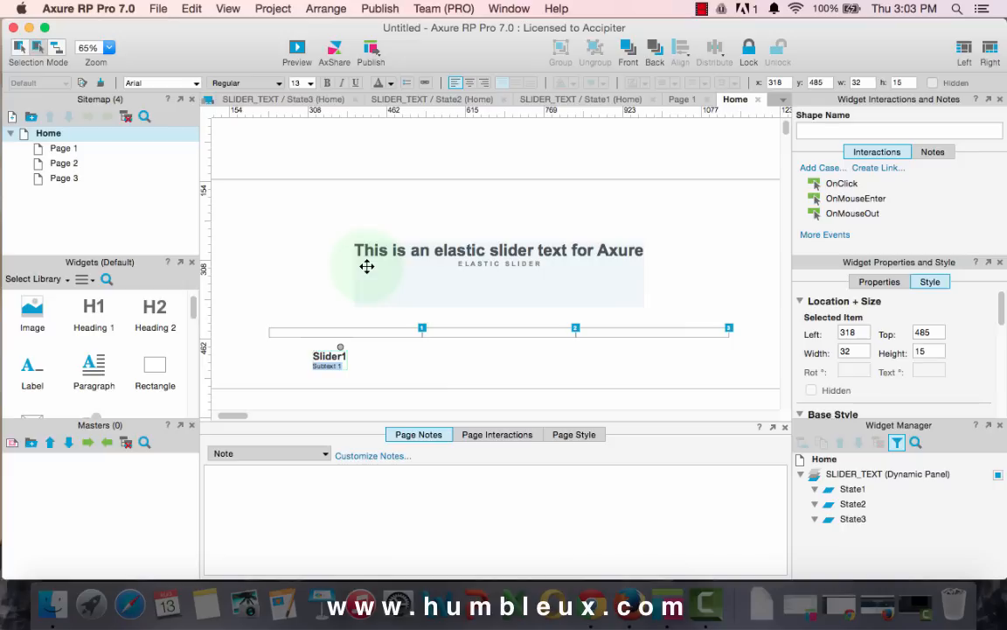
mouse_move(354, 177)
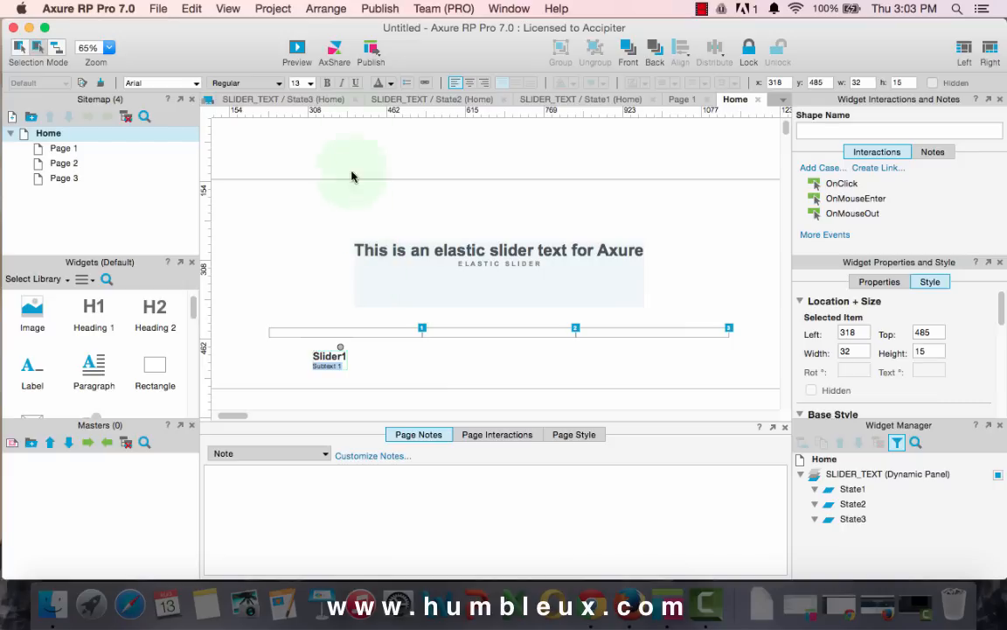
left_click(389, 82)
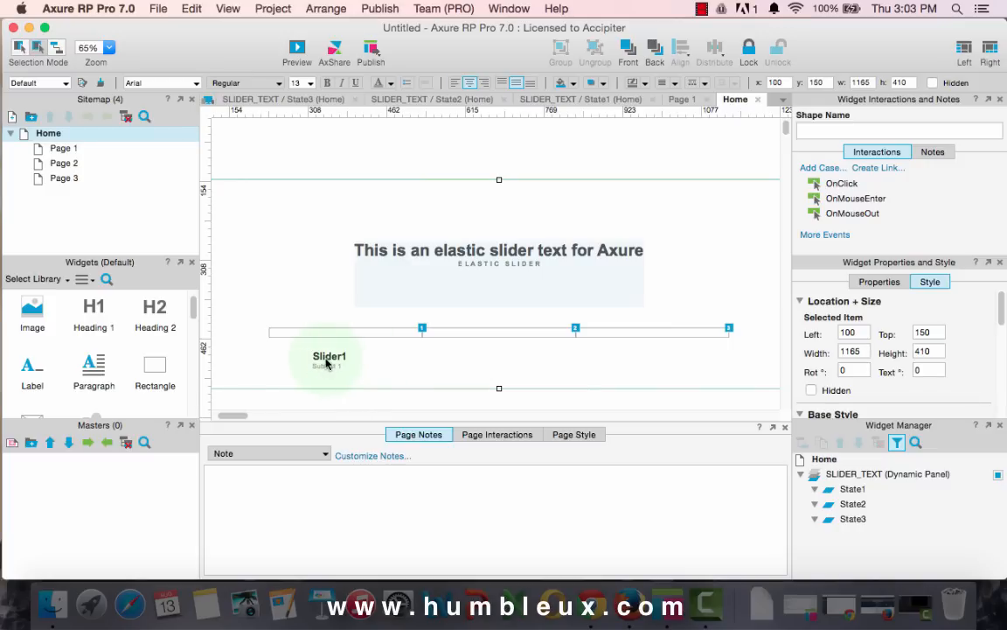
Ctrl-drag label copies under bars 2 and 3 and edit them to Slider2 and Slider3.
left_click(329, 356)
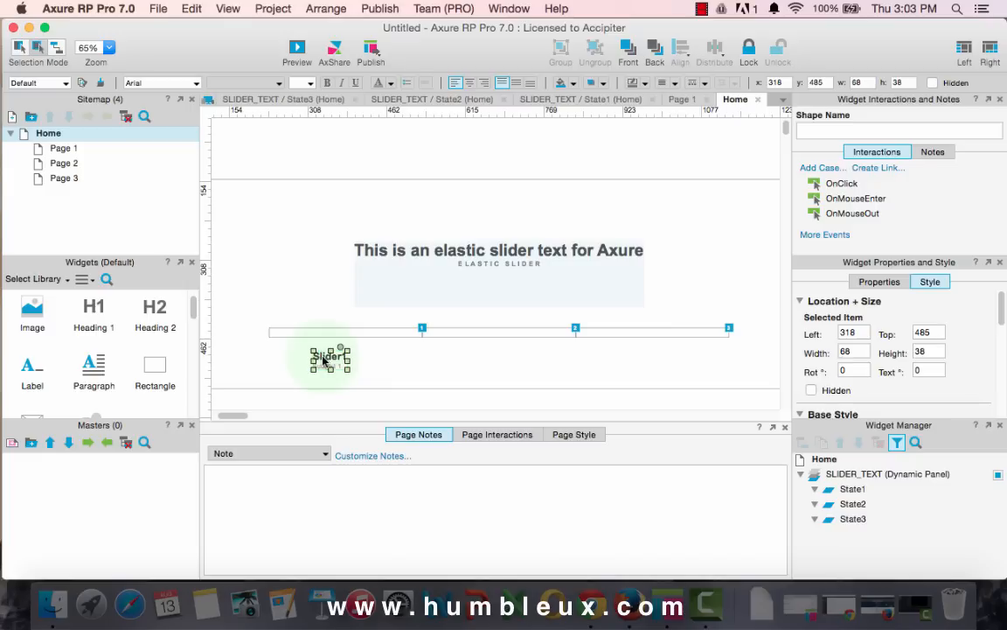
left_click_drag(331, 356, 490, 363)
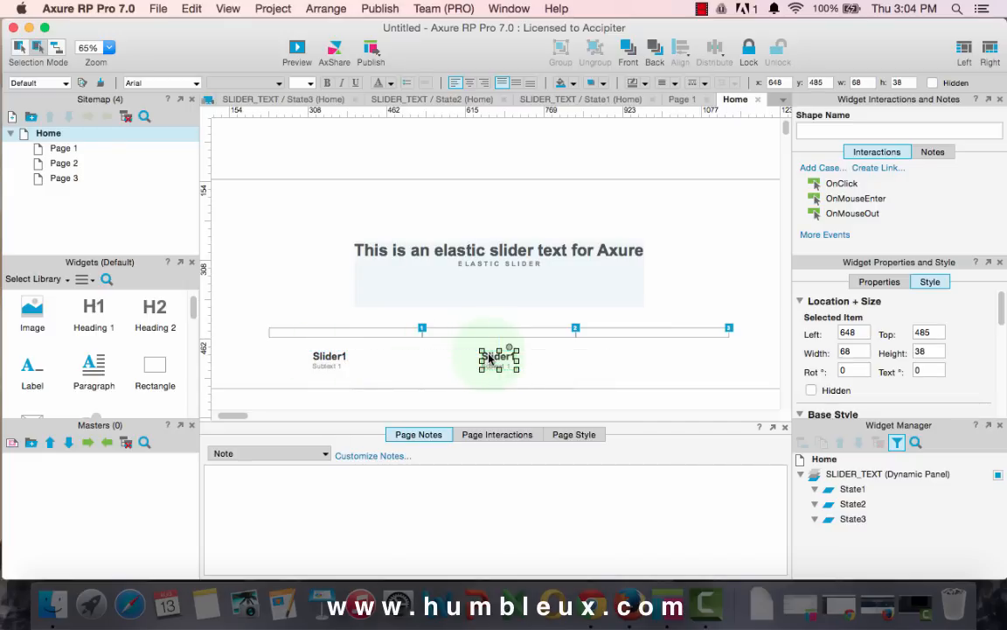
left_click_drag(499, 359, 645, 363)
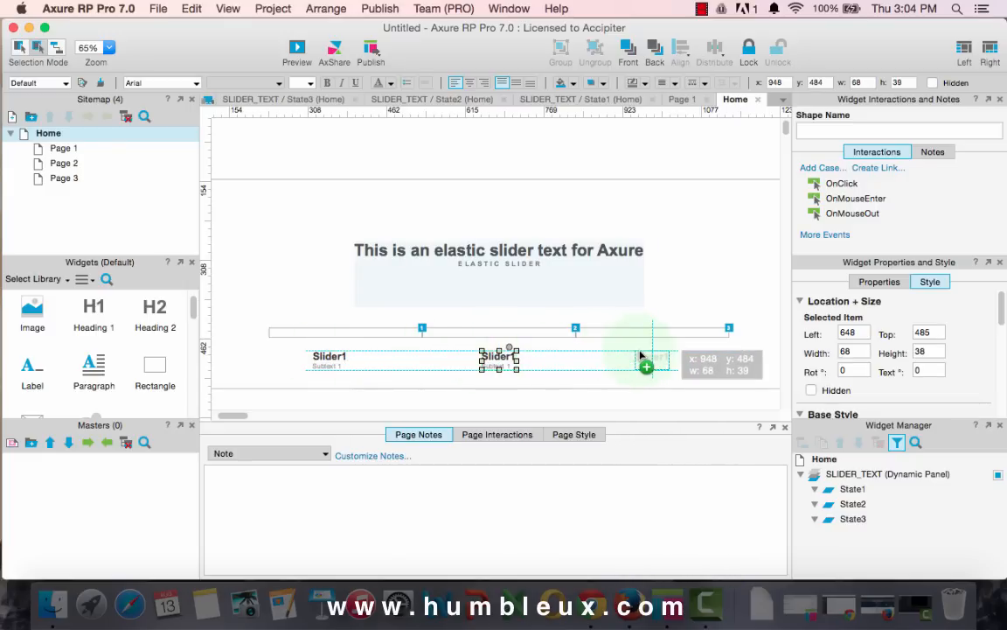
left_click_drag(498, 356, 652, 356)
type("2")
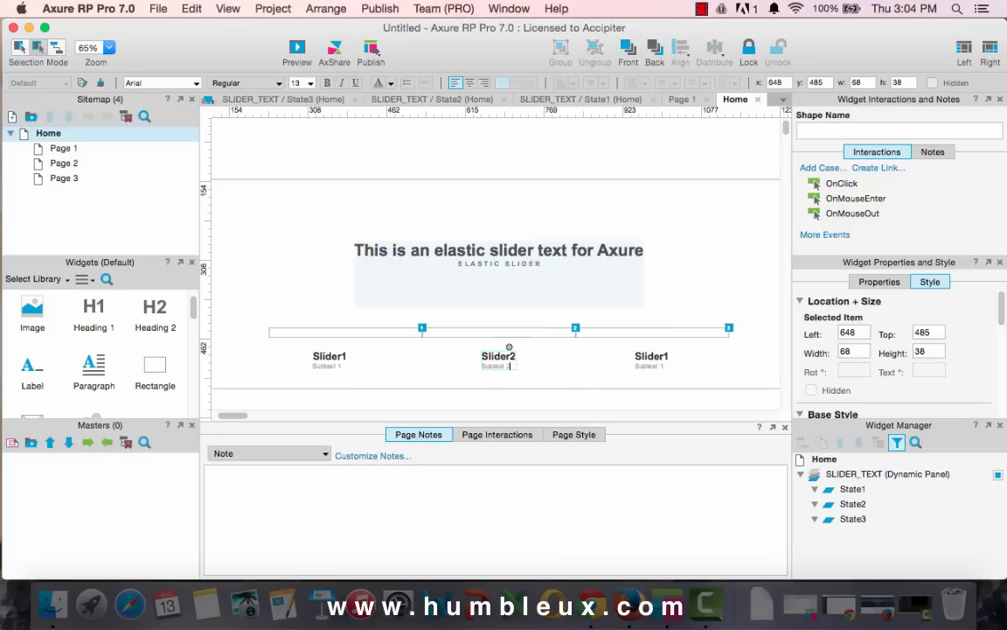
left_click(665, 356)
type("3")
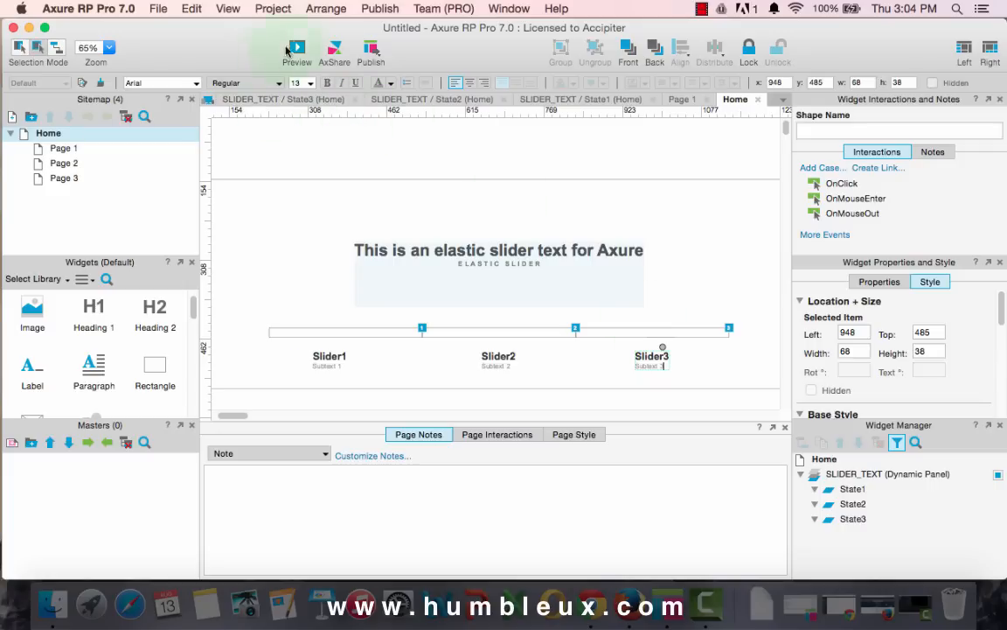
Preview the prototype in Chrome and switch to the second slider's headline via its nav bar.
left_click(296, 48)
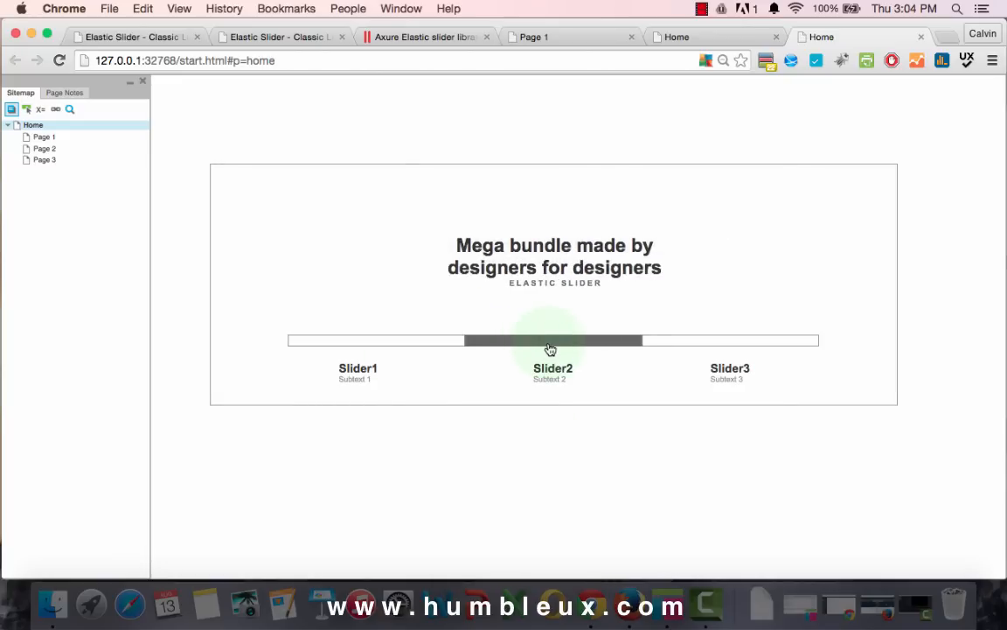
left_click(754, 340)
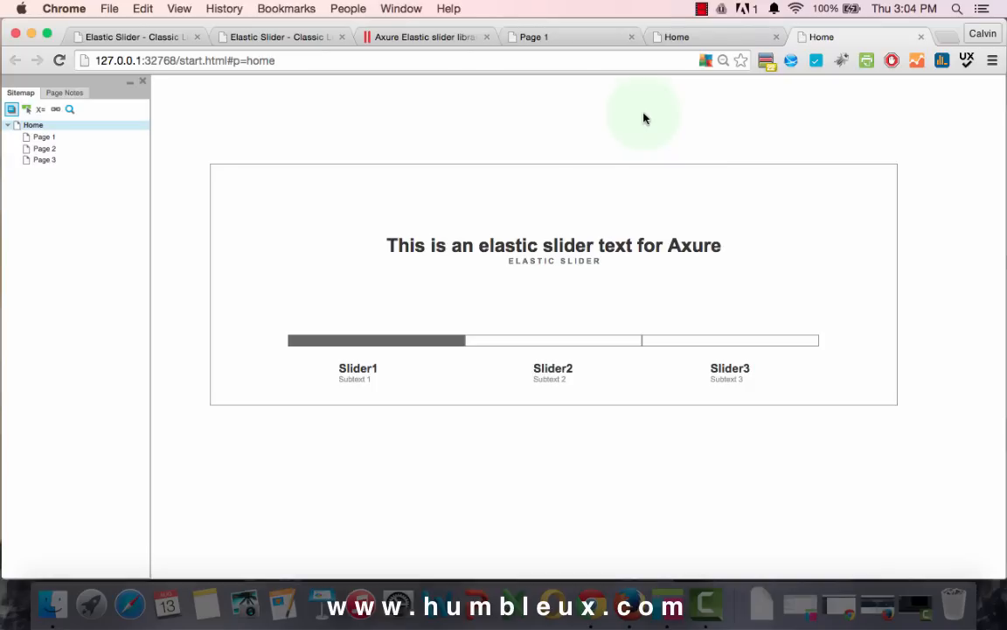
mouse_move(276, 125)
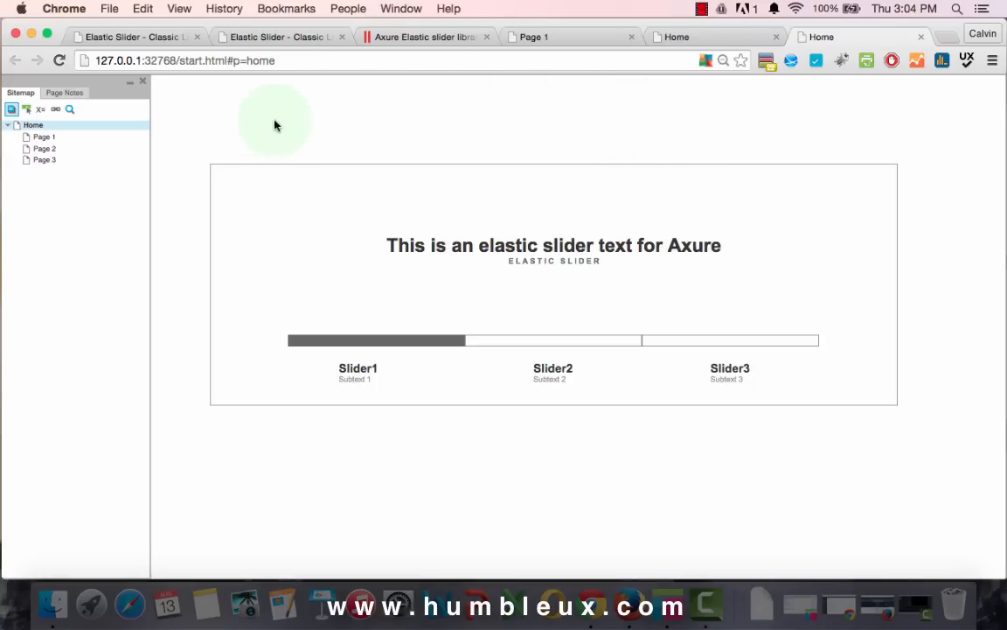
mouse_move(601, 153)
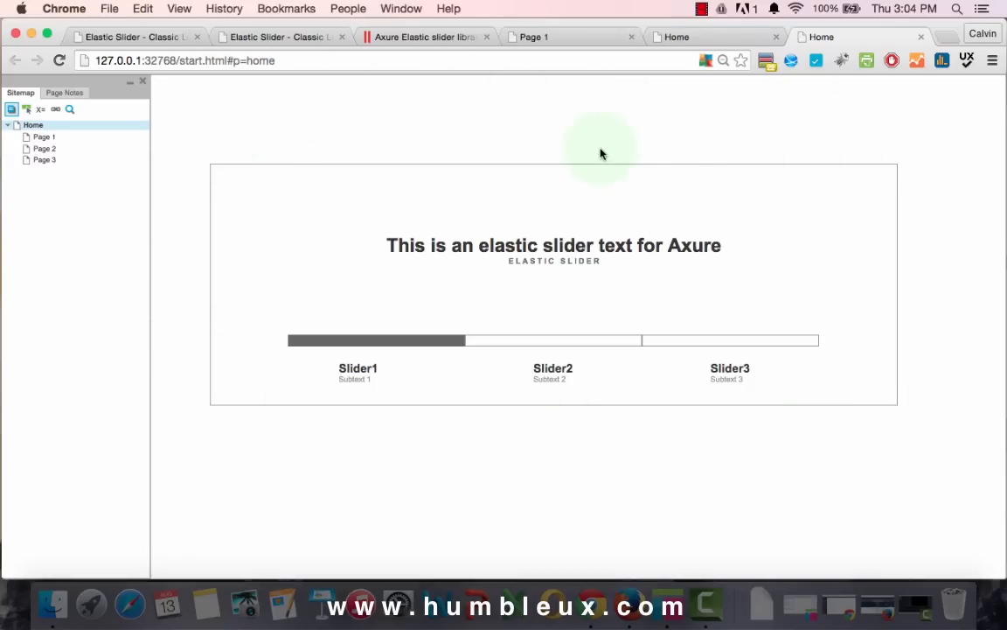
mouse_move(422, 172)
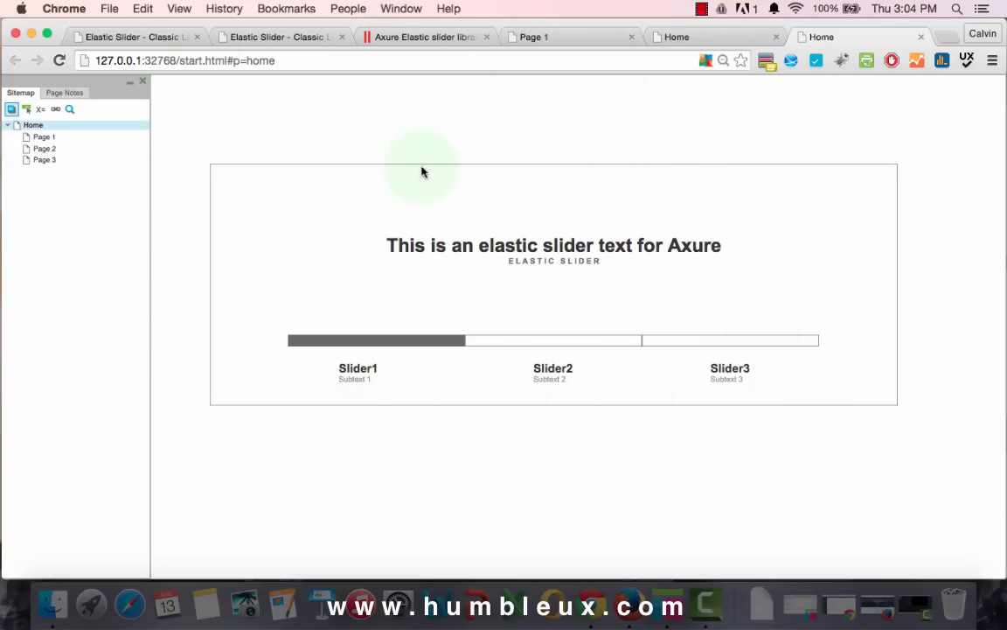
On the humbleux.com kit page, add the free Axure Elastic slider library to the cart.
left_click(424, 36)
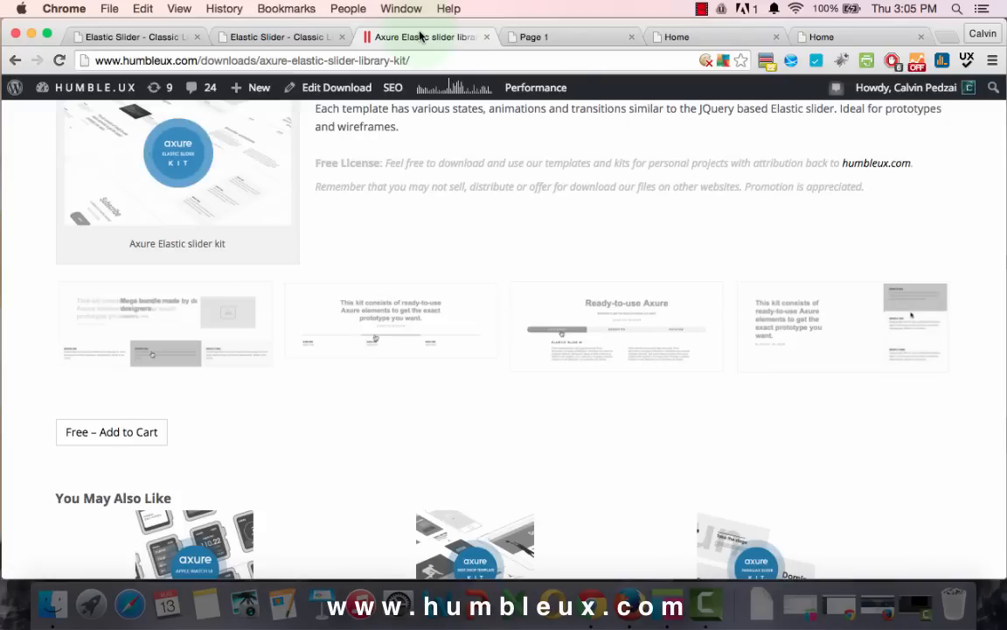
scroll("up", 3)
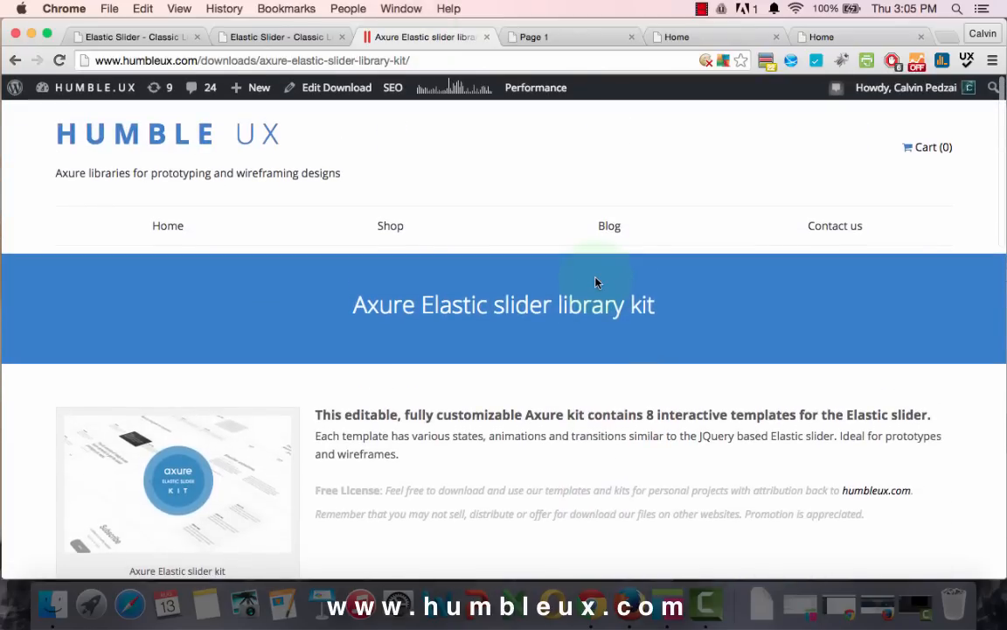
mouse_move(564, 274)
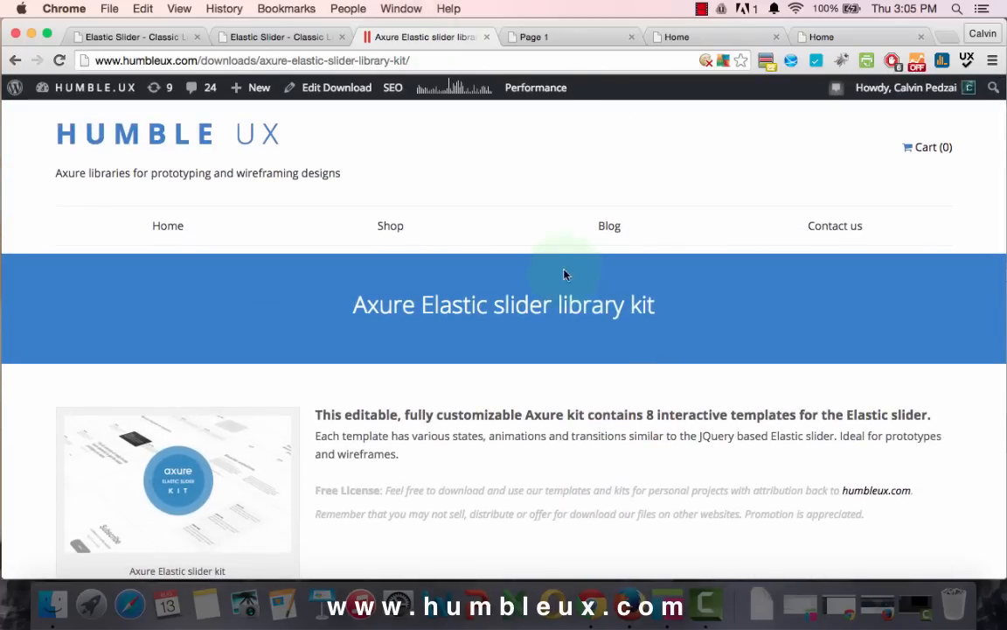
mouse_move(351, 248)
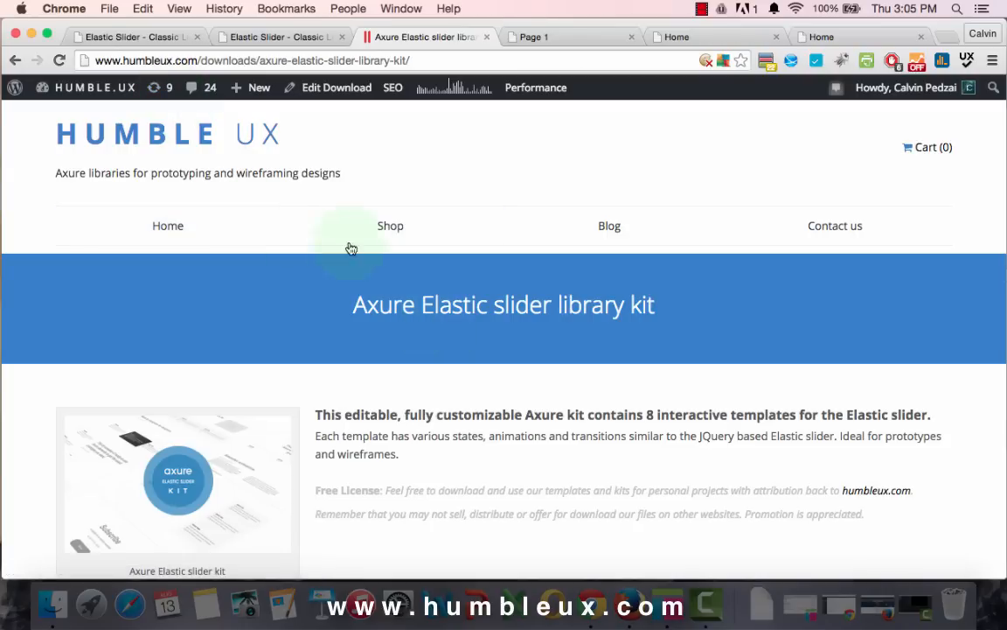
mouse_move(420, 168)
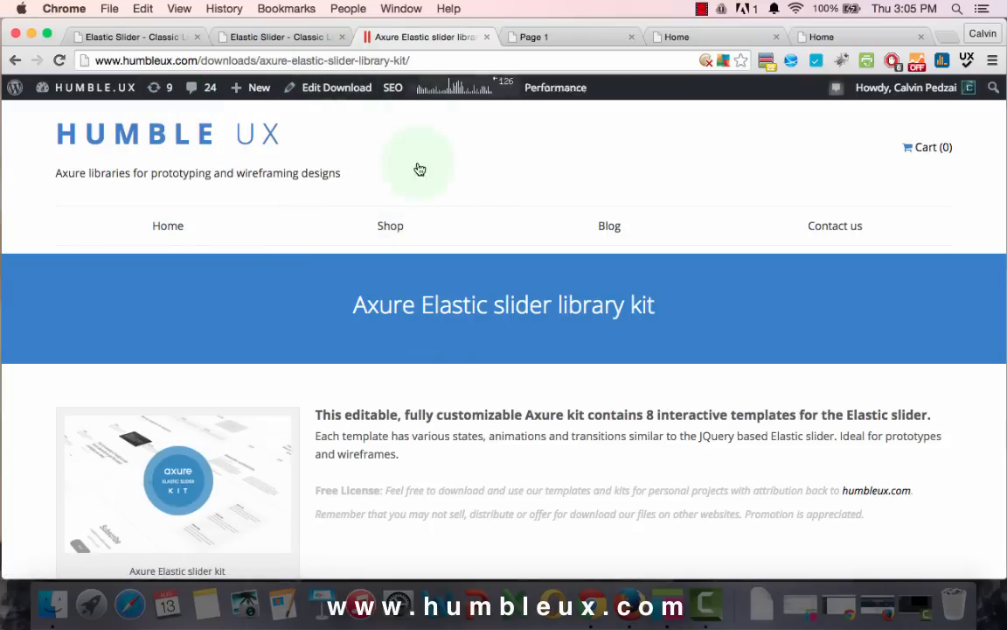
scroll("down", 3)
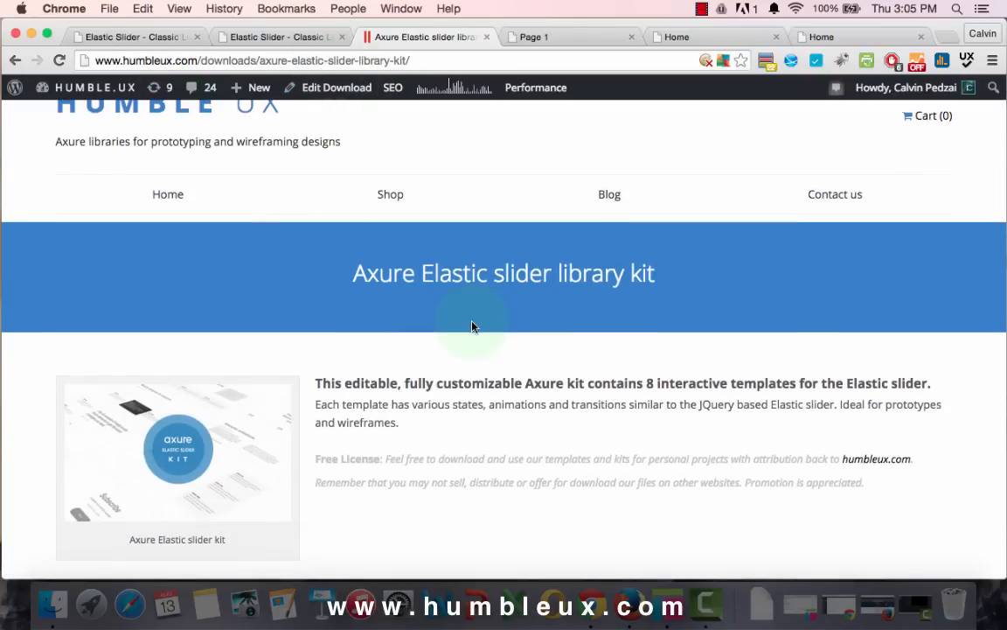
scroll("down", 3)
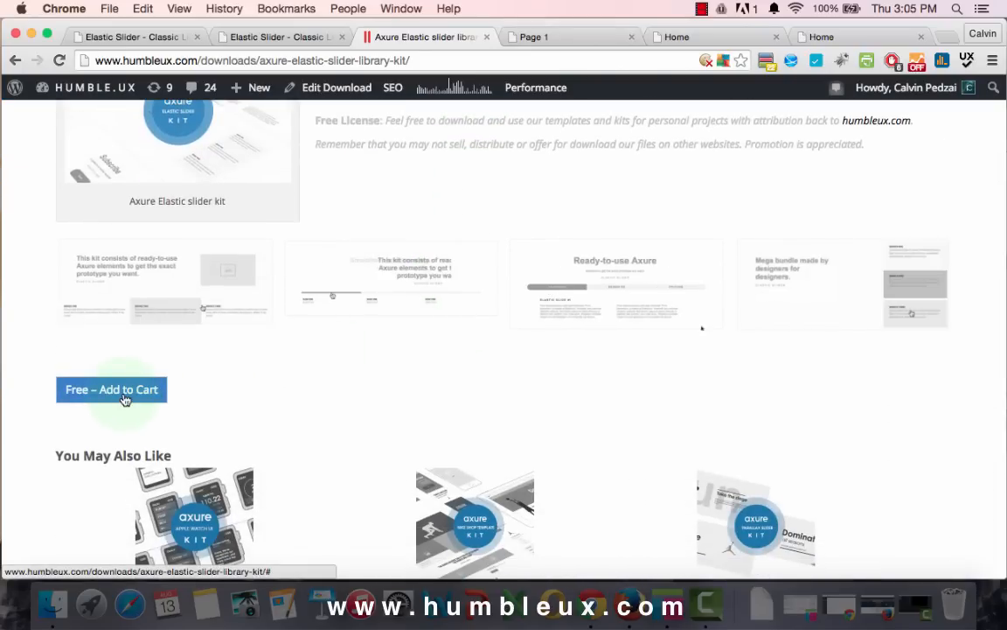
left_click(111, 389)
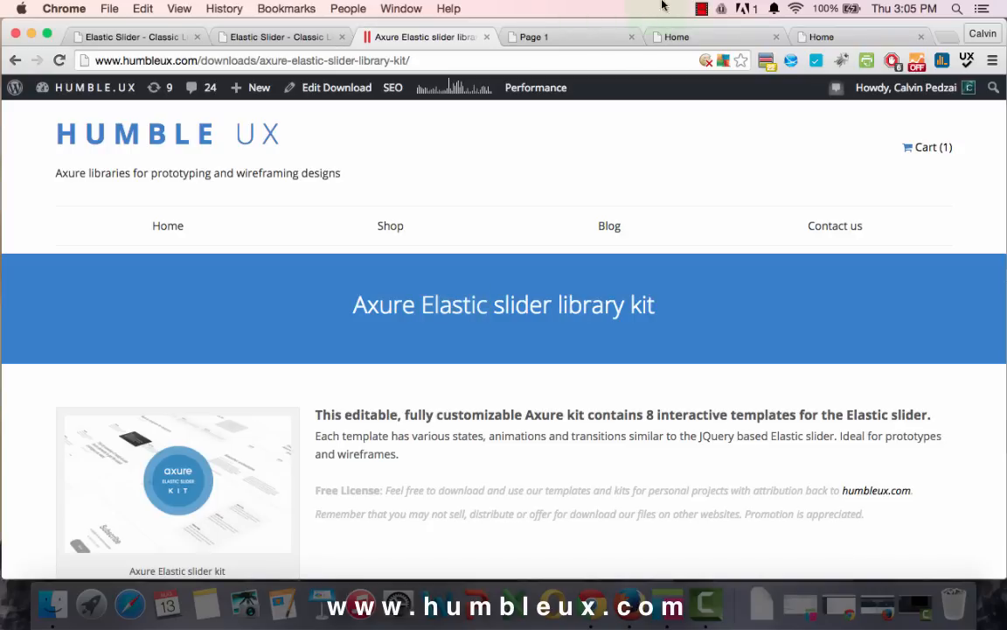
left_click(702, 9)
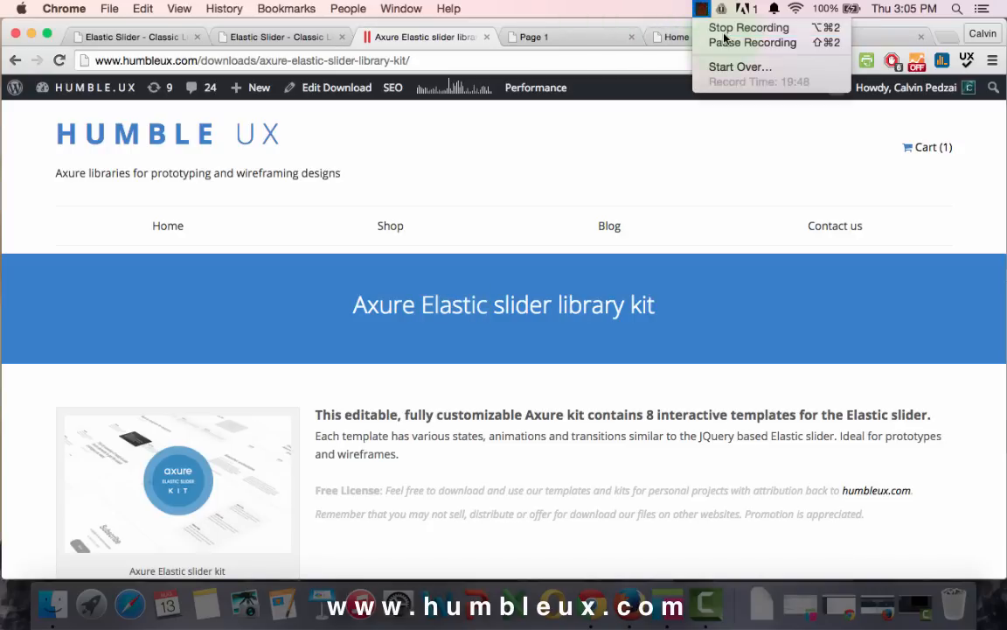